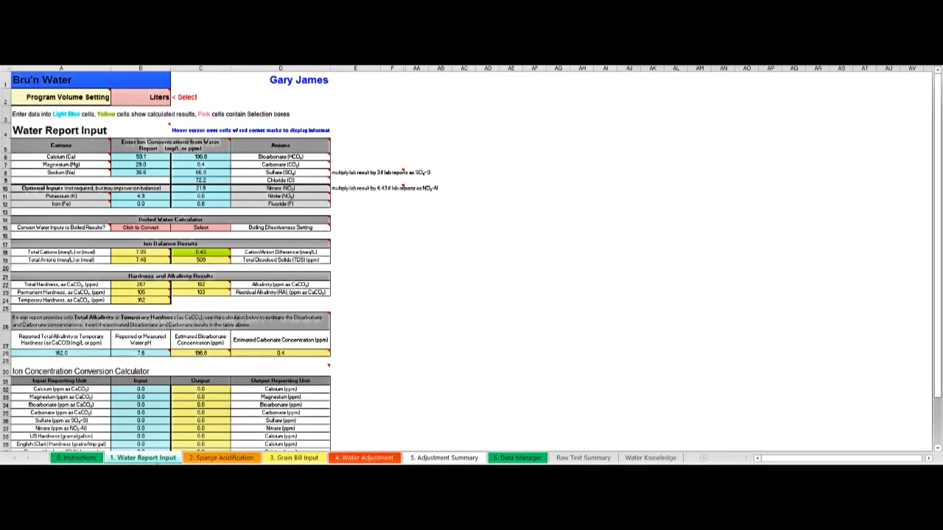
mouse_move(438, 259)
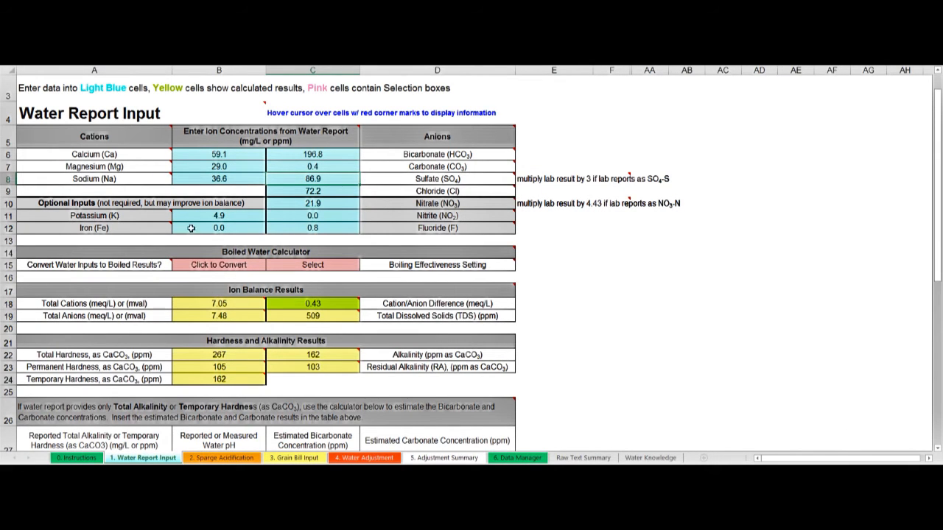
mouse_move(204, 172)
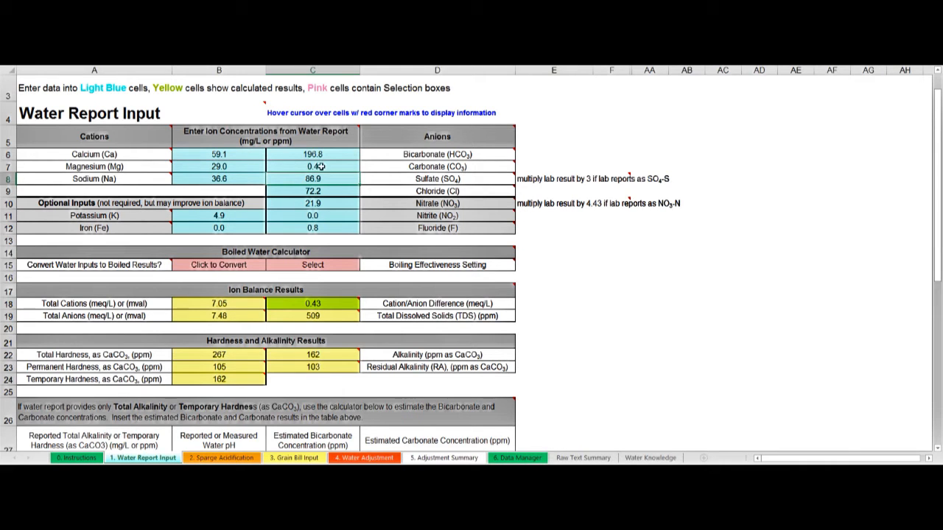
mouse_move(322, 165)
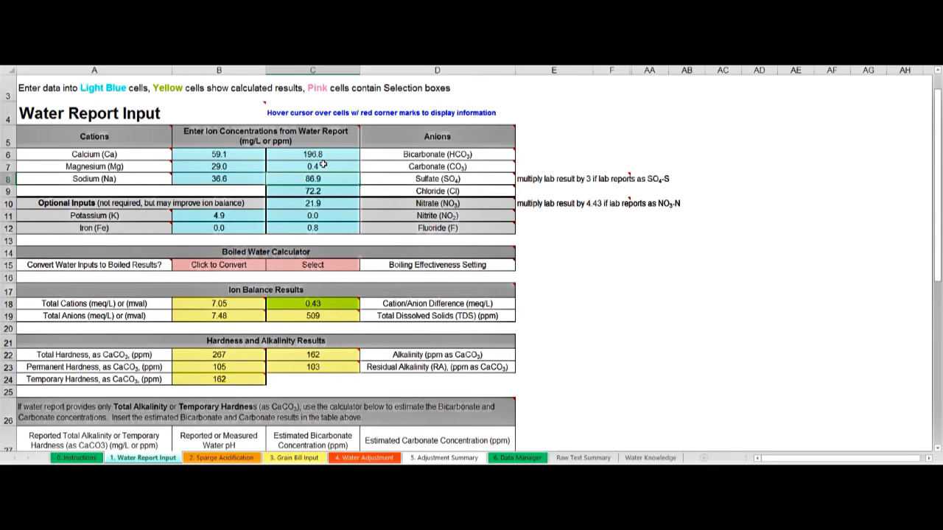
mouse_move(245, 169)
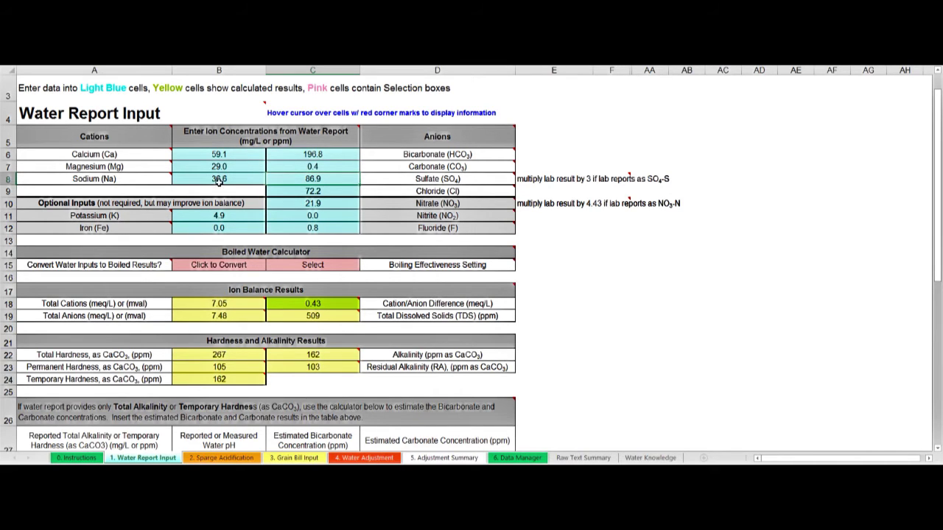
mouse_move(283, 178)
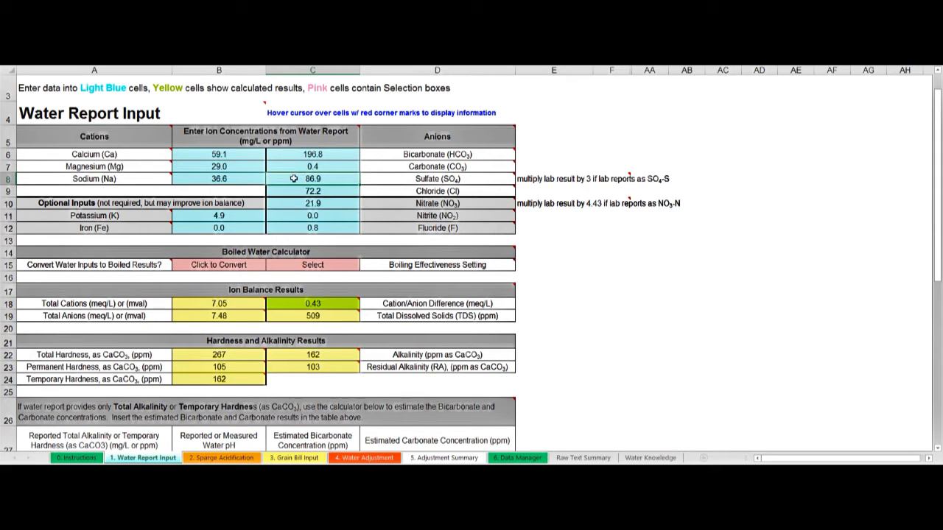
mouse_move(304, 192)
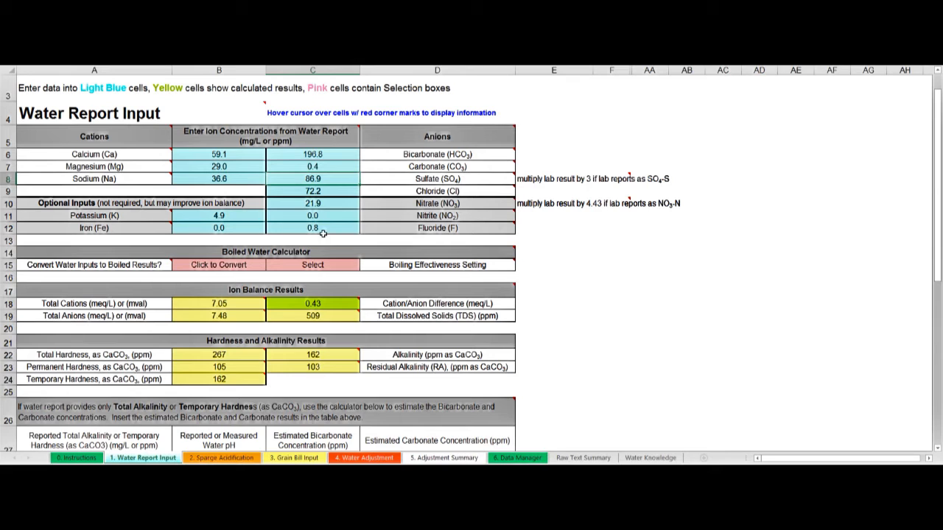
mouse_move(305, 238)
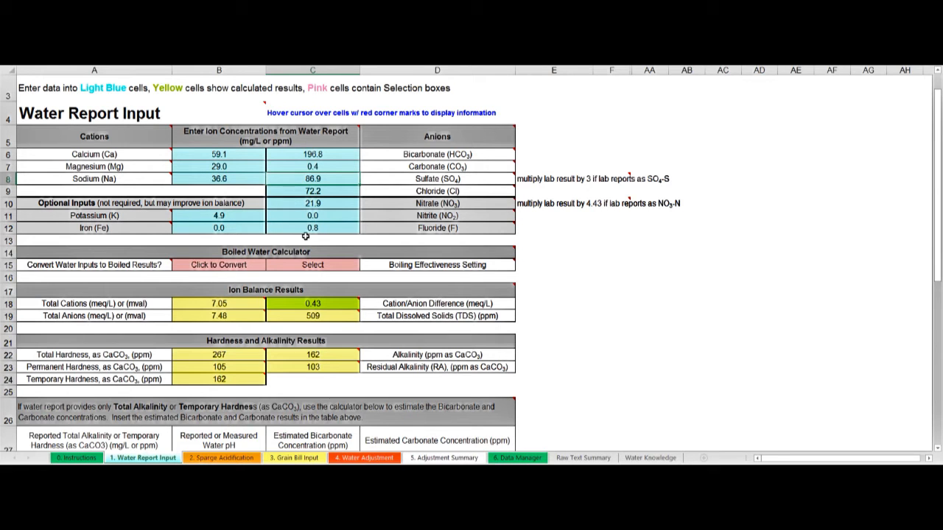
mouse_move(321, 233)
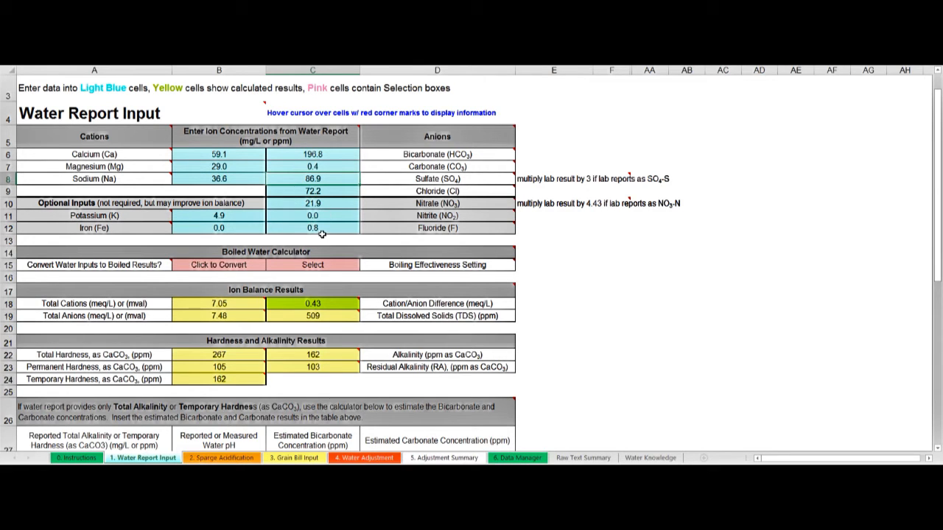
mouse_move(248, 224)
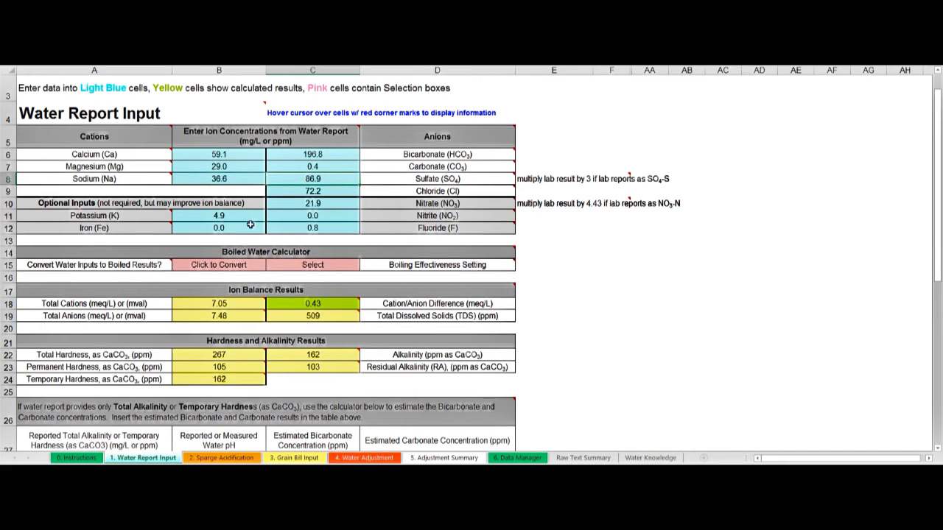
Step: Scroll down to the bicarbonate estimator and Ion Concentration Conversion Calculator
scroll(down, 3)
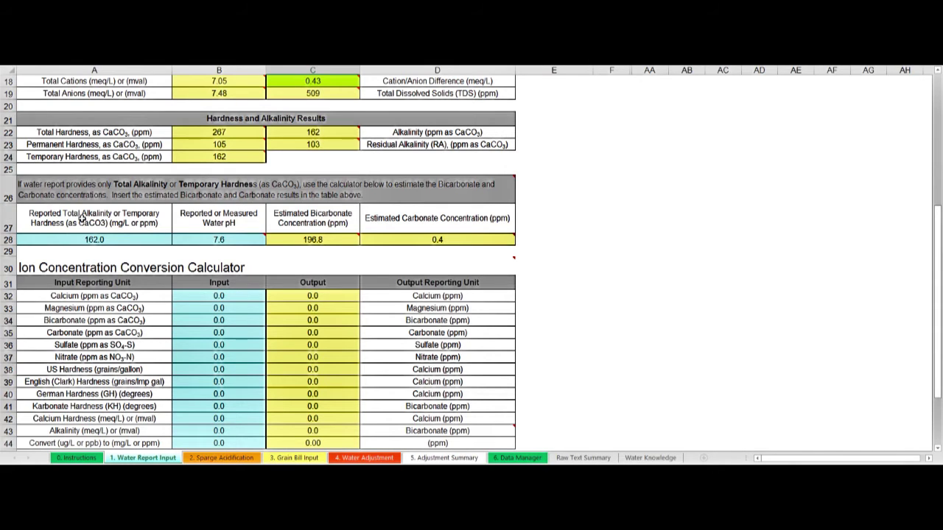
mouse_move(87, 224)
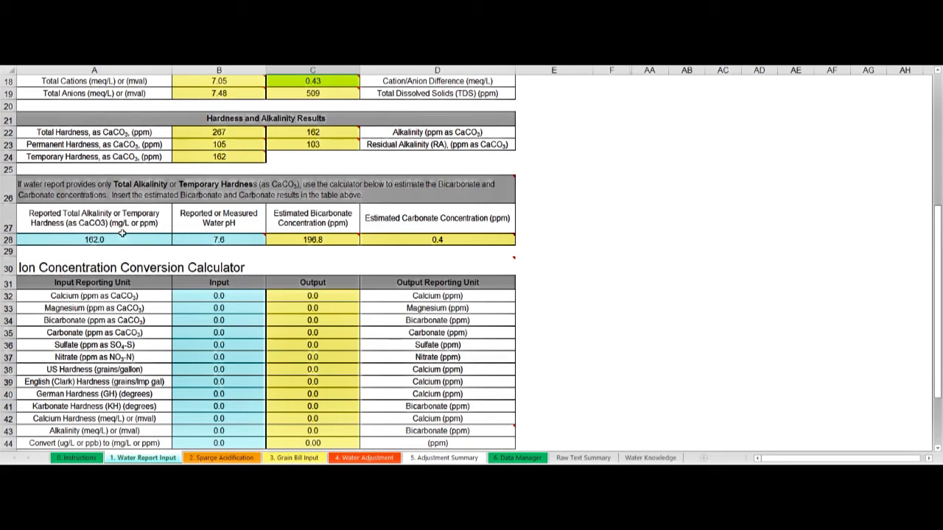
mouse_move(124, 244)
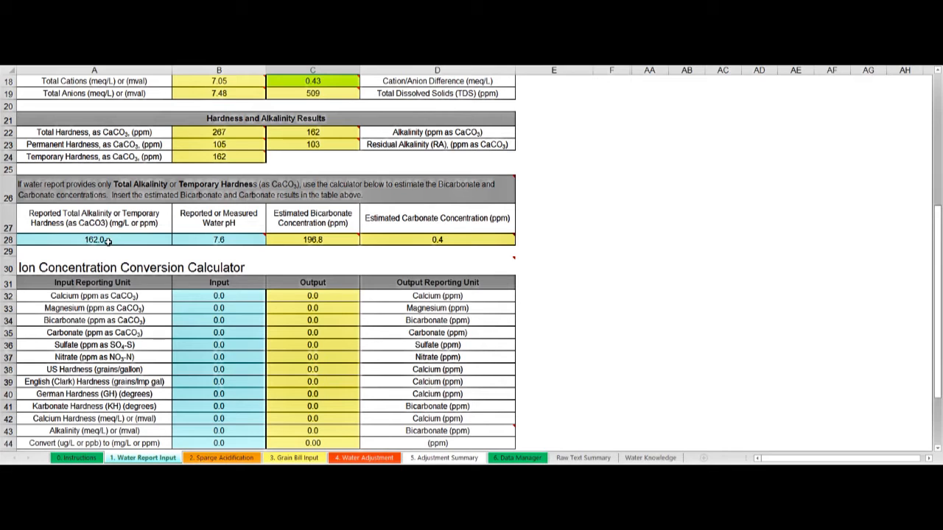
mouse_move(218, 257)
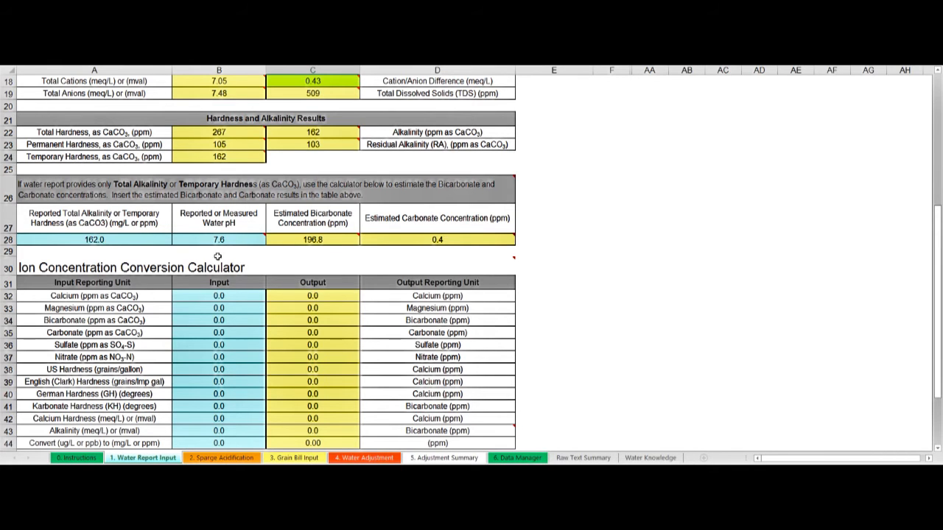
mouse_move(292, 248)
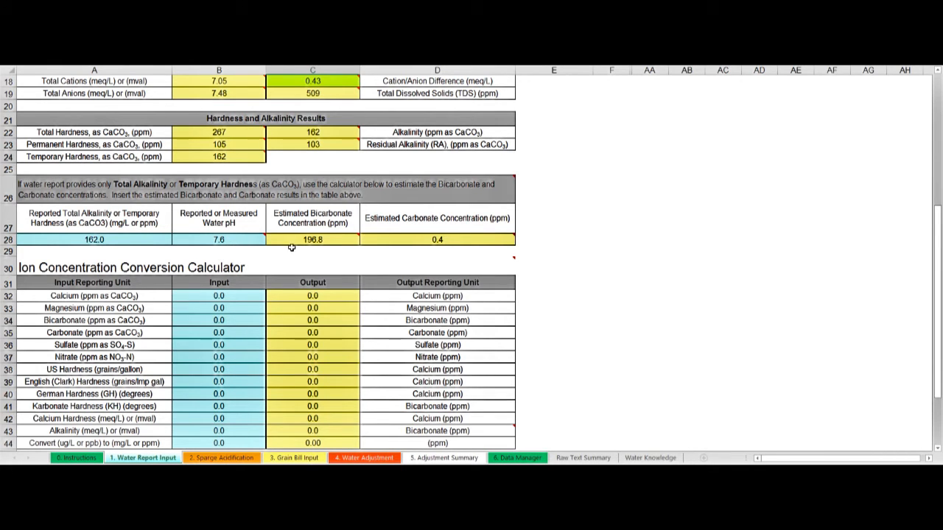
mouse_move(325, 253)
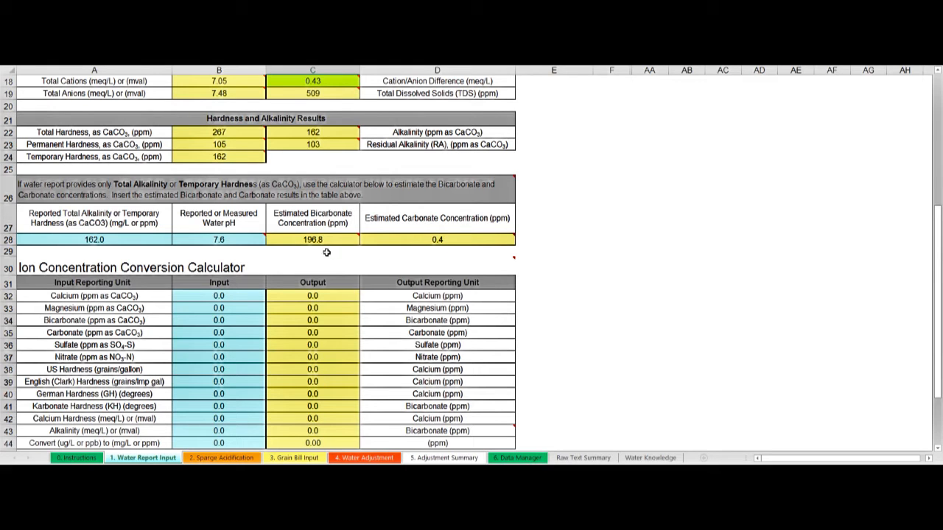
mouse_move(416, 239)
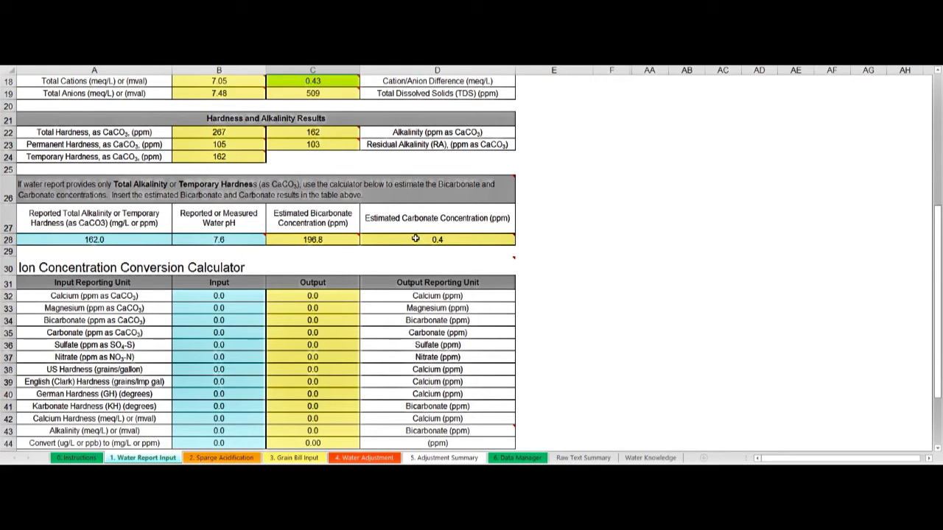
mouse_move(588, 267)
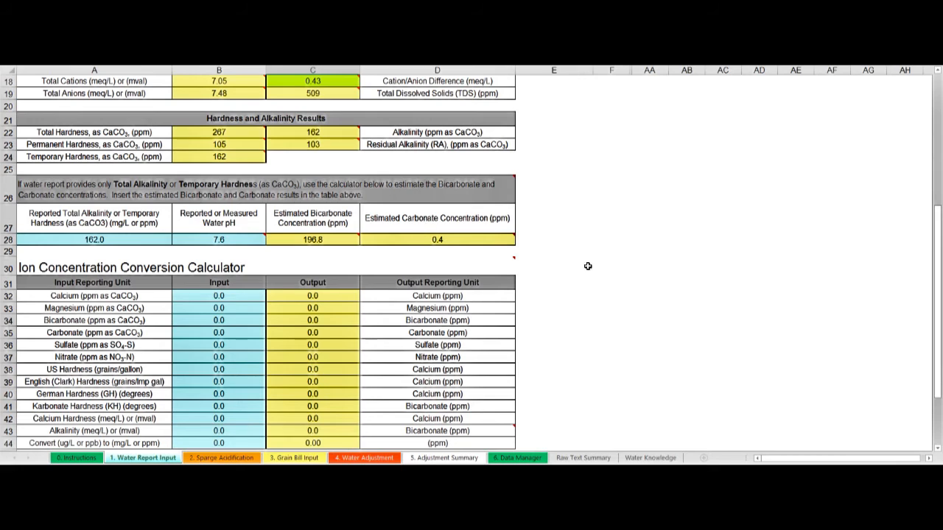
mouse_move(604, 278)
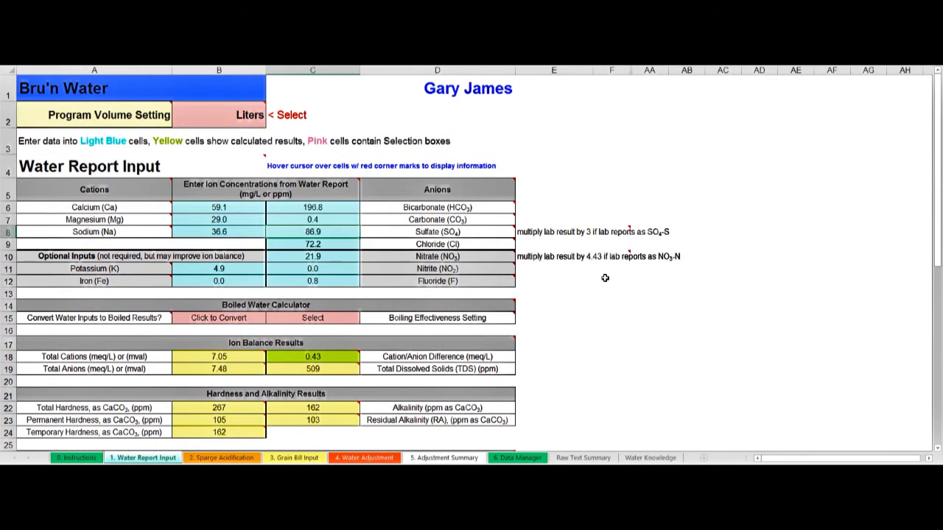
mouse_move(319, 224)
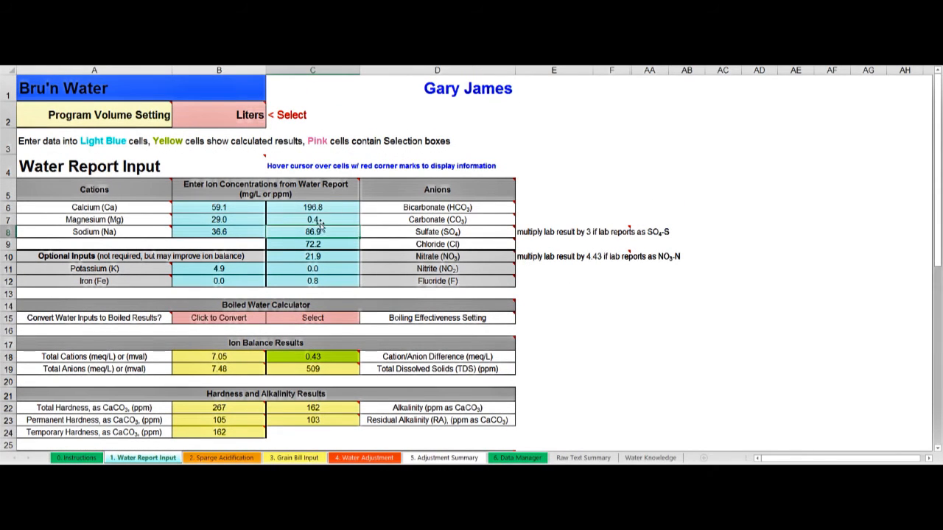
mouse_move(418, 262)
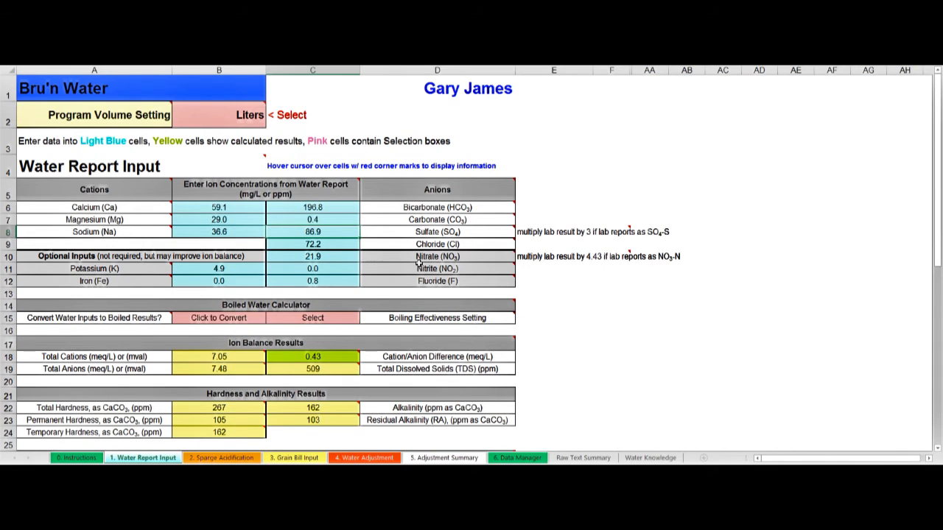
mouse_move(634, 180)
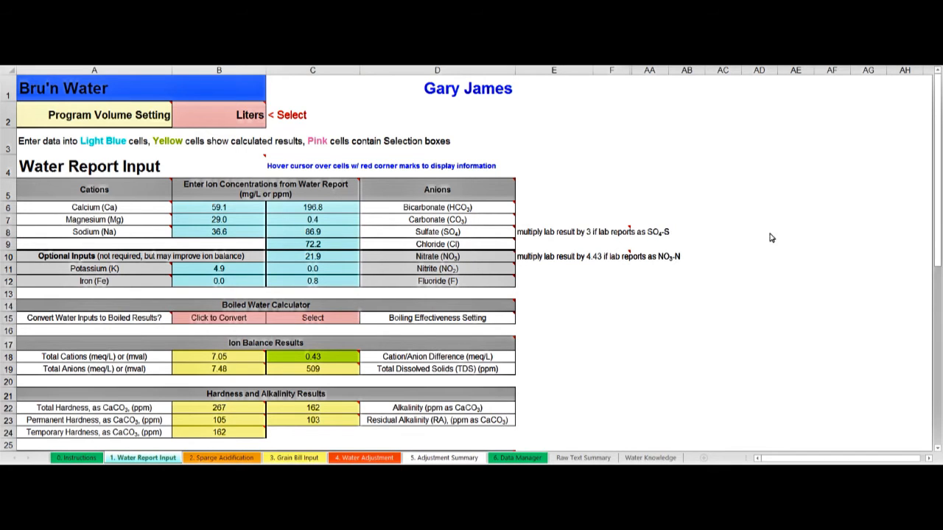
mouse_move(297, 375)
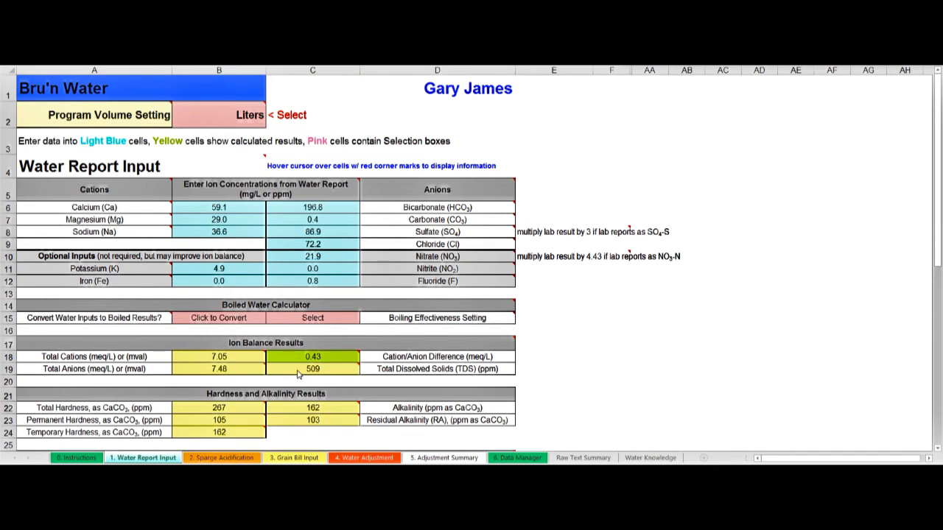
mouse_move(531, 350)
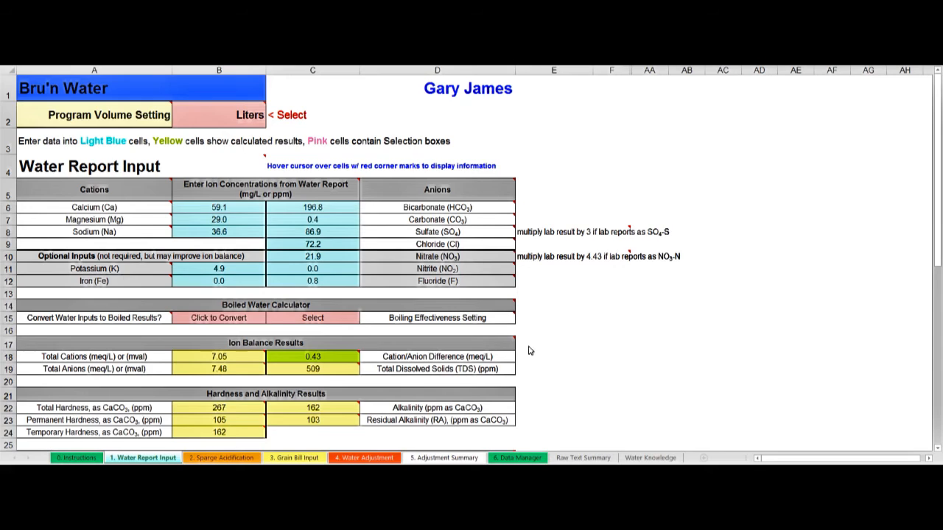
Step: Review the ion balance results, then switch to the Sparge Acidification sheet
scroll(down, 3)
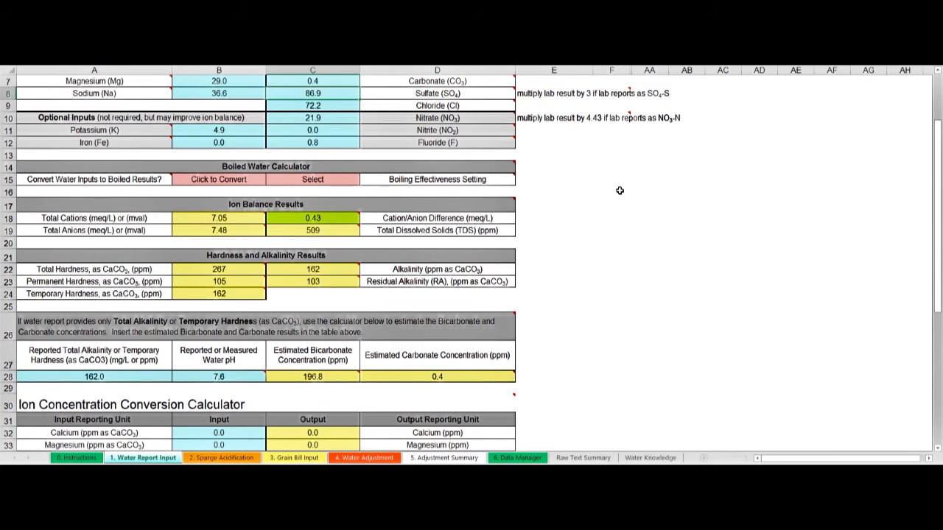
mouse_move(238, 295)
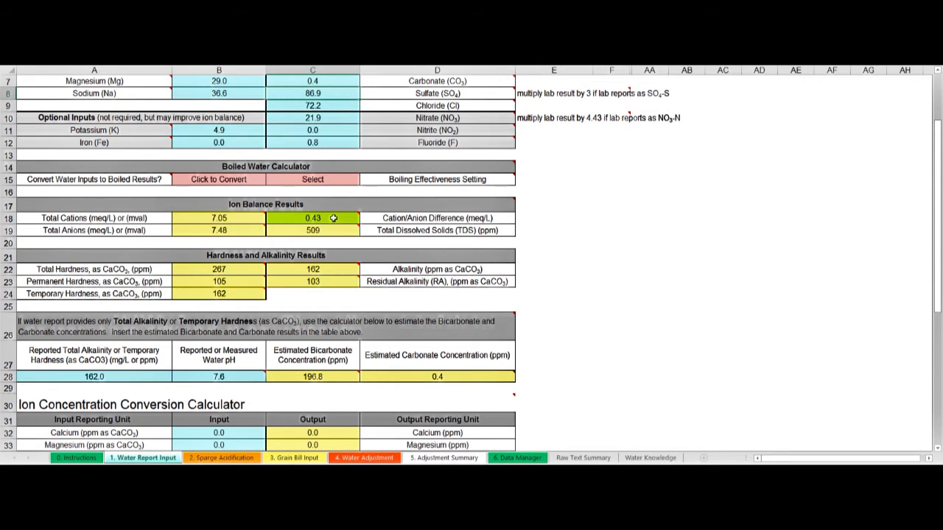
mouse_move(319, 218)
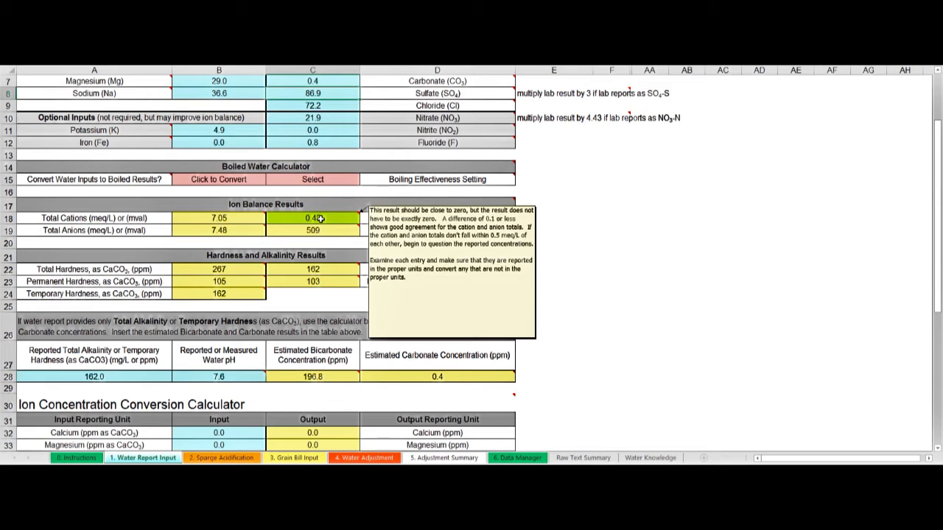
mouse_move(399, 215)
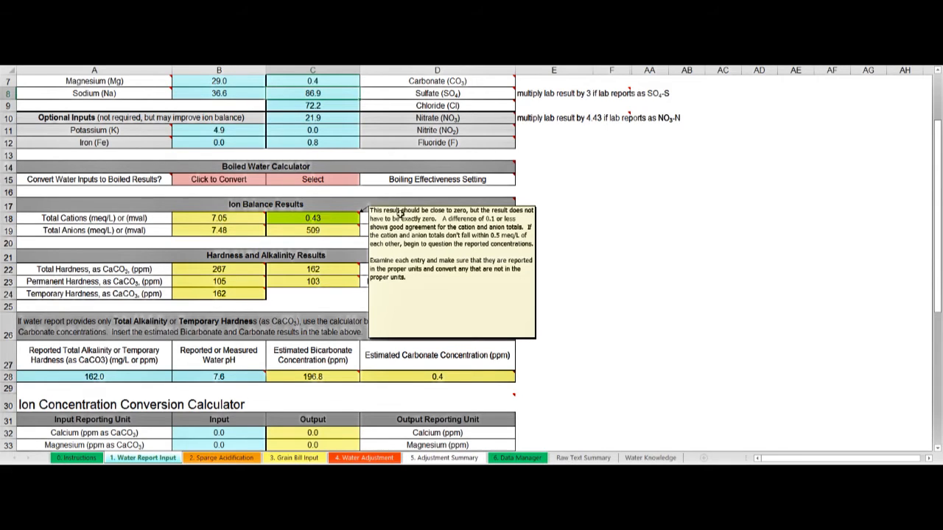
mouse_move(582, 209)
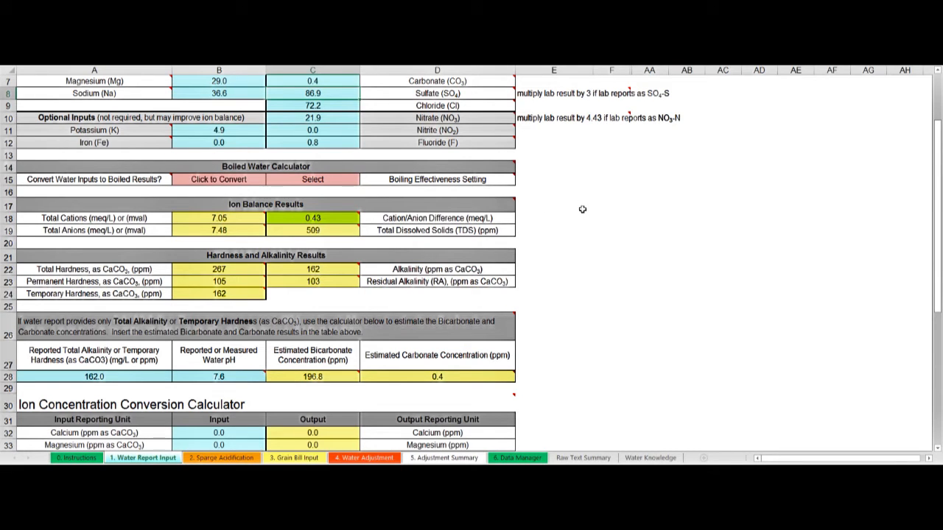
mouse_move(533, 228)
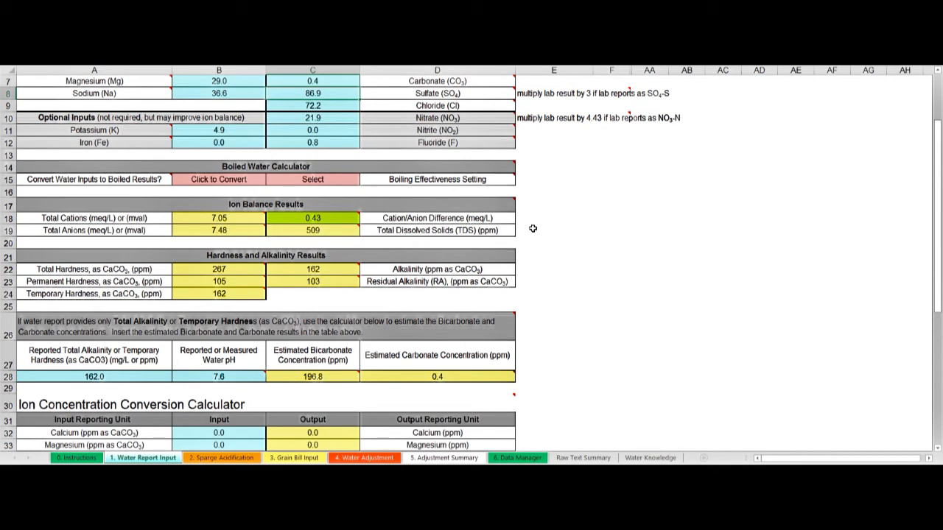
mouse_move(368, 218)
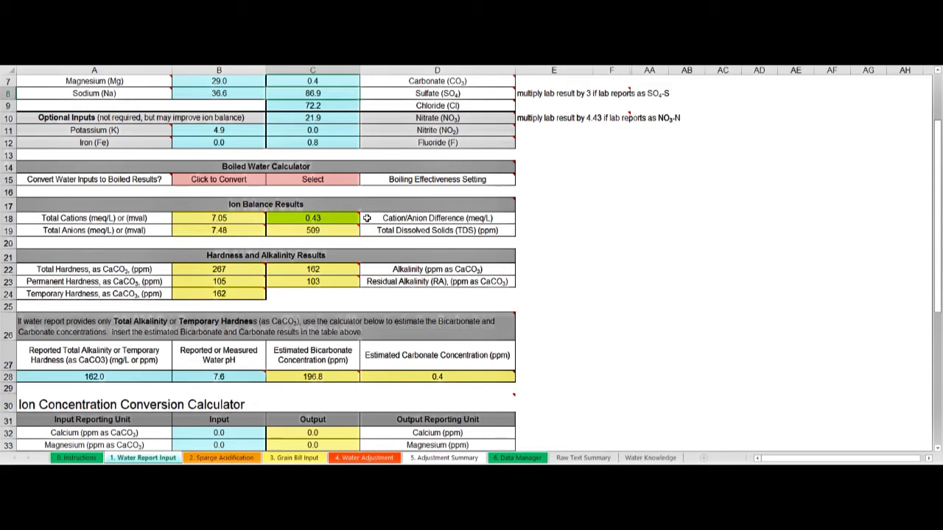
mouse_move(356, 215)
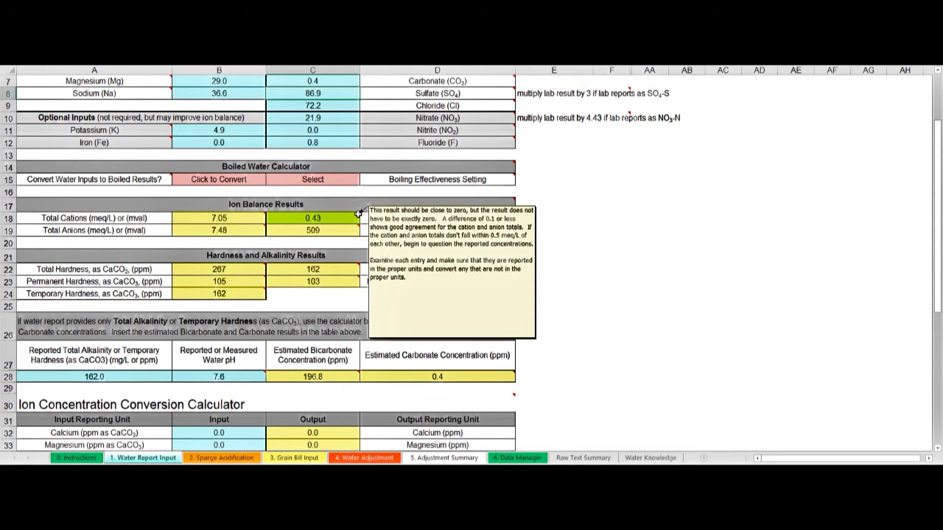
mouse_move(357, 221)
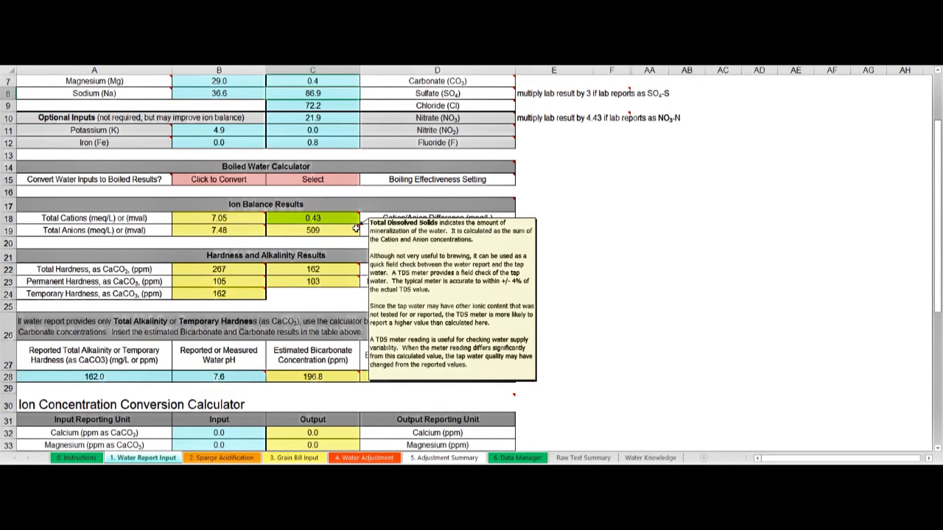
mouse_move(602, 189)
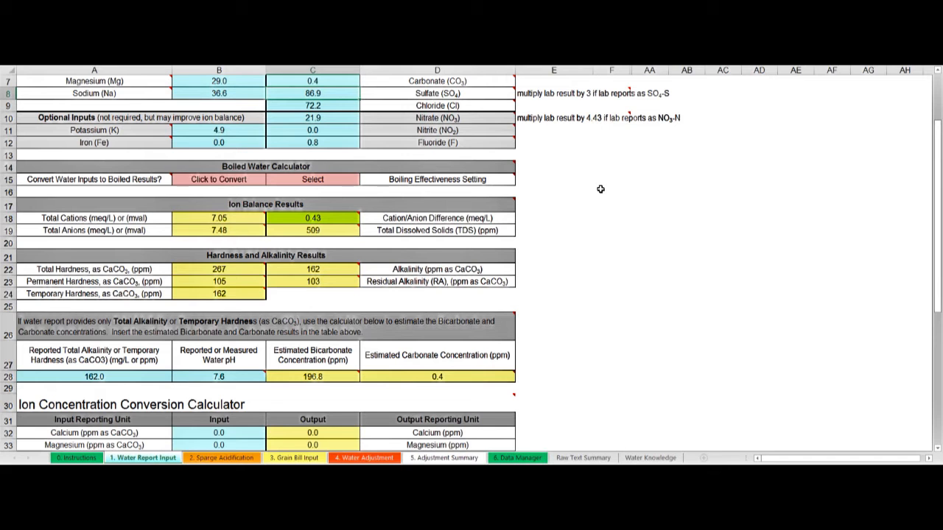
click(221, 460)
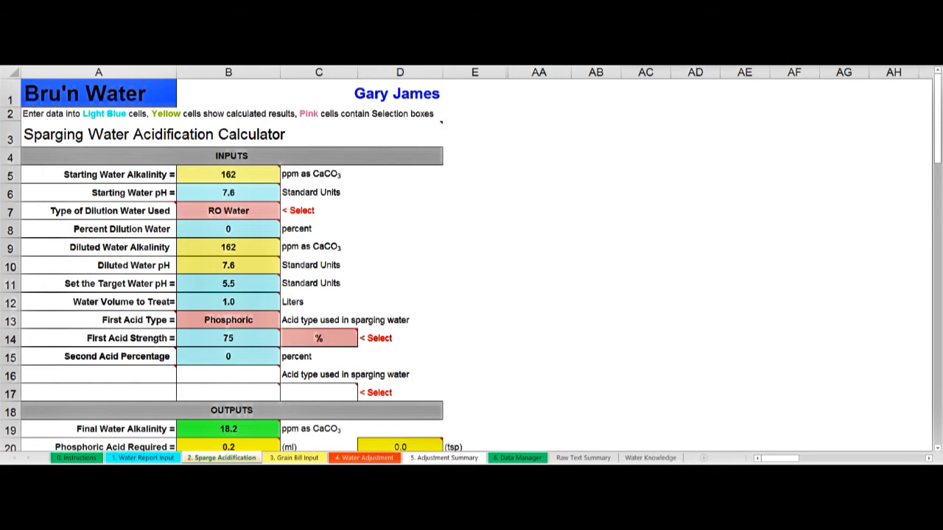
mouse_move(392, 268)
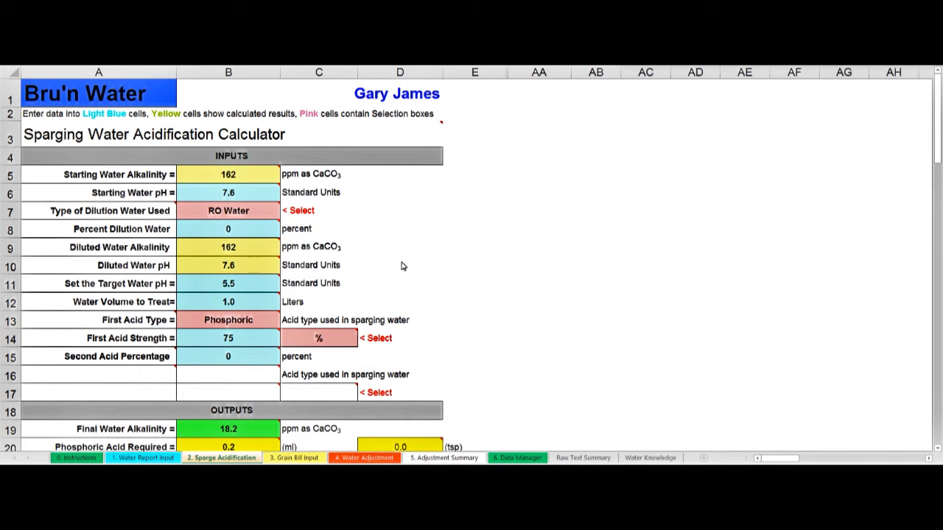
mouse_move(304, 293)
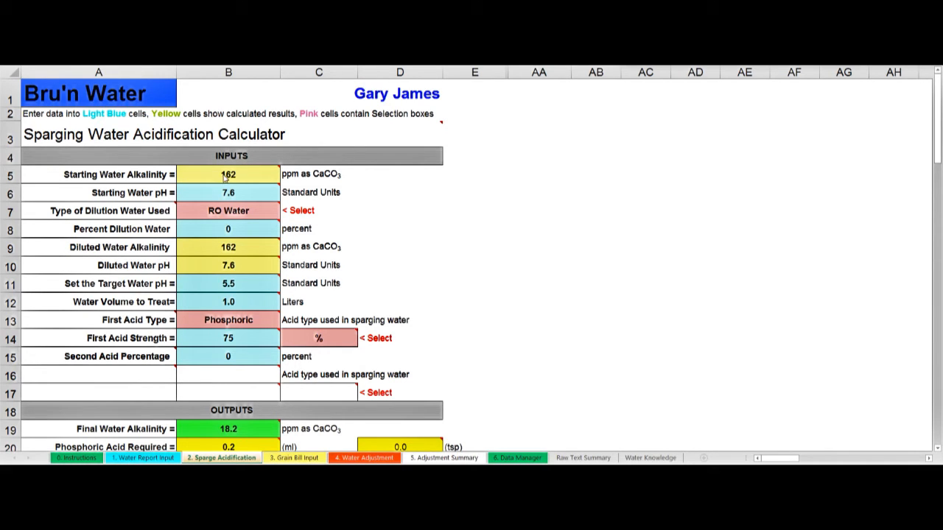
mouse_move(215, 180)
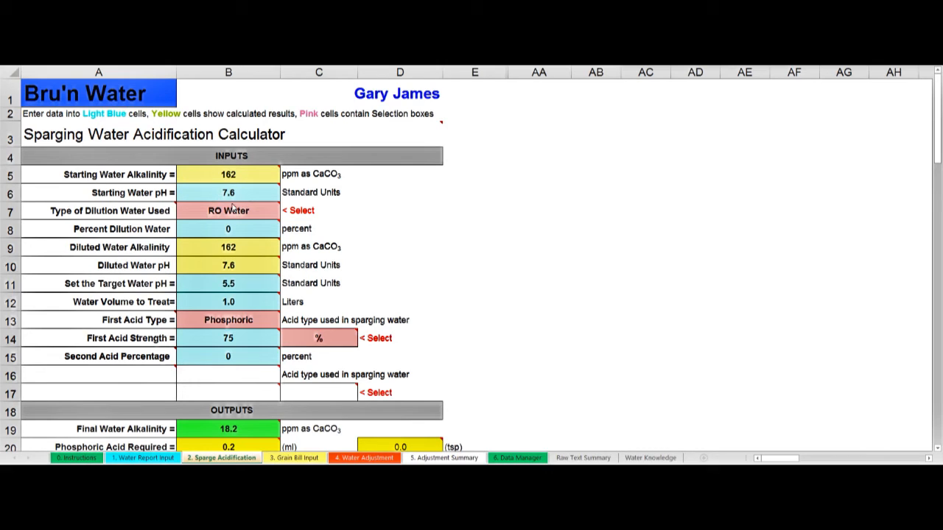
mouse_move(242, 176)
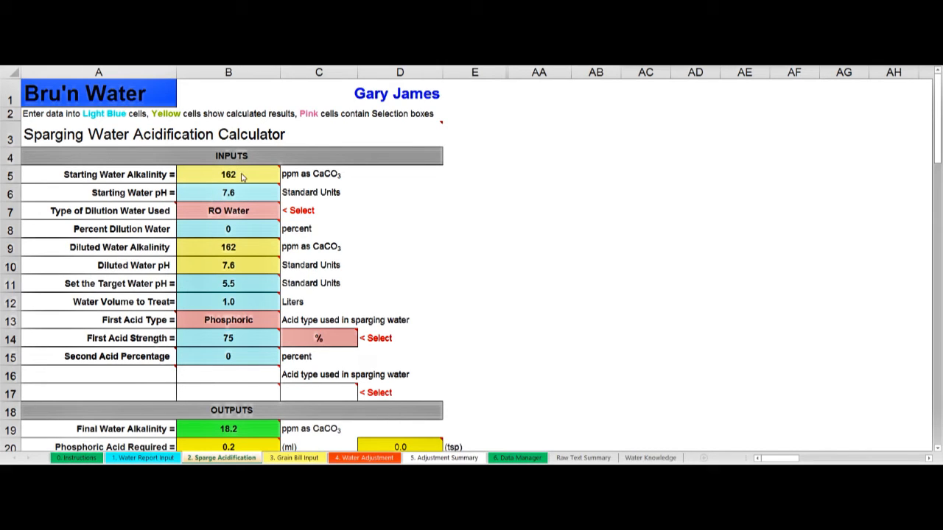
mouse_move(234, 191)
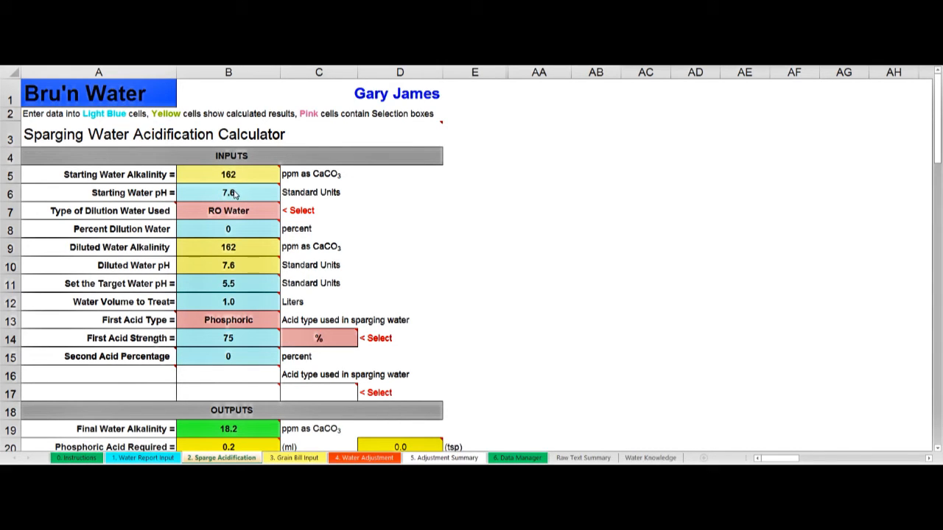
mouse_move(273, 214)
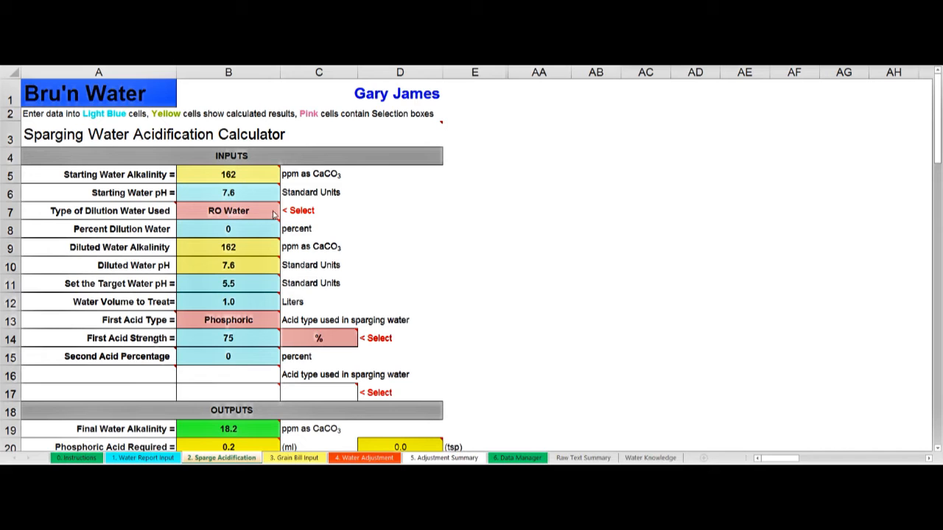
mouse_move(283, 216)
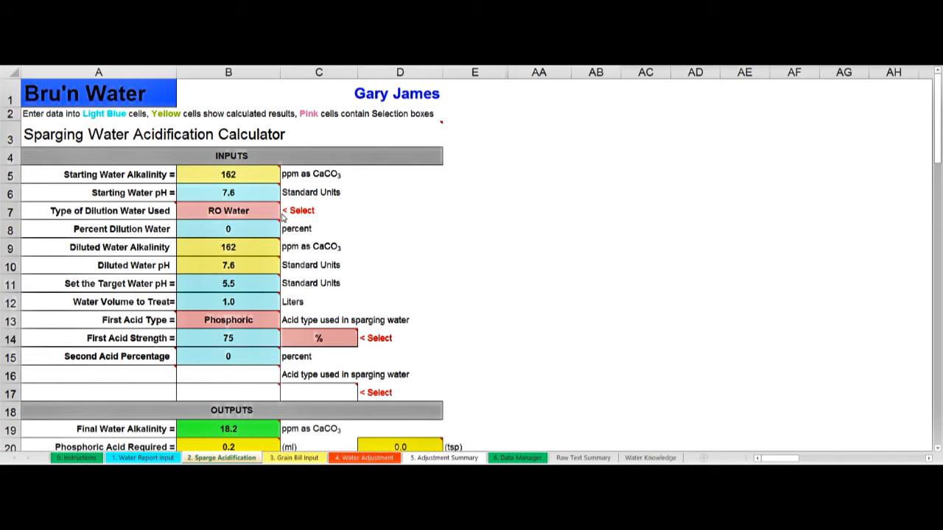
mouse_move(263, 216)
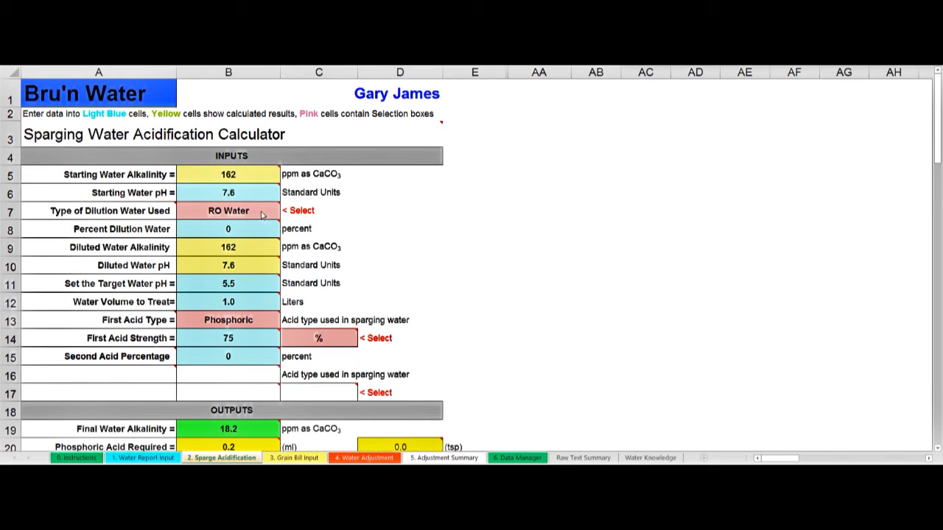
mouse_move(266, 239)
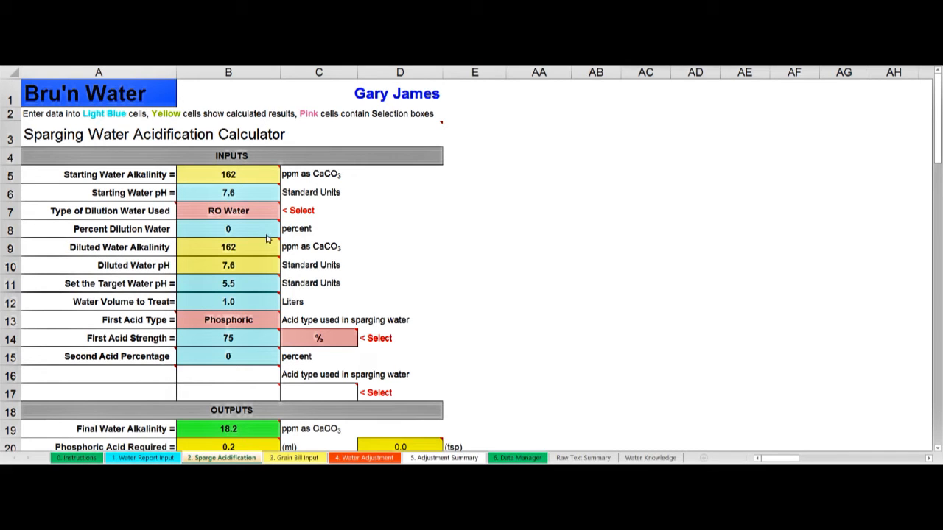
mouse_move(242, 283)
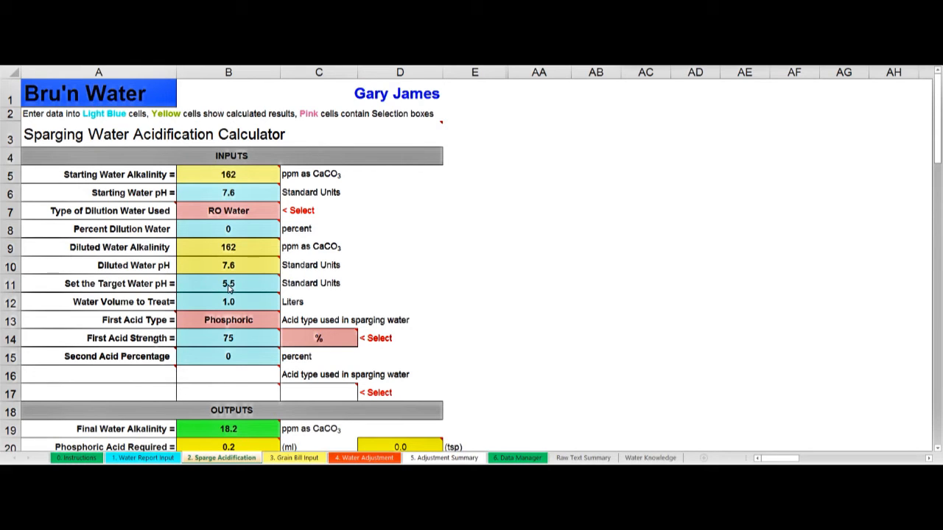
mouse_move(248, 321)
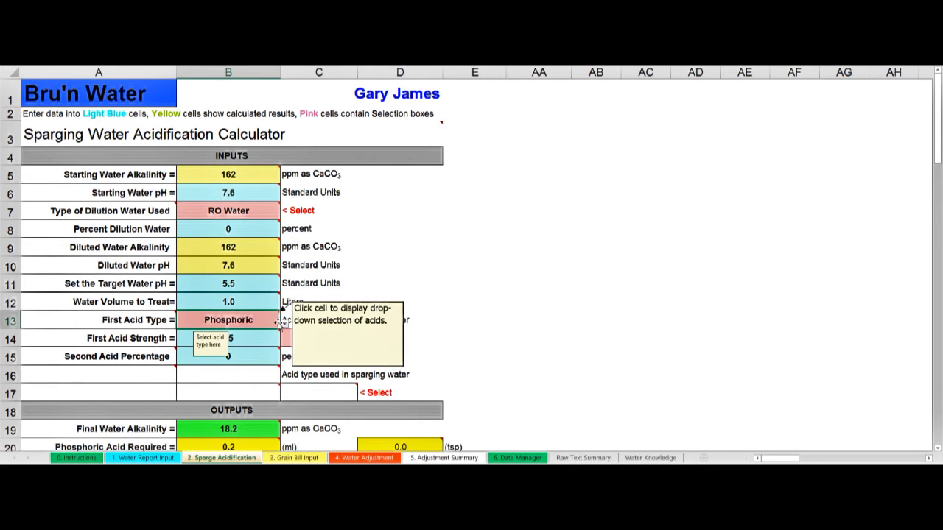
click(226, 319)
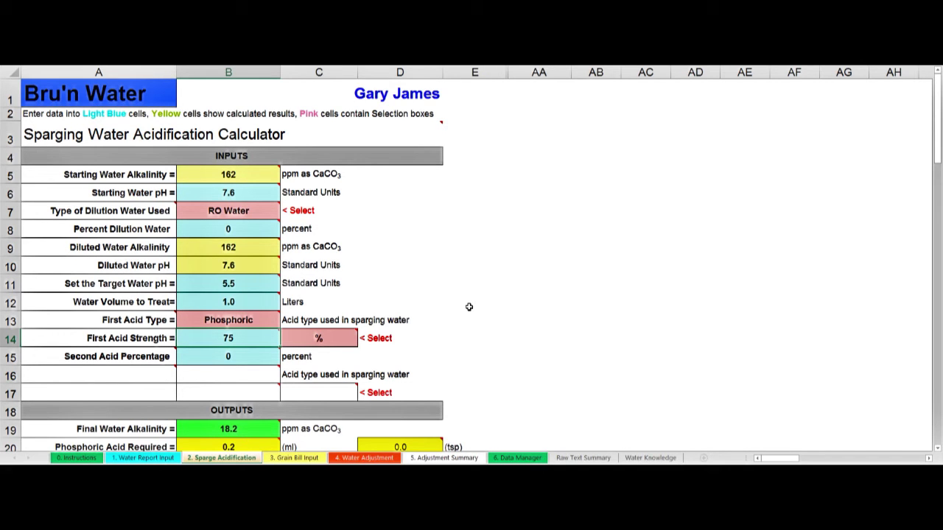
Step: Switch to the Grain Bill Input sheet for the 39 English IPA batch
click(295, 458)
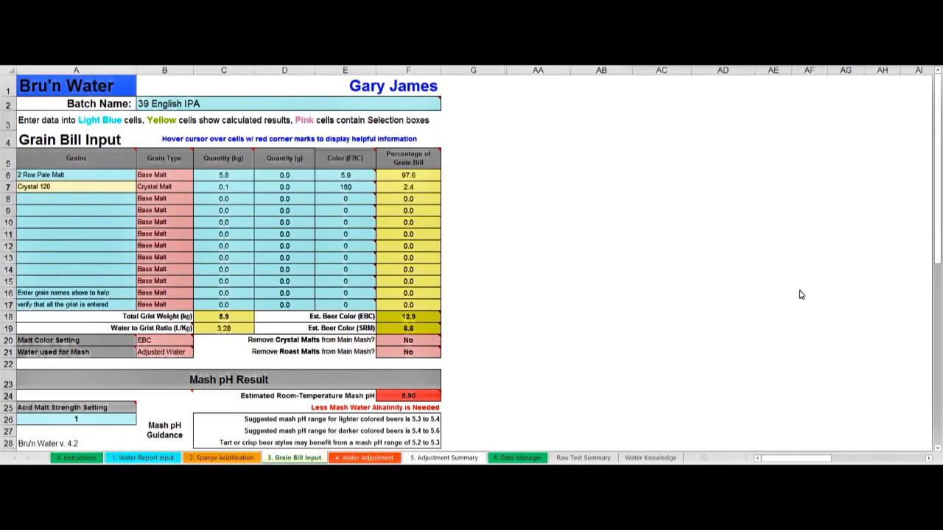
mouse_move(285, 463)
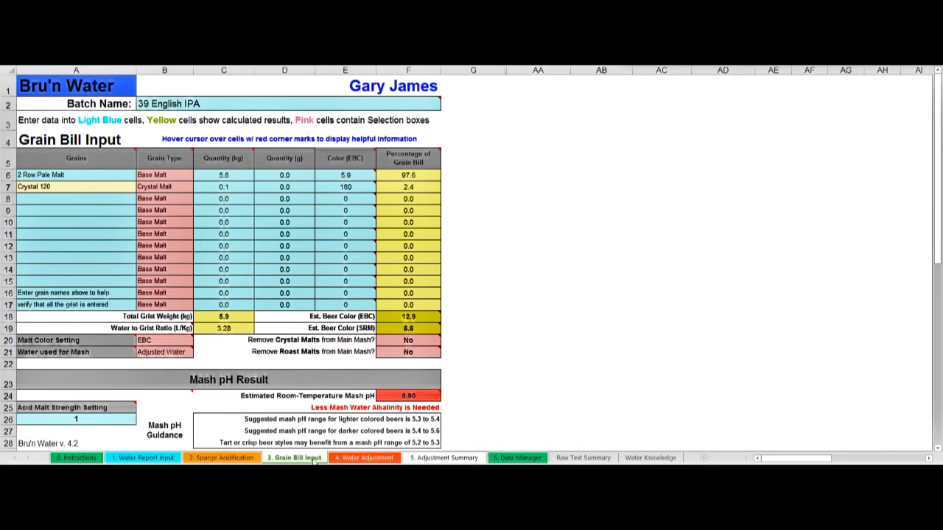
mouse_move(510, 258)
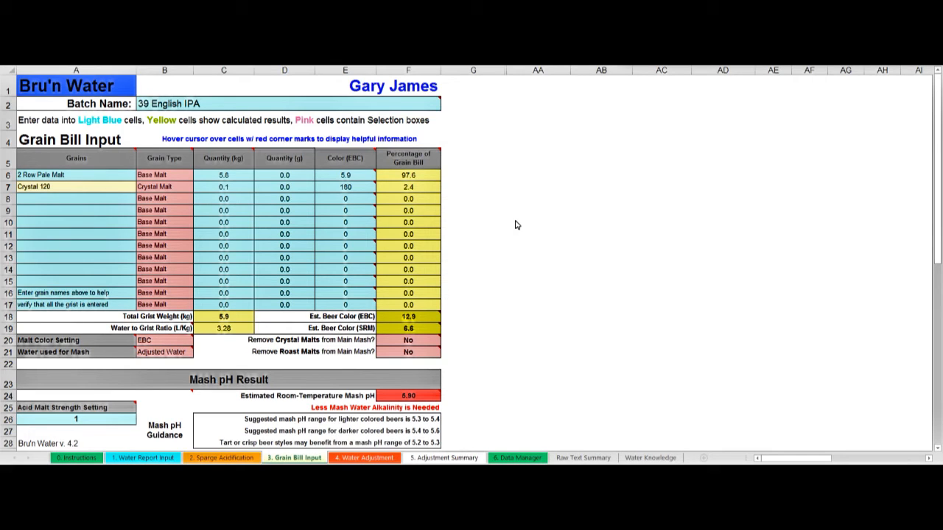
mouse_move(111, 160)
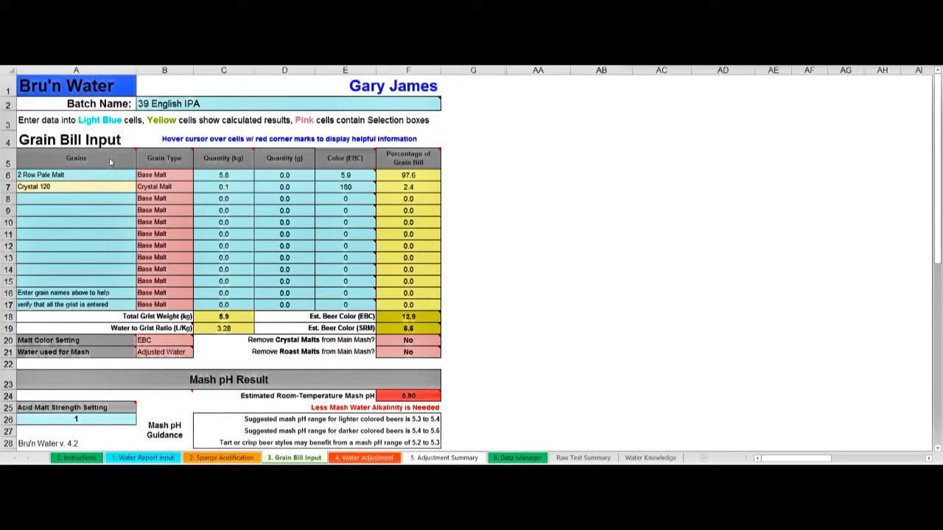
mouse_move(87, 224)
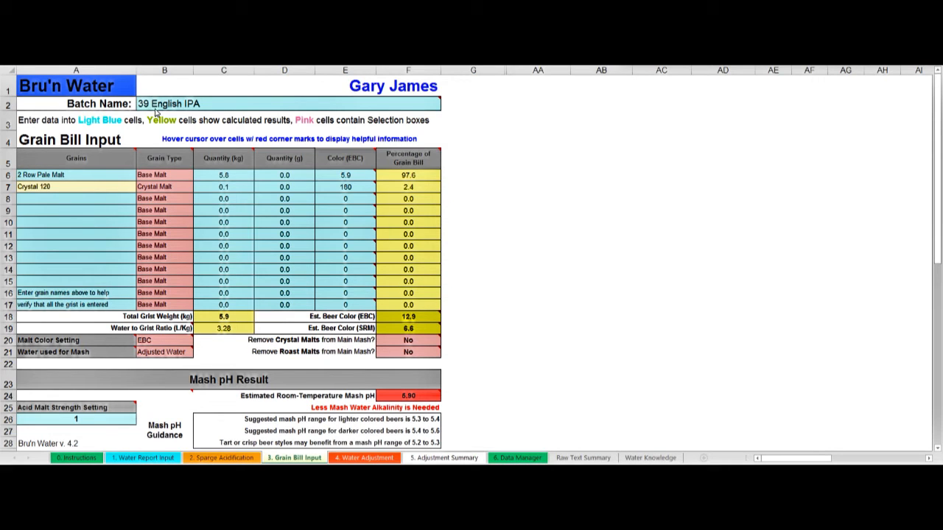
mouse_move(180, 103)
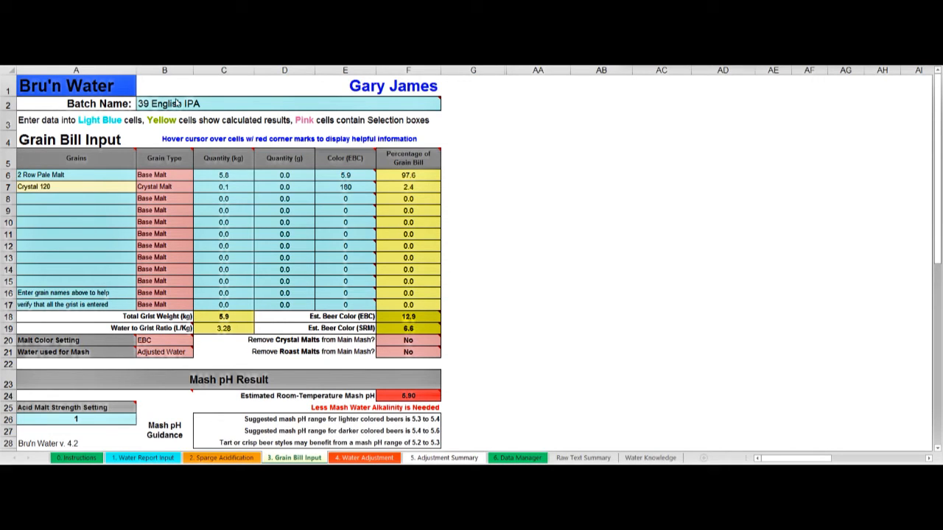
mouse_move(162, 103)
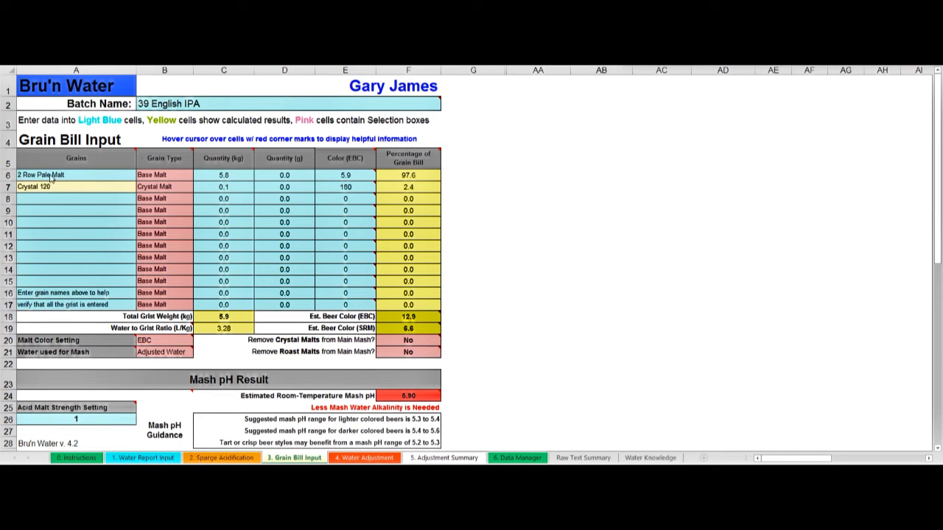
mouse_move(77, 179)
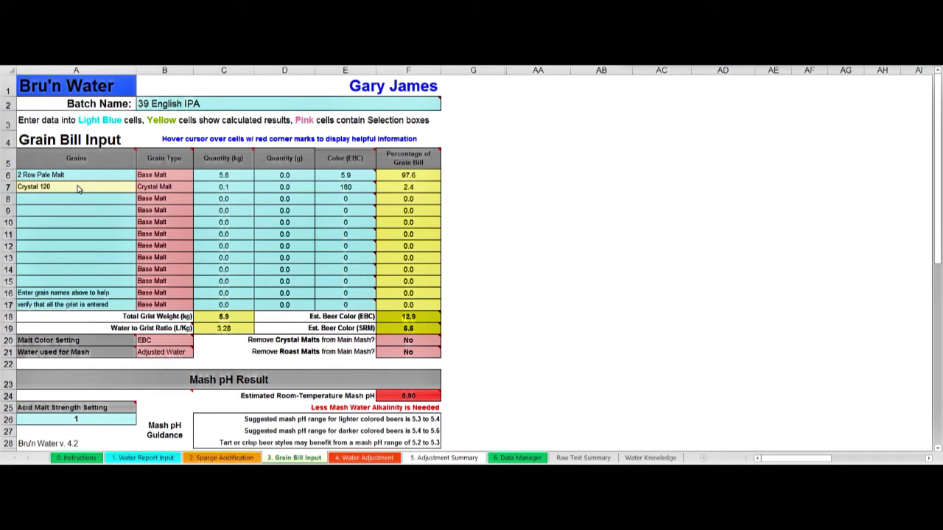
mouse_move(189, 177)
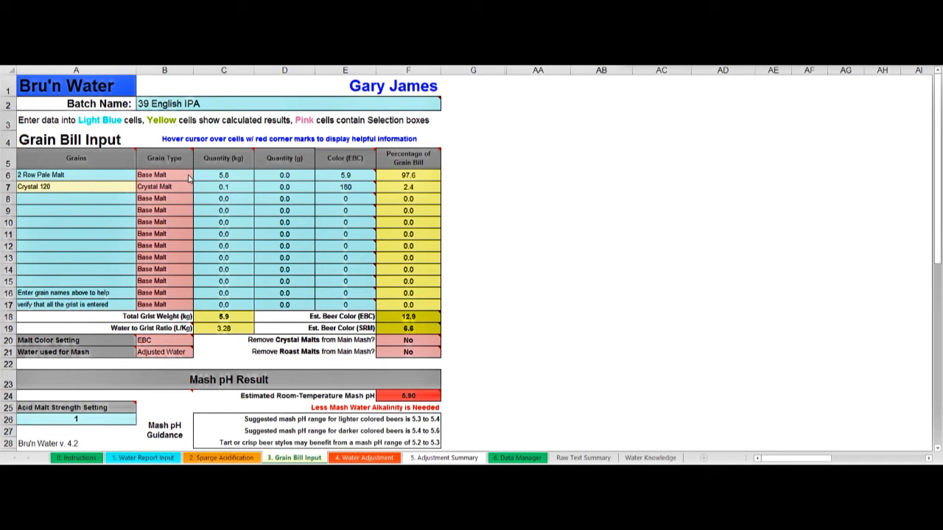
click(190, 174)
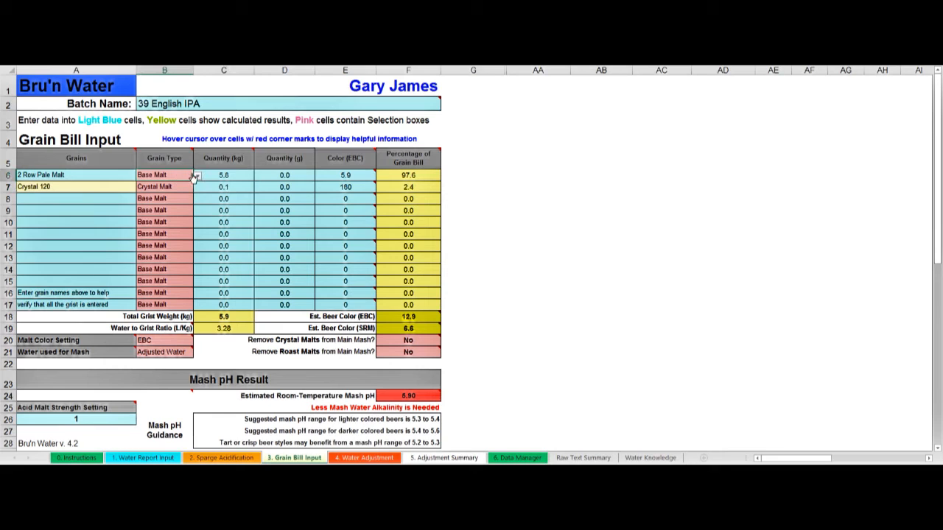
click(193, 174)
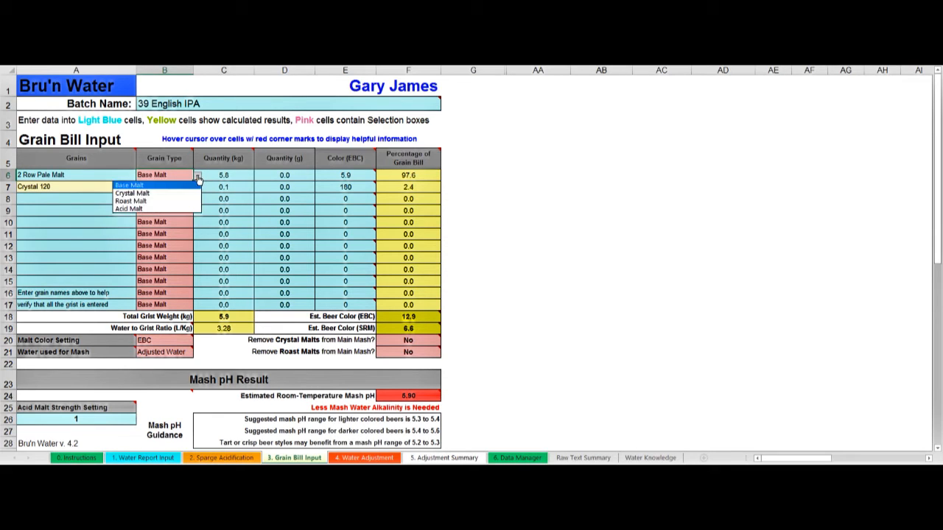
click(131, 193)
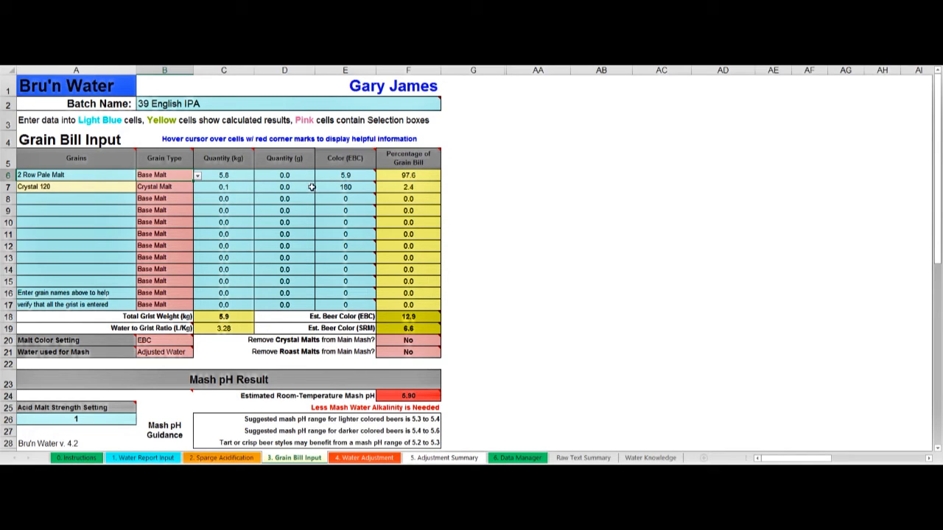
mouse_move(337, 179)
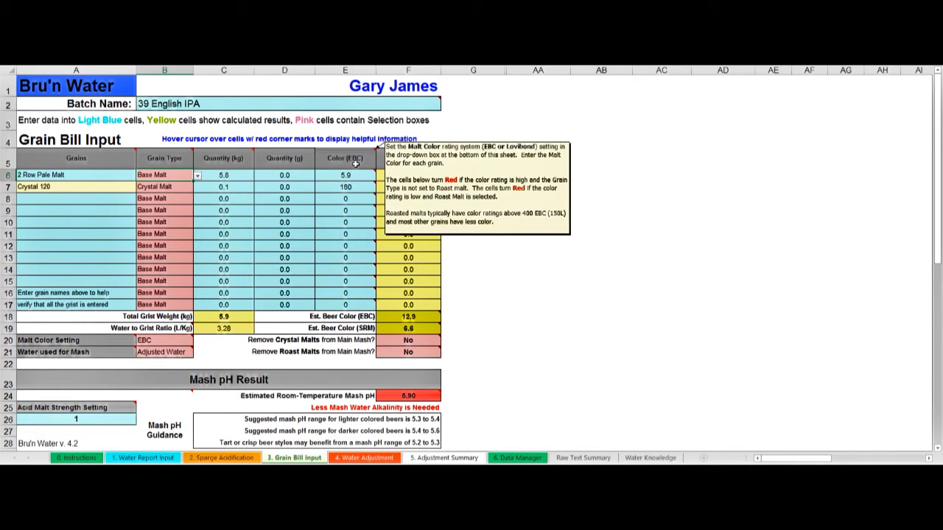
mouse_move(228, 303)
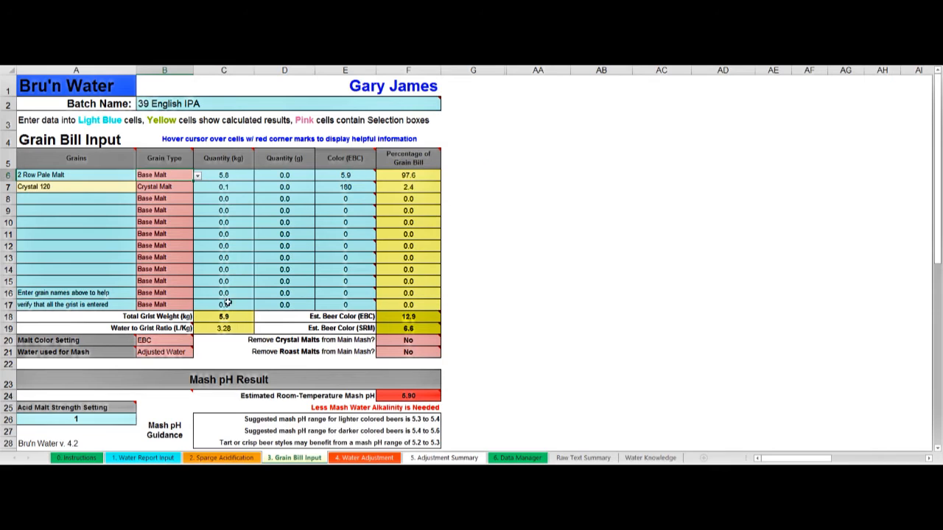
mouse_move(345, 187)
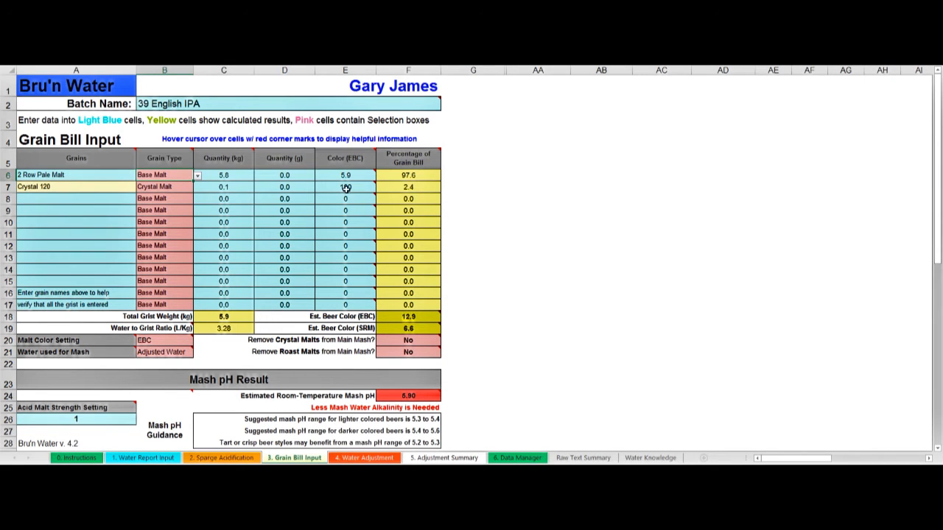
text(180)
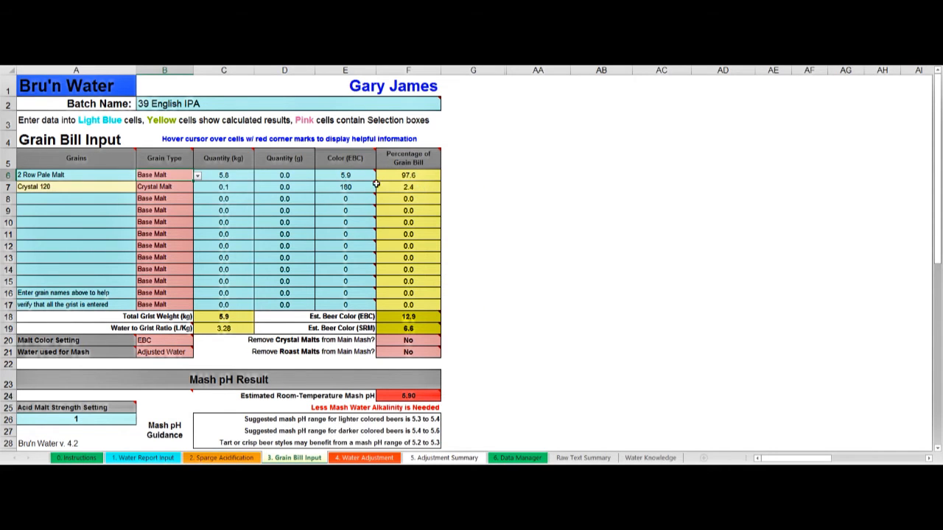
mouse_move(321, 186)
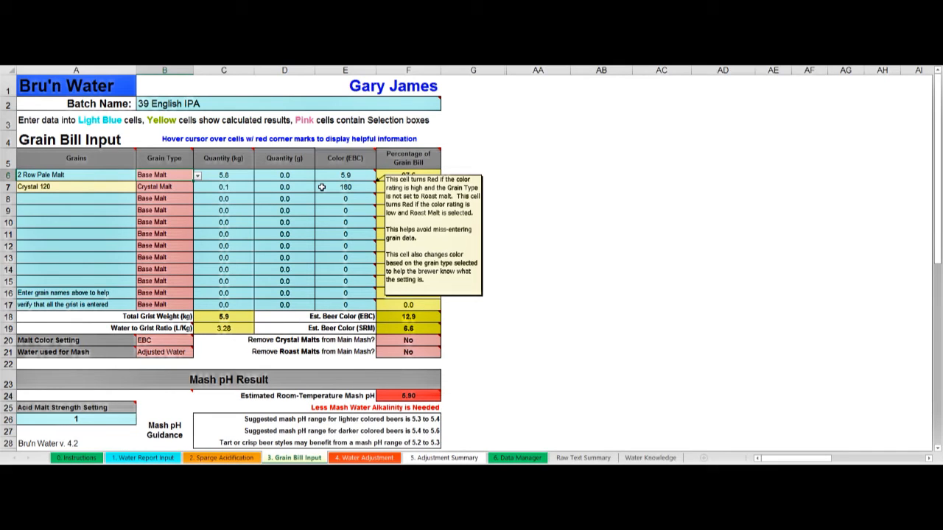
mouse_move(333, 191)
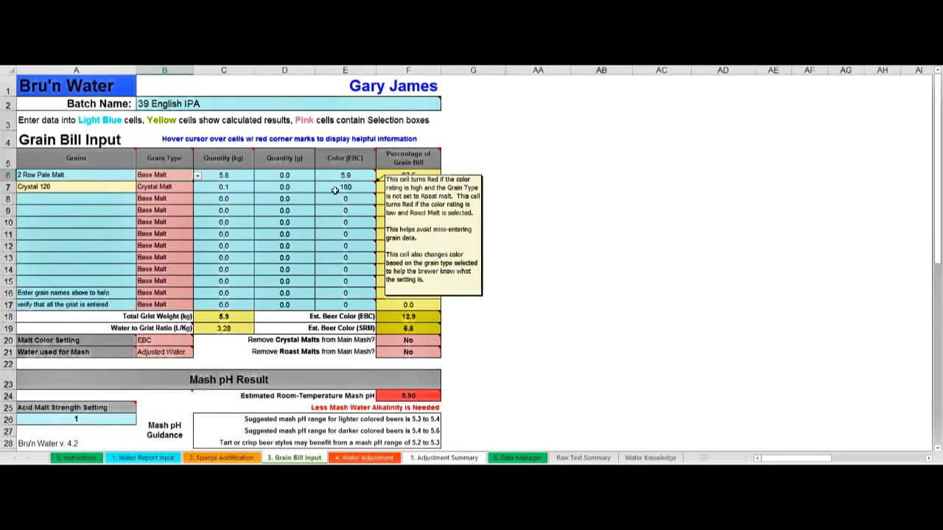
mouse_move(330, 190)
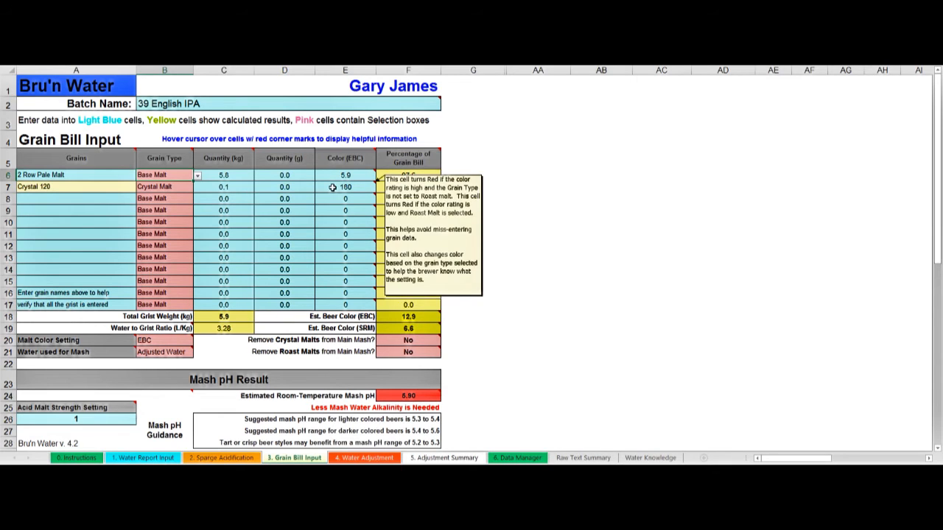
mouse_move(330, 187)
text(500)
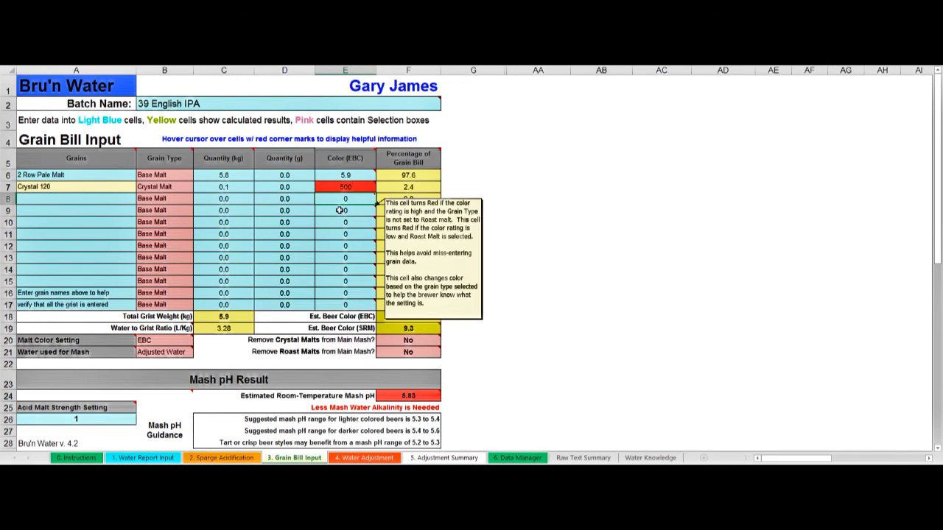
mouse_move(346, 212)
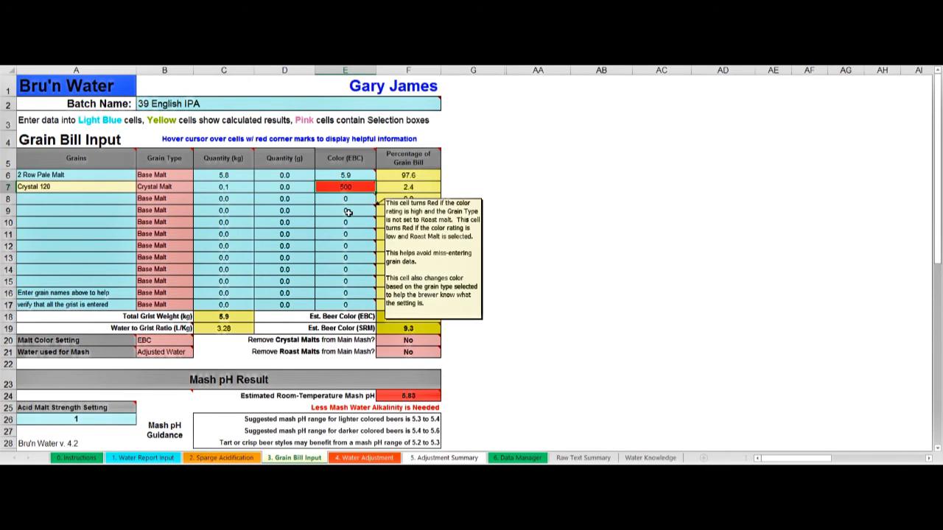
Step: Enter 160 EBC as the Crystal 120 malt colour
text(160)
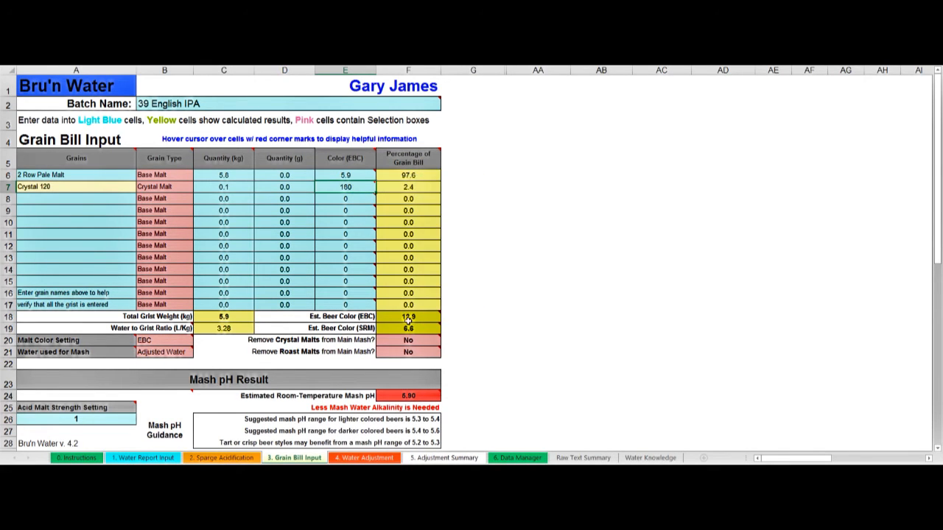
mouse_move(200, 242)
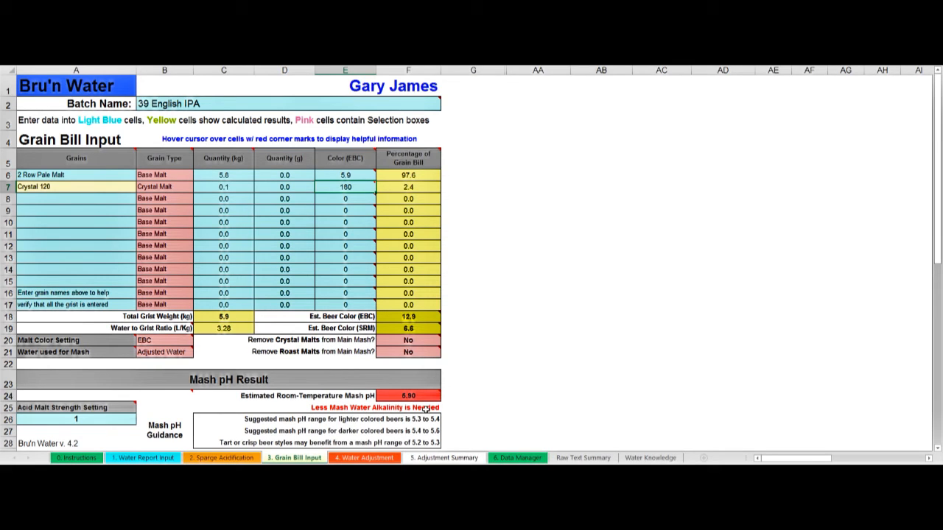
mouse_move(389, 431)
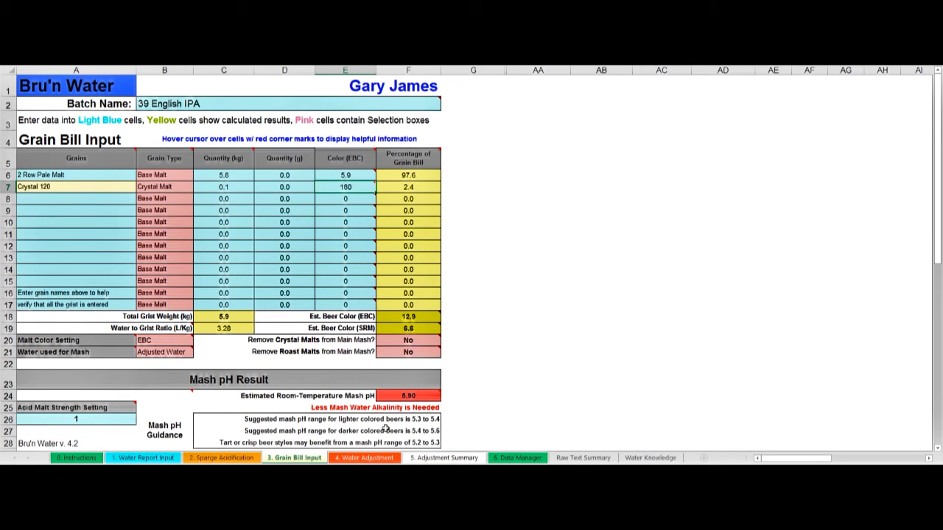
mouse_move(395, 424)
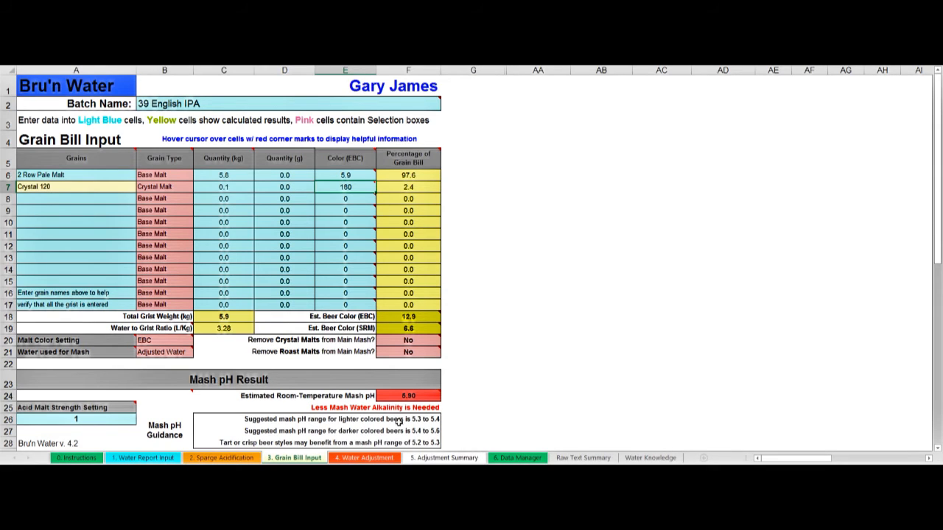
mouse_move(377, 445)
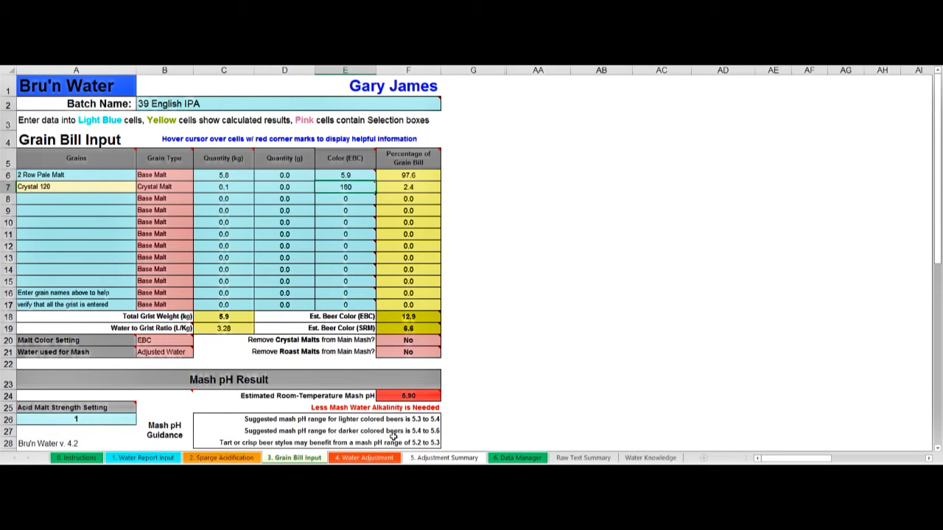
mouse_move(404, 441)
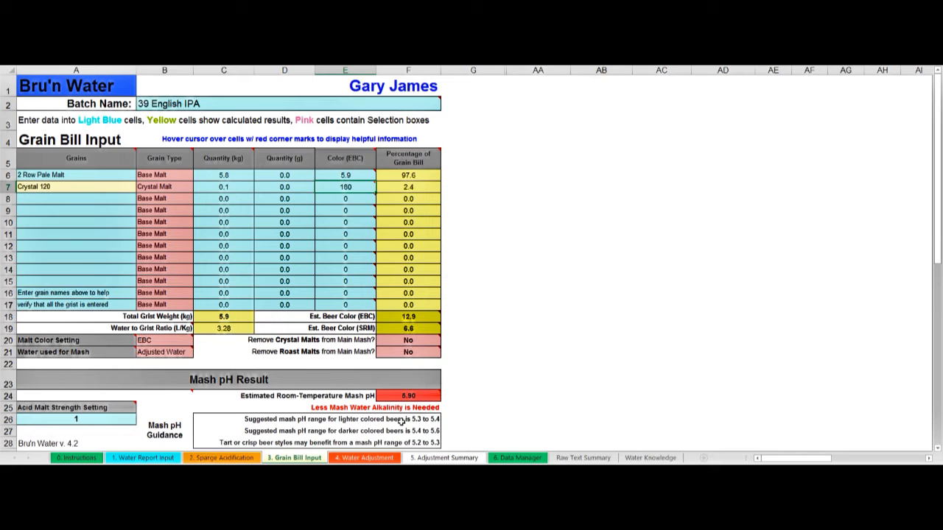
mouse_move(569, 307)
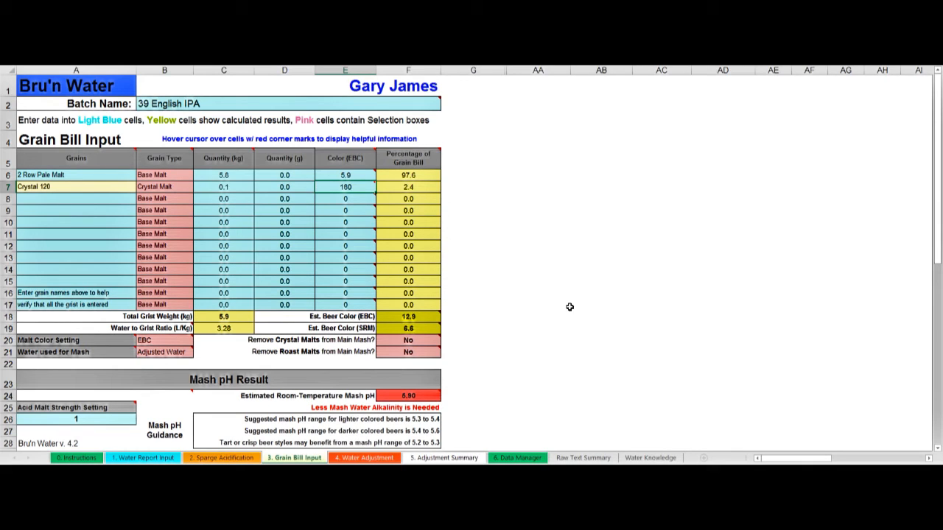
Step: Switch to the Water Adjustment sheet
click(365, 458)
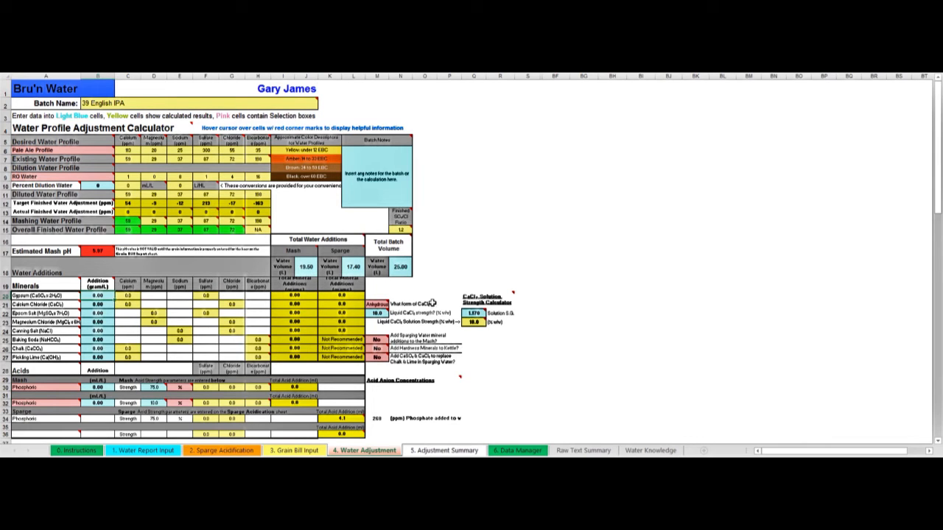
mouse_move(474, 233)
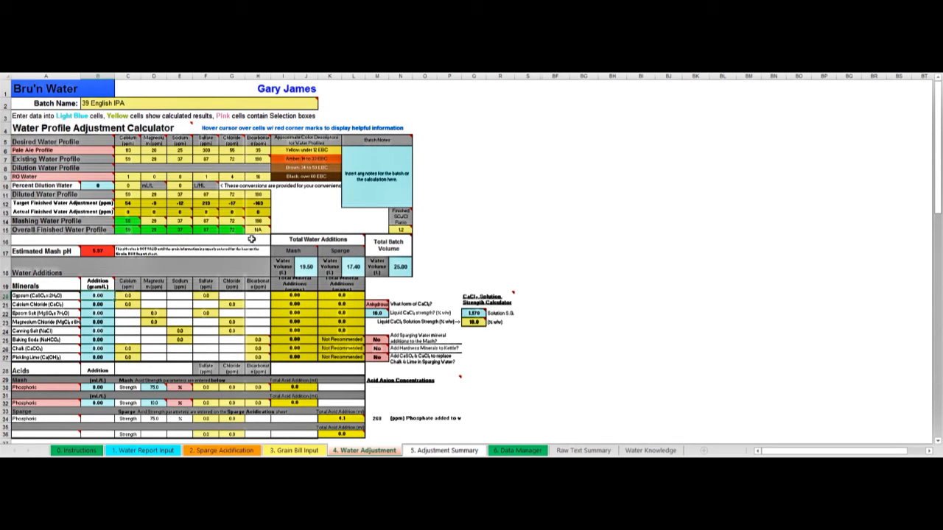
mouse_move(184, 256)
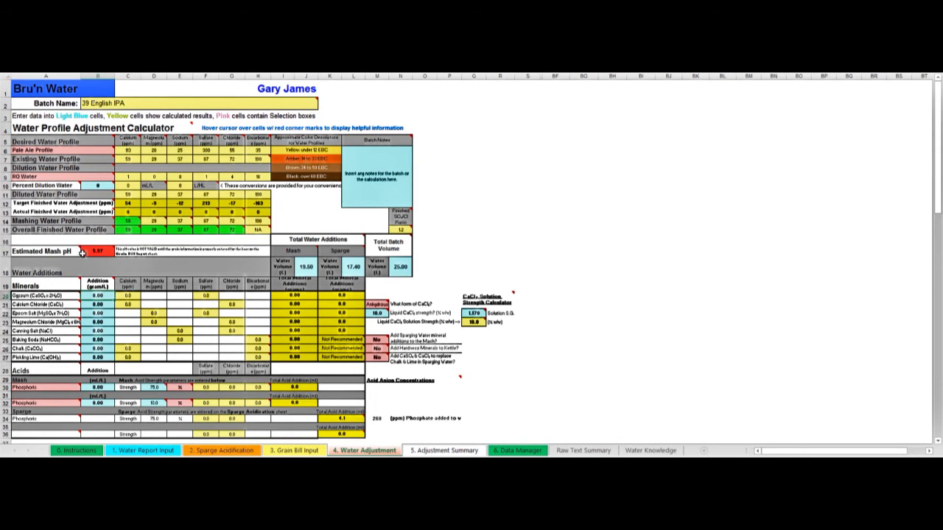
mouse_move(86, 257)
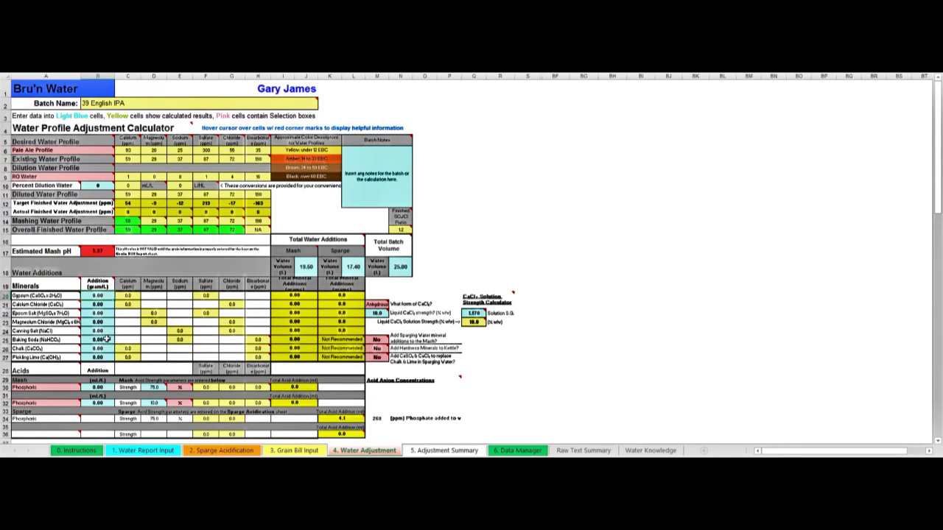
mouse_move(106, 336)
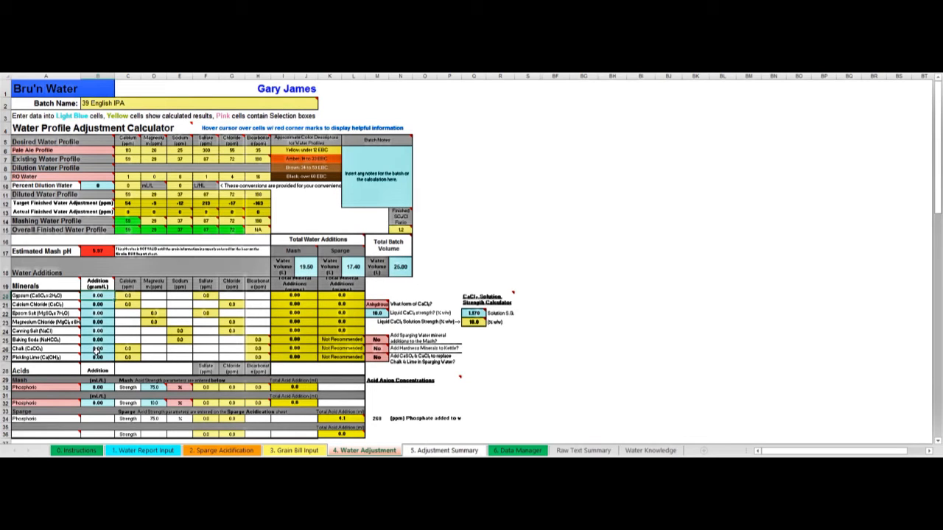
mouse_move(224, 258)
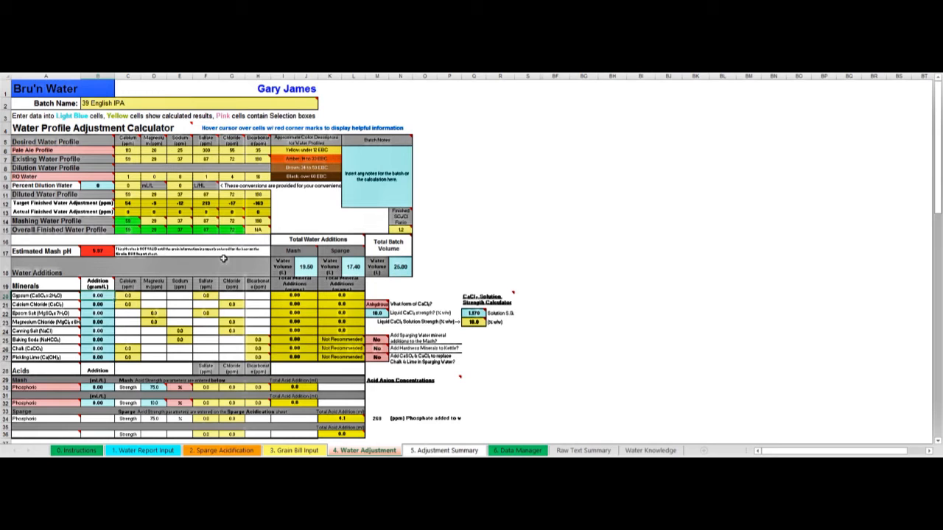
mouse_move(193, 245)
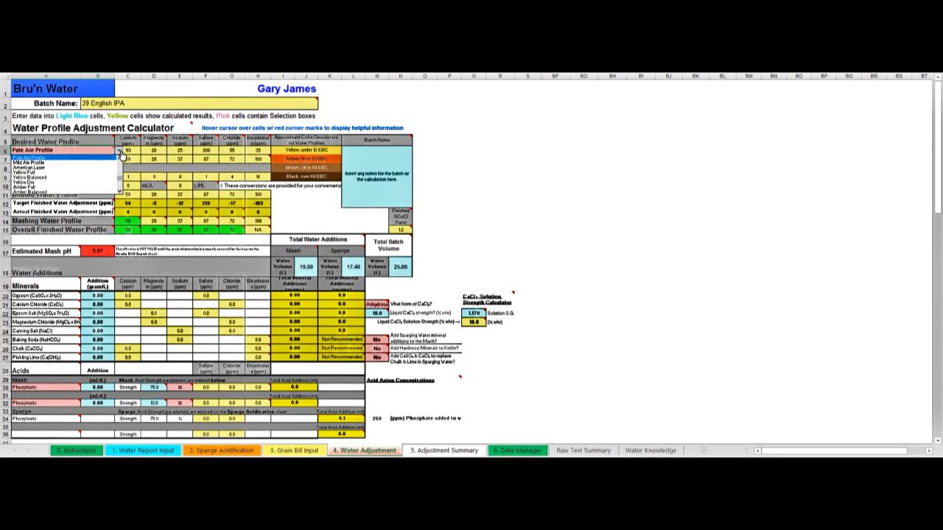
mouse_move(109, 173)
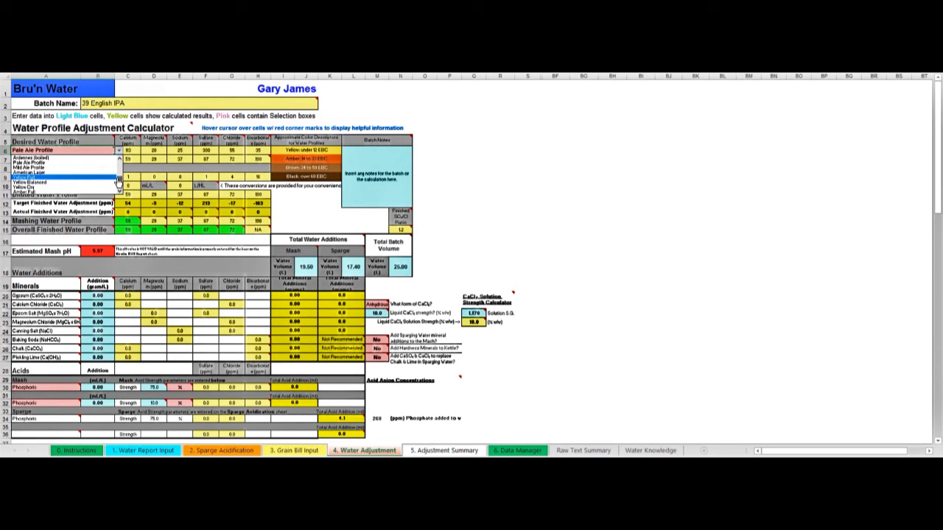
mouse_move(112, 181)
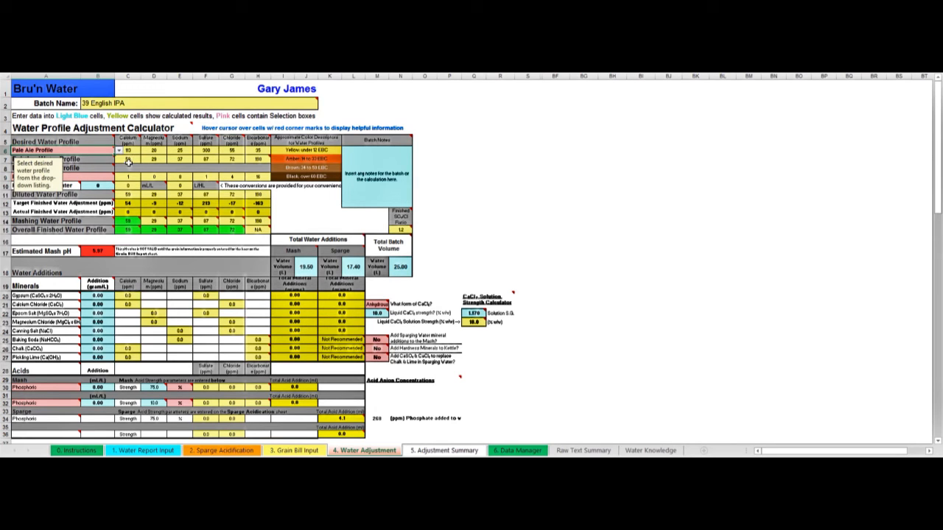
mouse_move(166, 150)
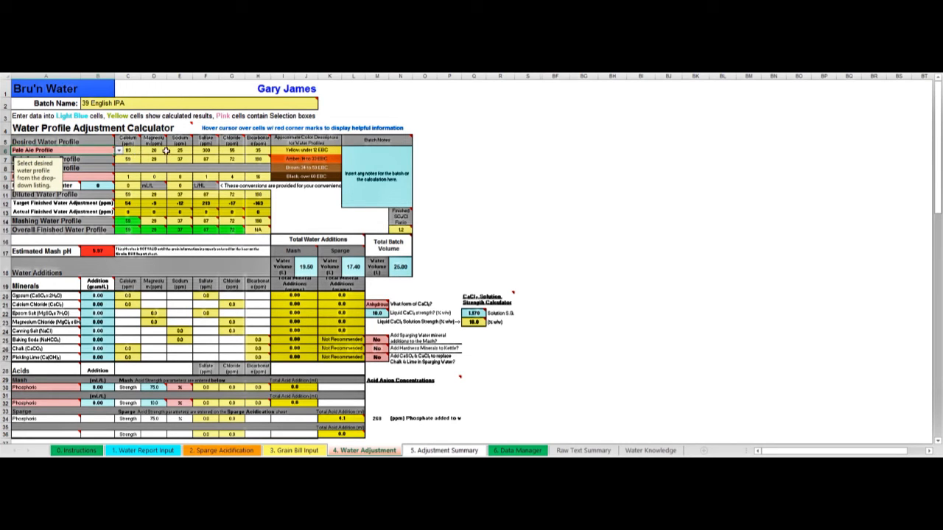
mouse_move(132, 154)
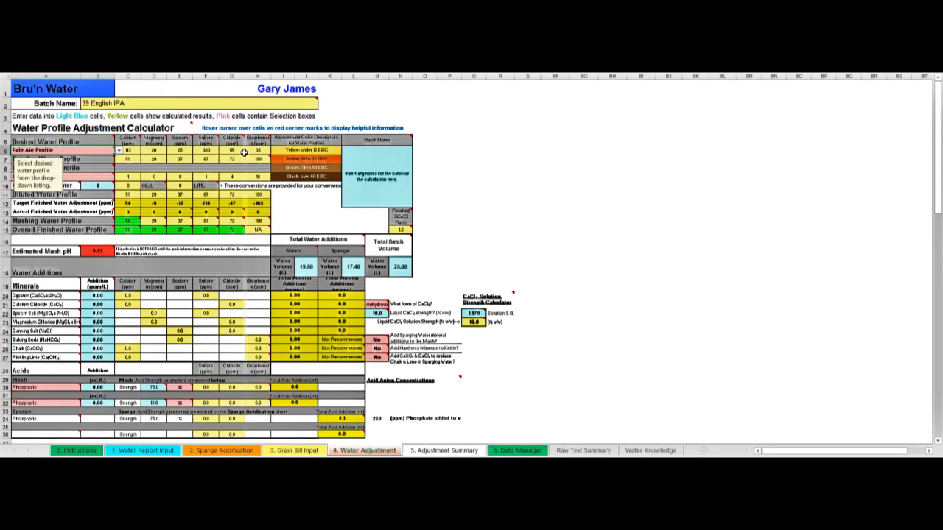
mouse_move(218, 160)
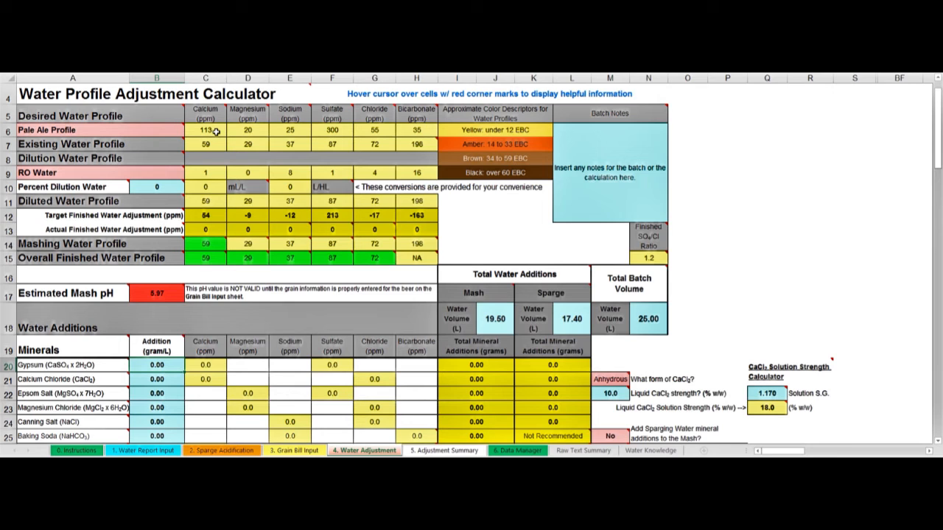
mouse_move(280, 145)
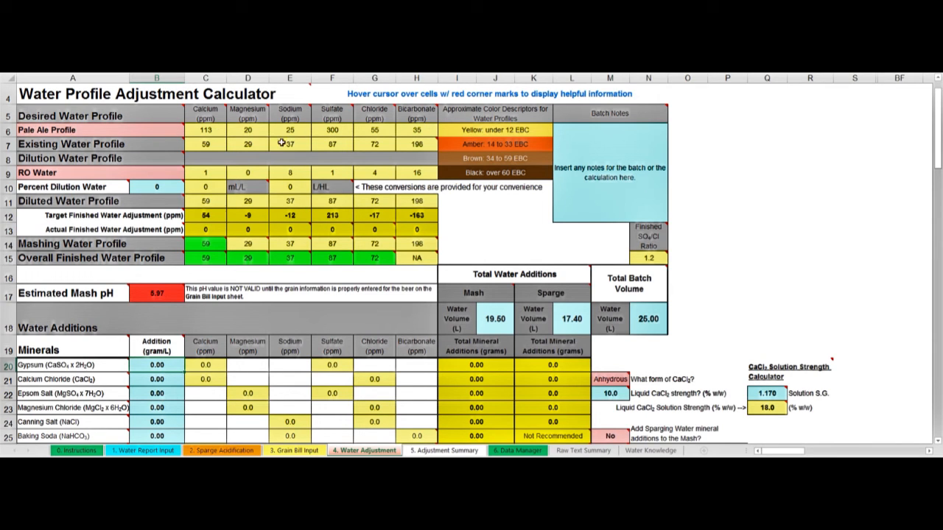
mouse_move(342, 129)
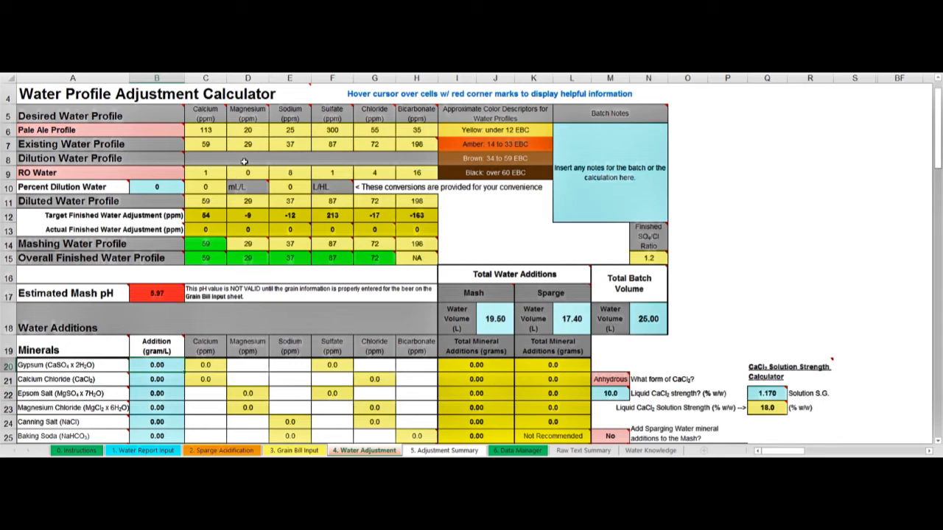
mouse_move(243, 162)
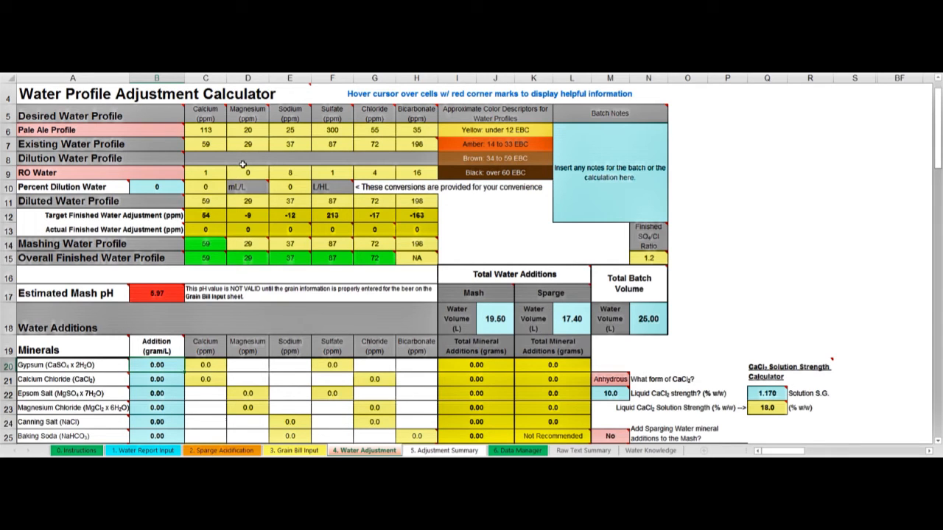
mouse_move(247, 118)
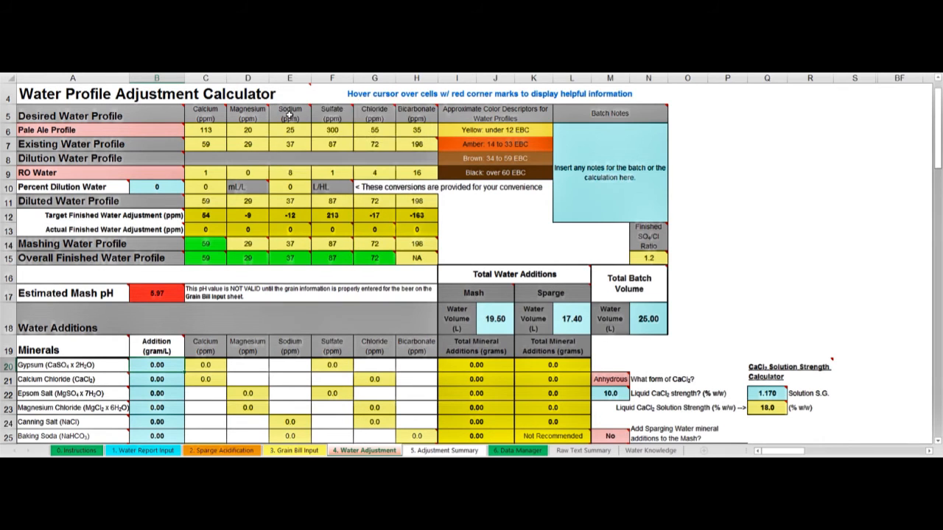
mouse_move(333, 115)
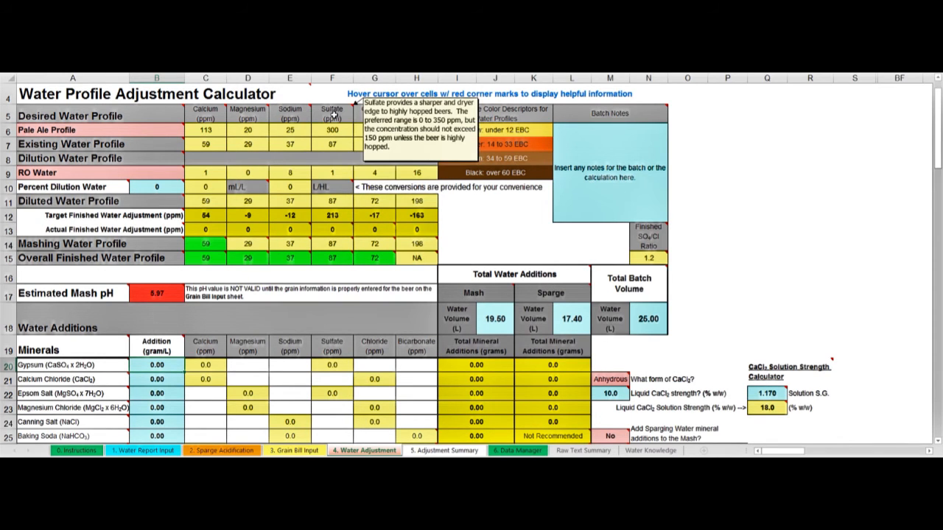
mouse_move(416, 115)
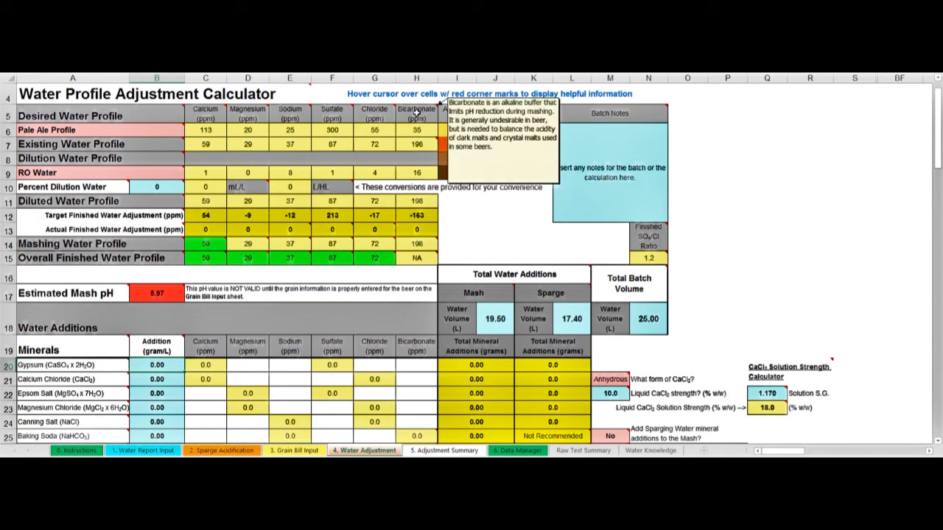
mouse_move(418, 149)
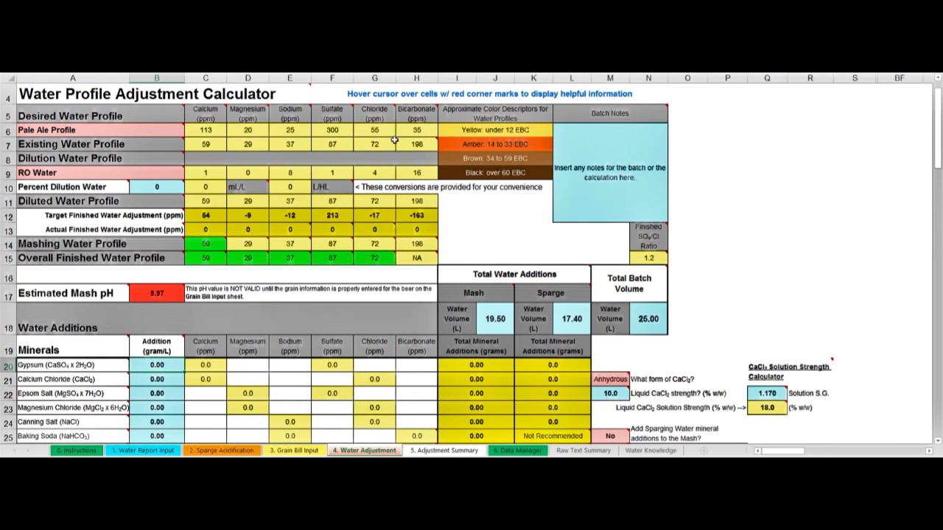
mouse_move(382, 148)
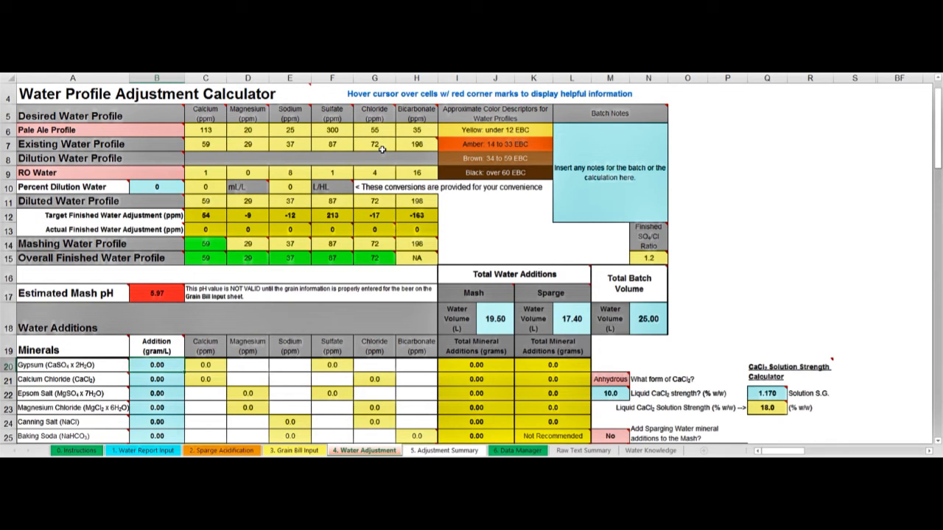
mouse_move(197, 157)
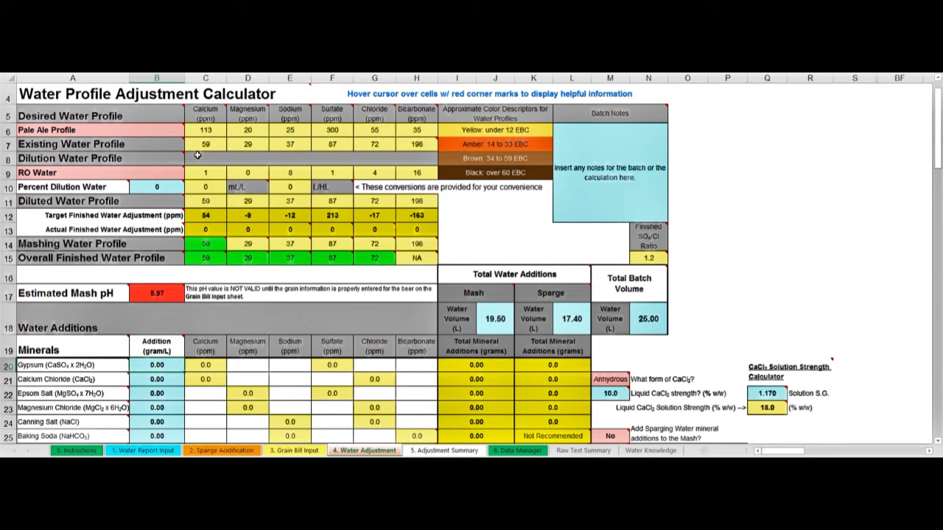
mouse_move(234, 150)
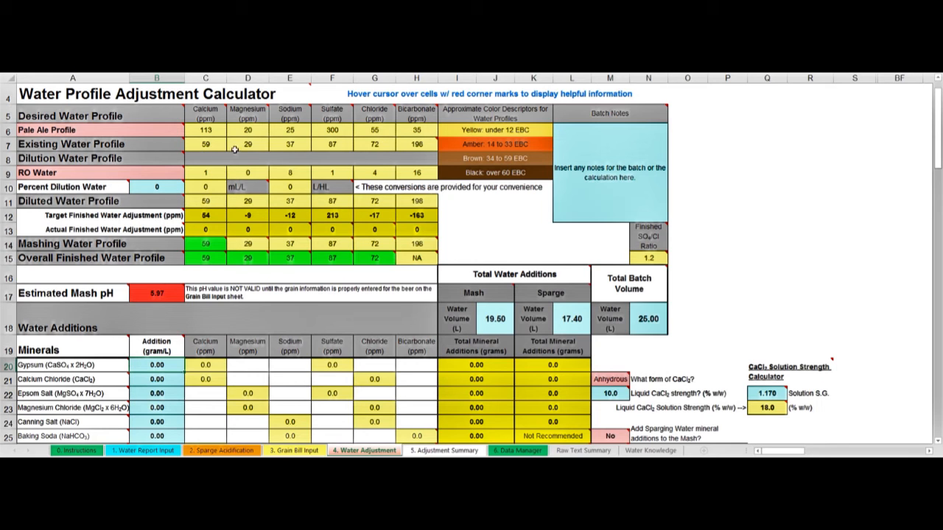
mouse_move(371, 145)
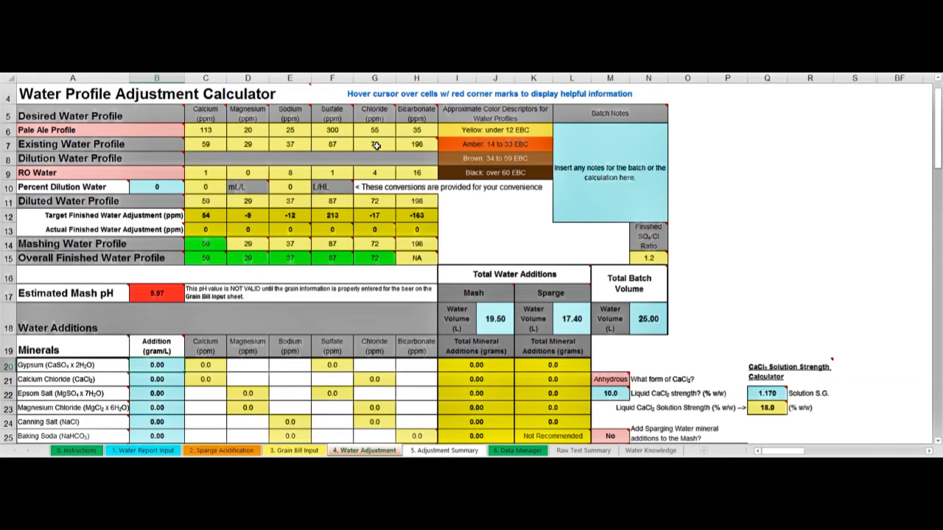
mouse_move(373, 147)
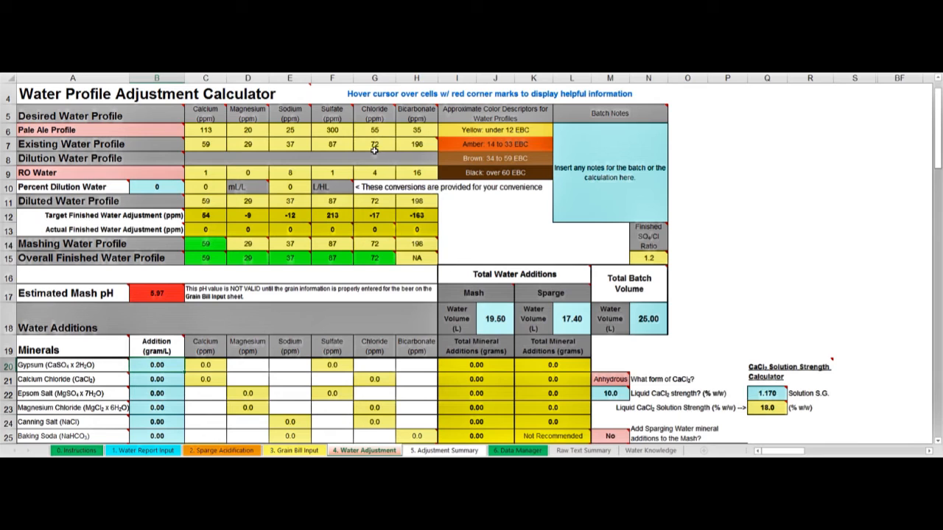
mouse_move(378, 147)
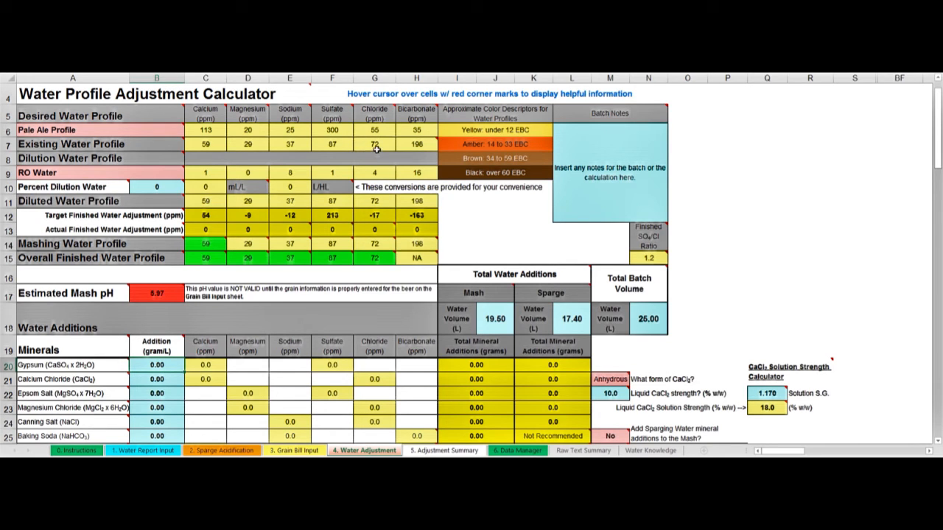
mouse_move(374, 145)
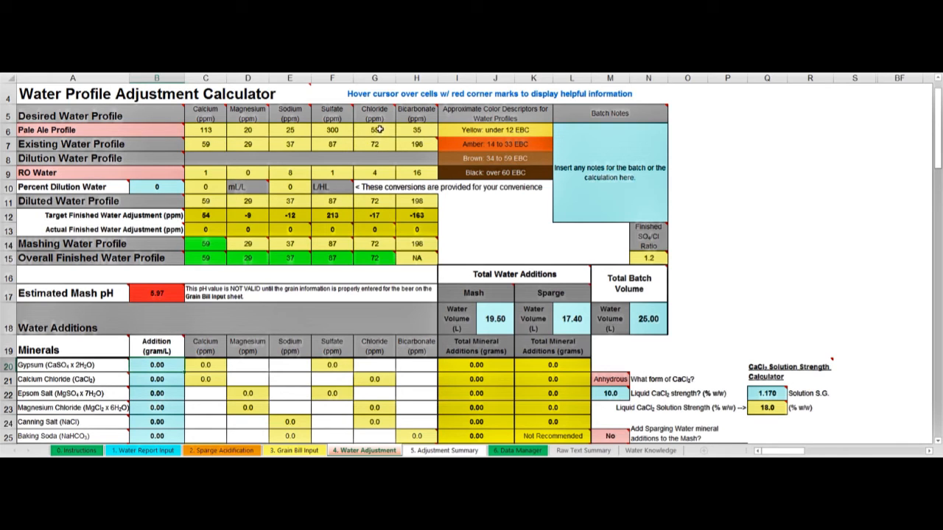
mouse_move(389, 138)
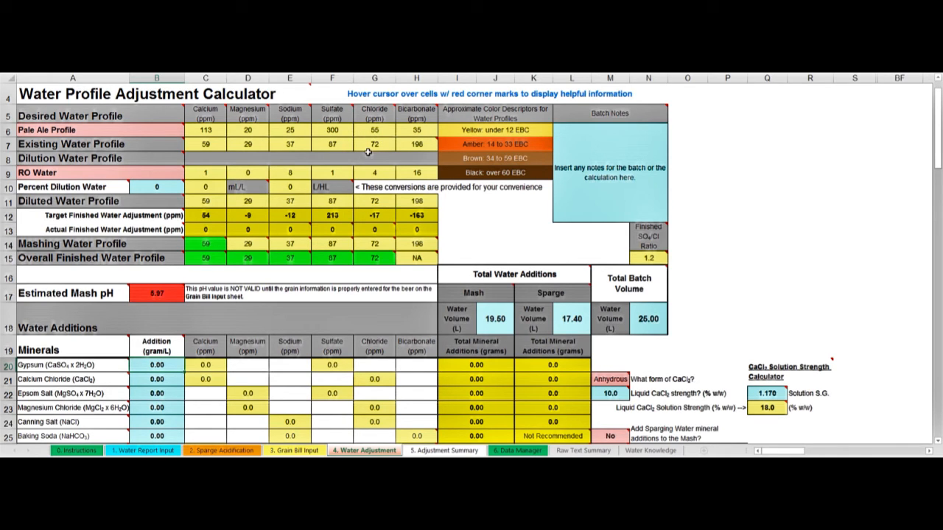
mouse_move(375, 144)
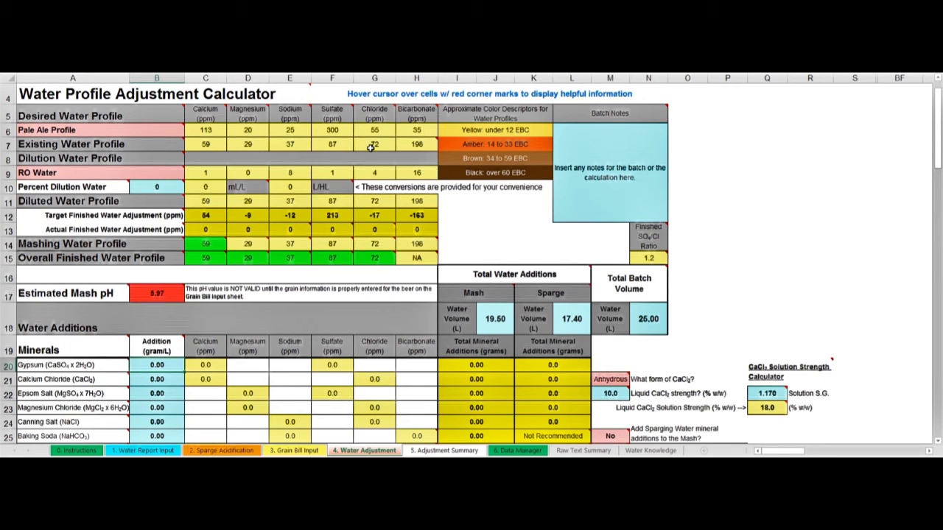
Step: Set Percent Dilution Water to 20 and keep RO Water as the dilution type
click(151, 186)
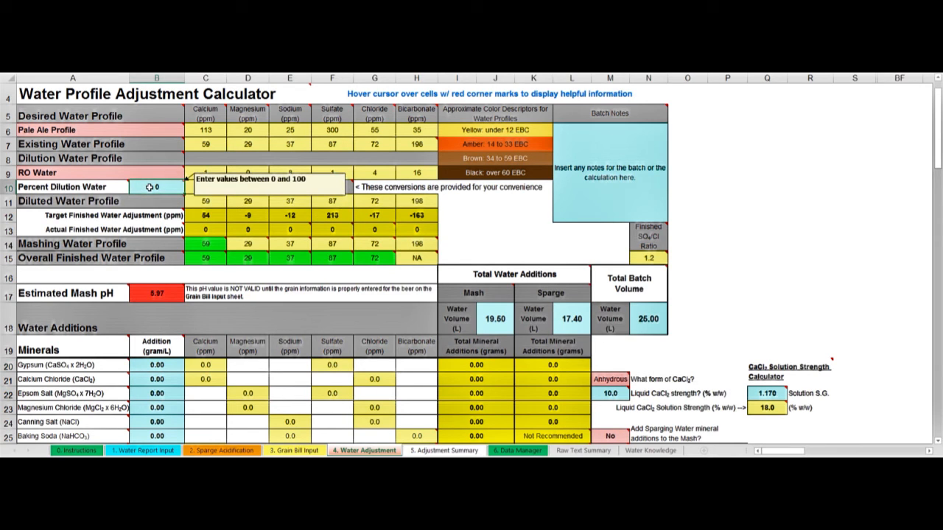
text(2)
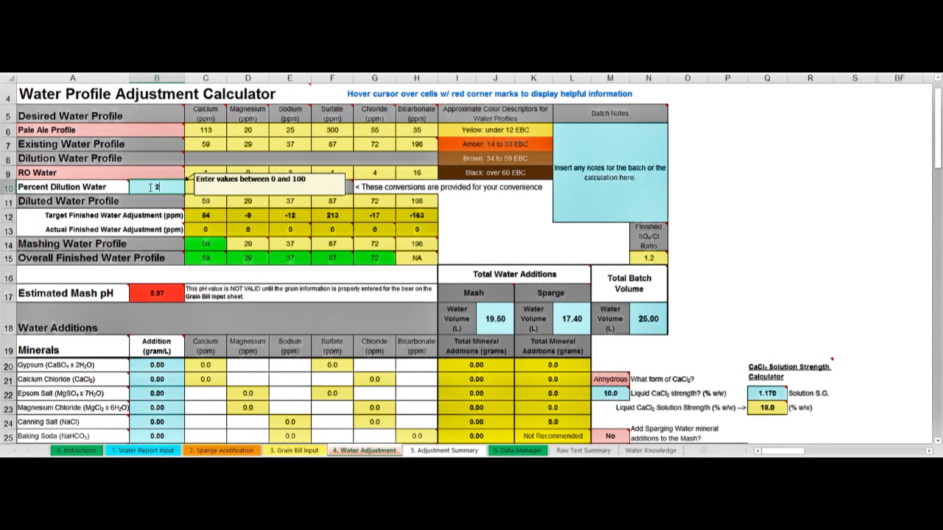
text(0)
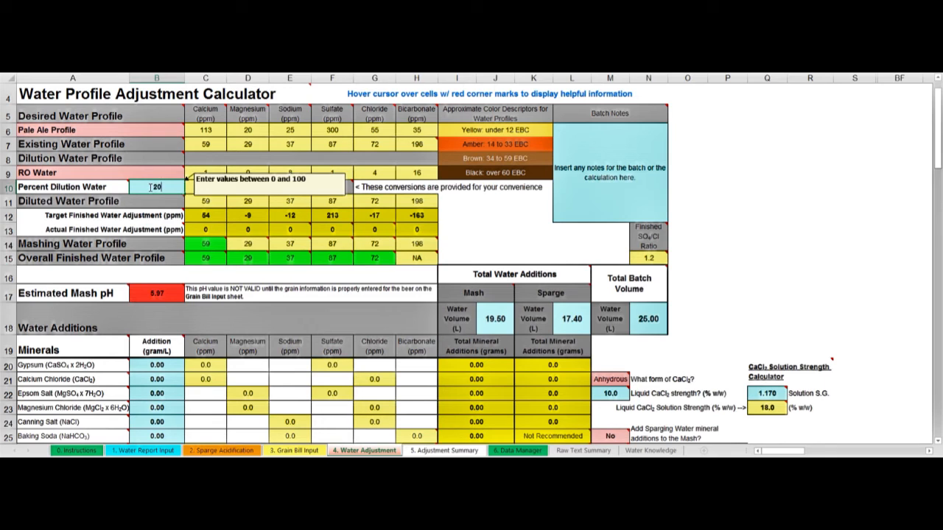
text(20)
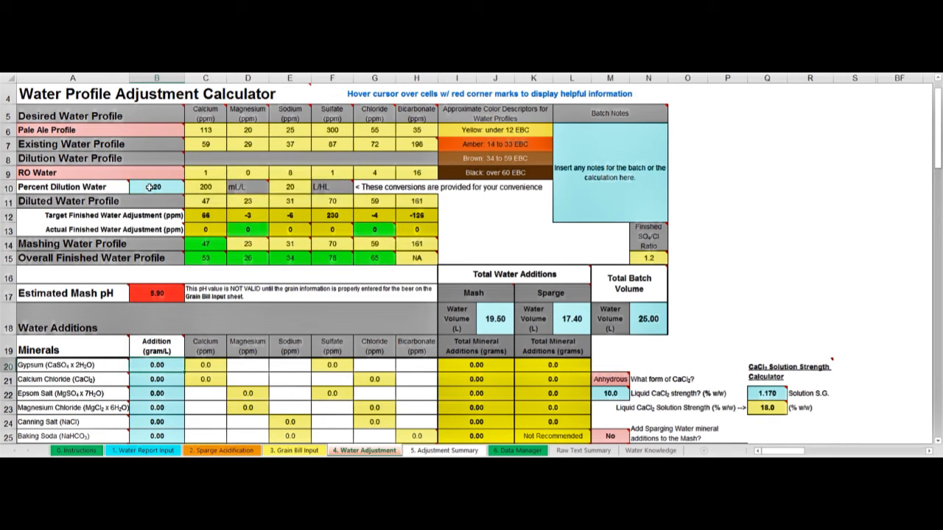
mouse_move(60, 174)
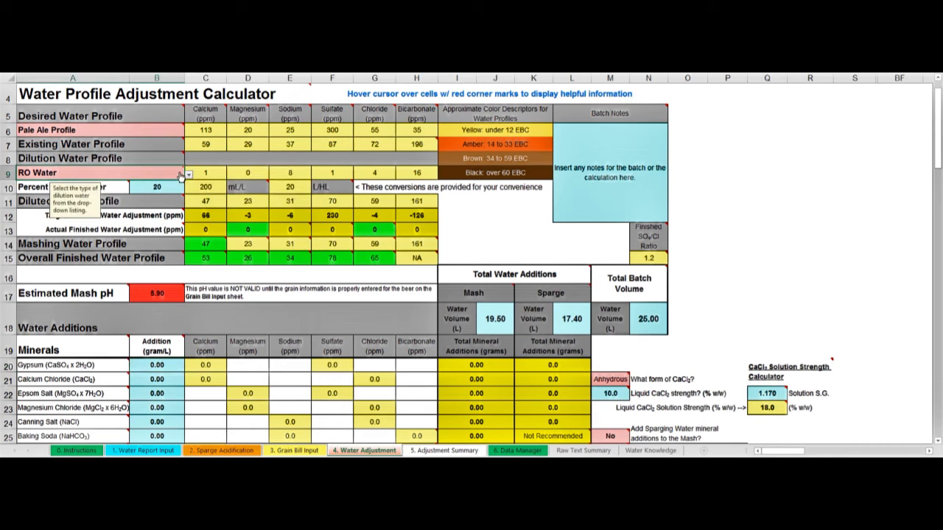
click(189, 172)
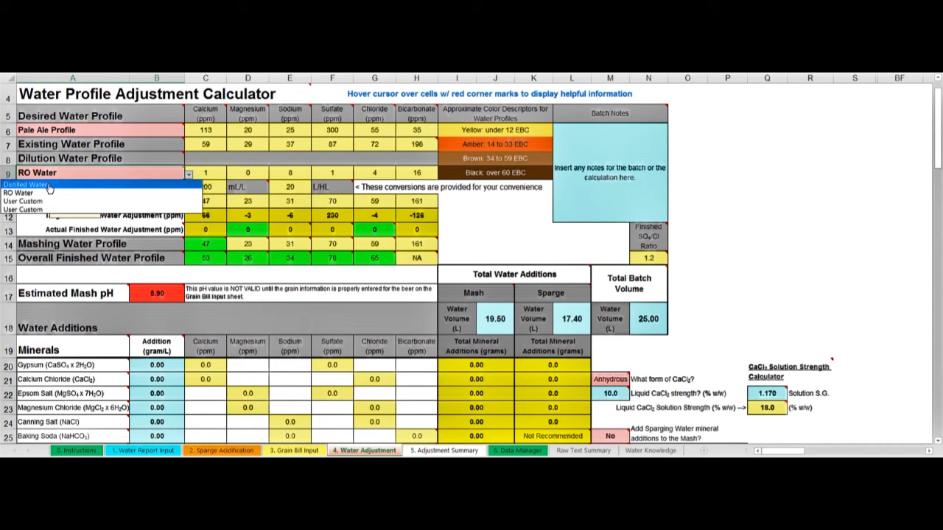
mouse_move(29, 209)
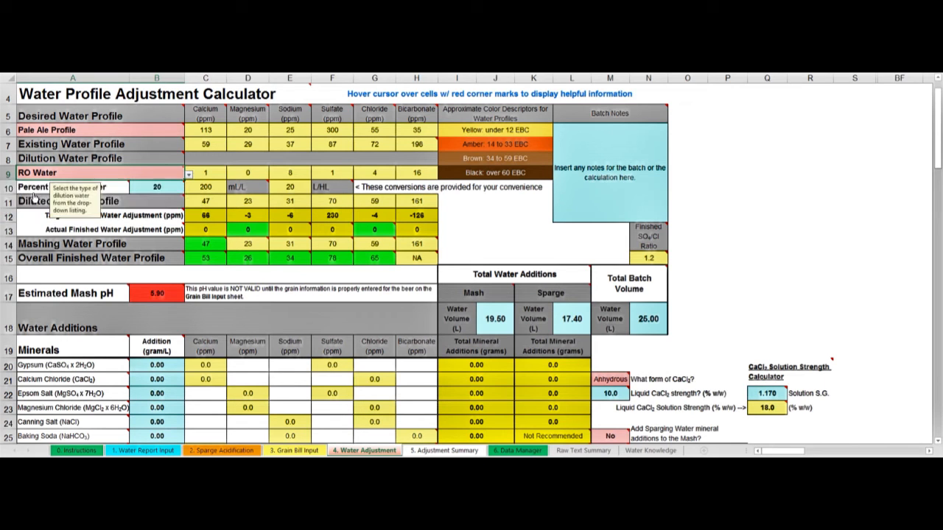
mouse_move(148, 181)
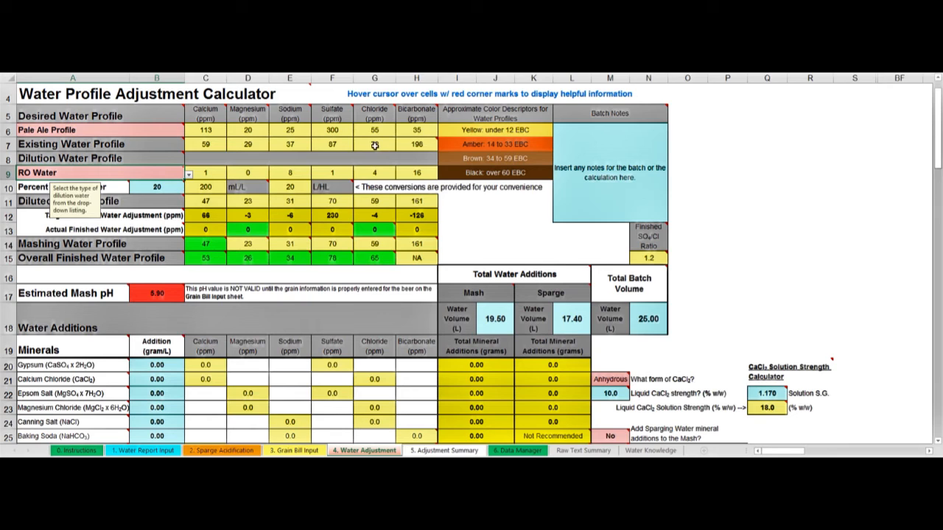
mouse_move(375, 144)
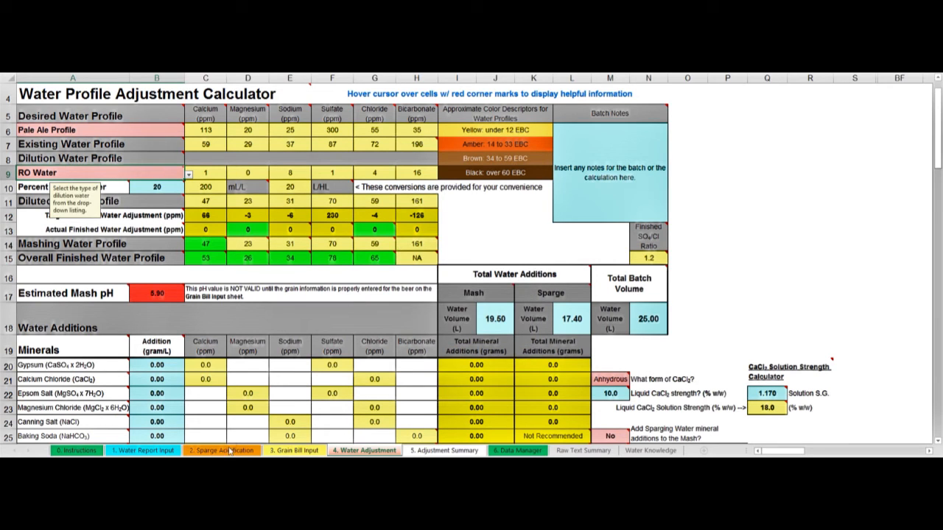
Step: Set the sparge water dilution to 20 percent on Sparge Acidification, then return to Water Adjustment
click(221, 451)
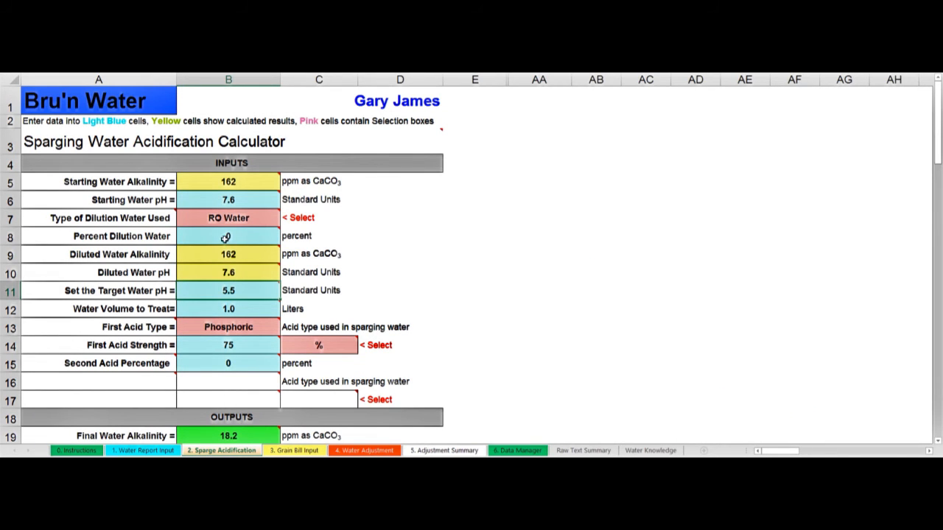
mouse_move(227, 236)
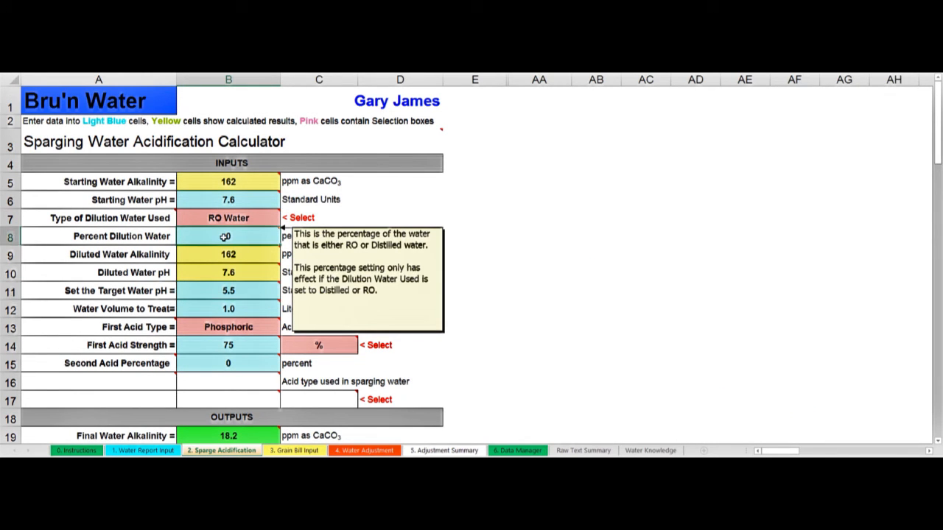
text(20)
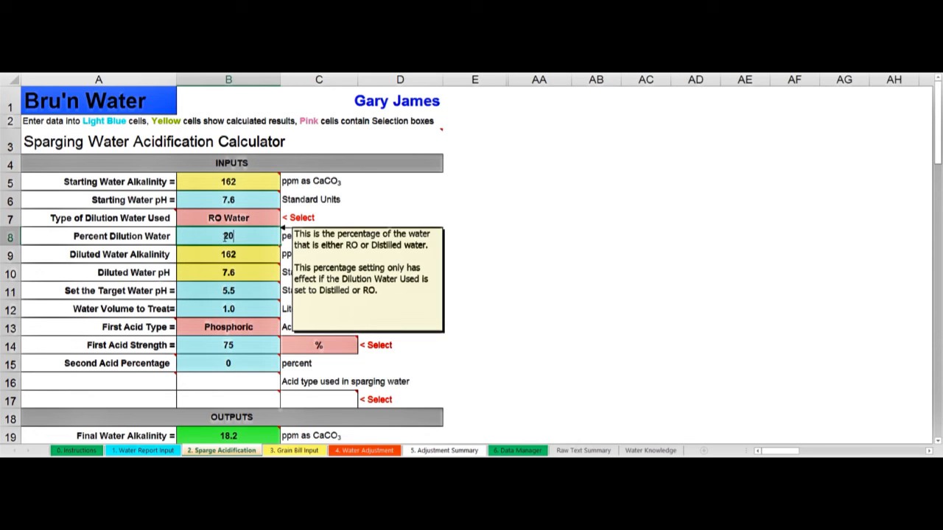
text(30)
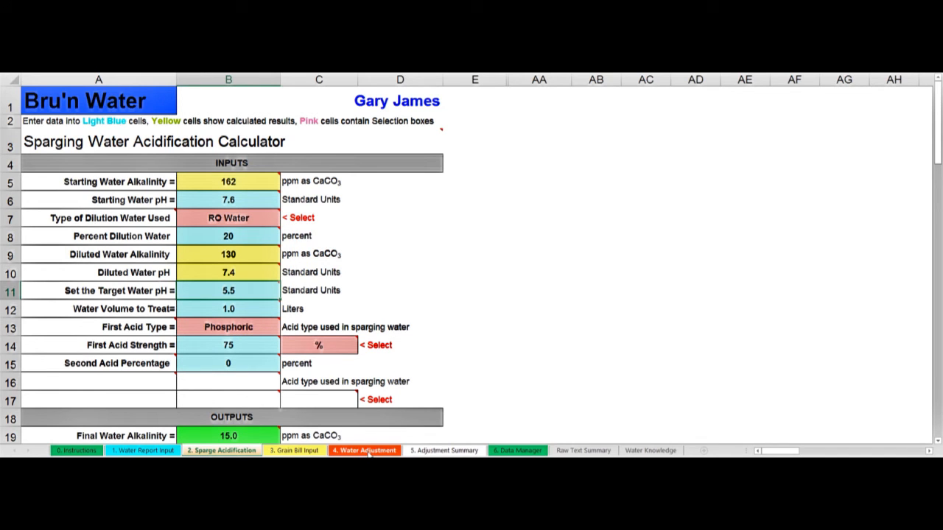
click(364, 451)
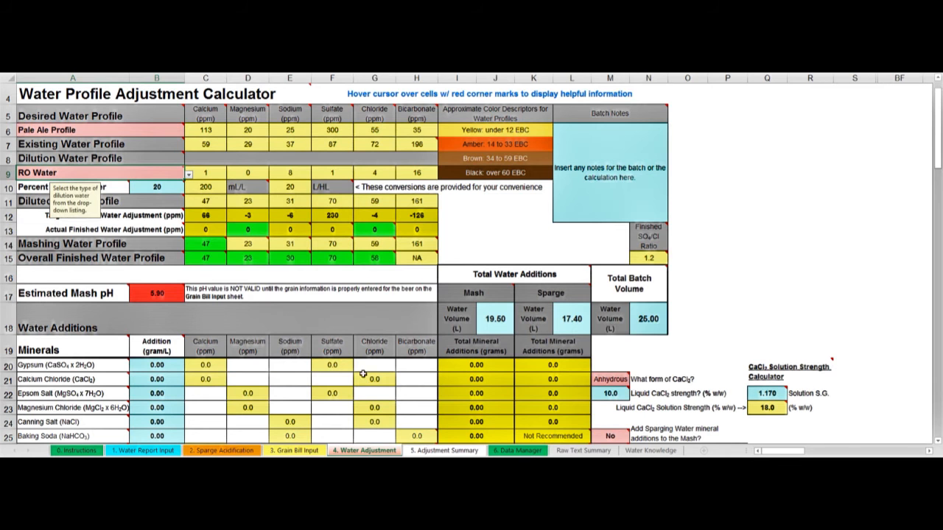
mouse_move(380, 258)
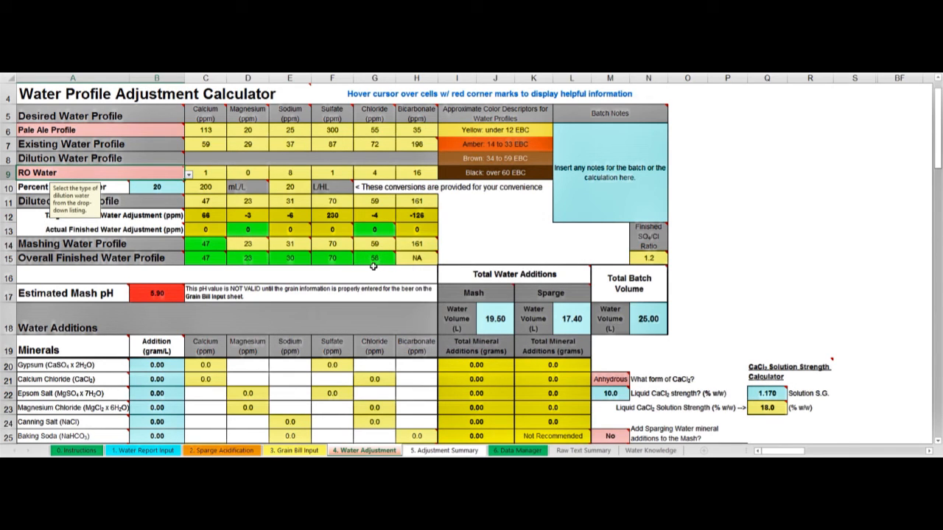
mouse_move(365, 188)
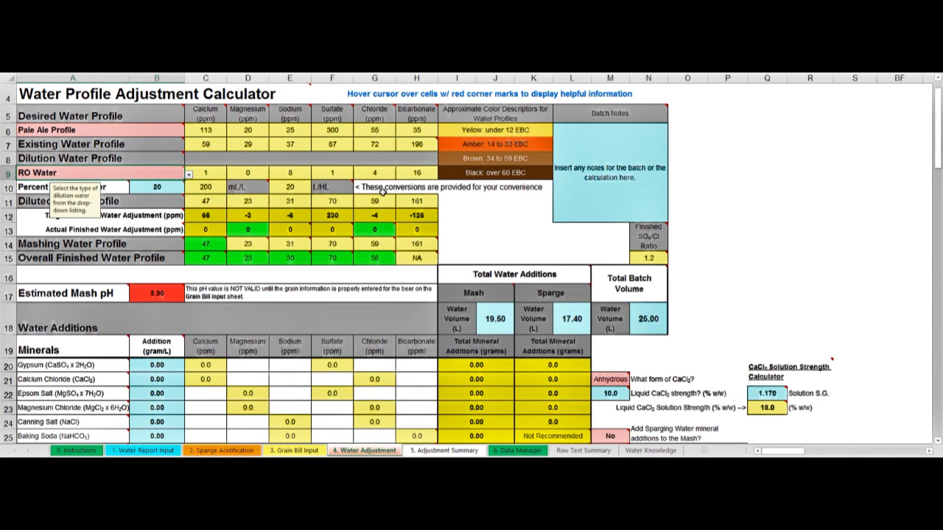
mouse_move(375, 131)
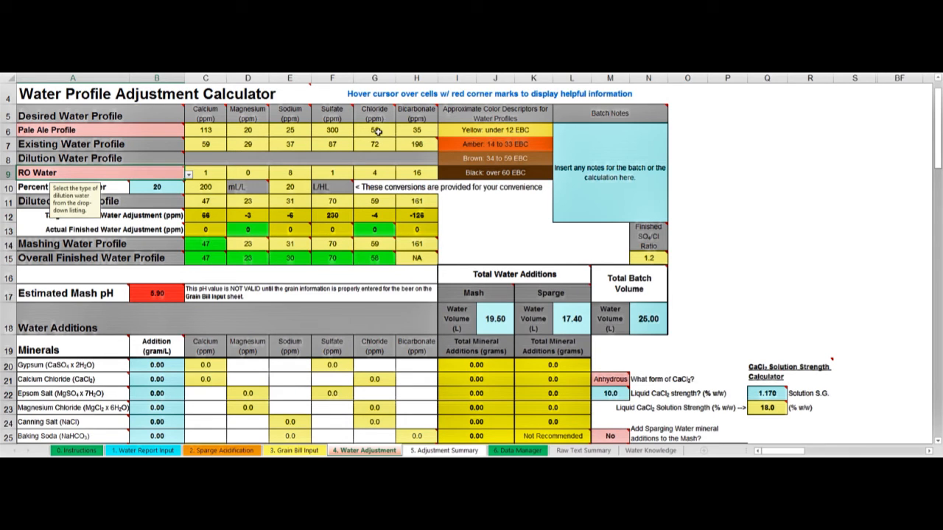
mouse_move(327, 258)
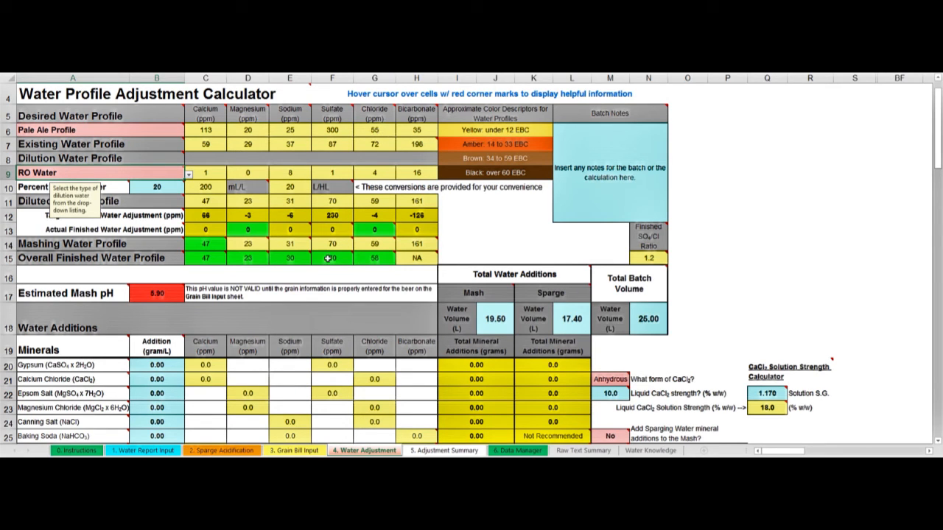
mouse_move(330, 259)
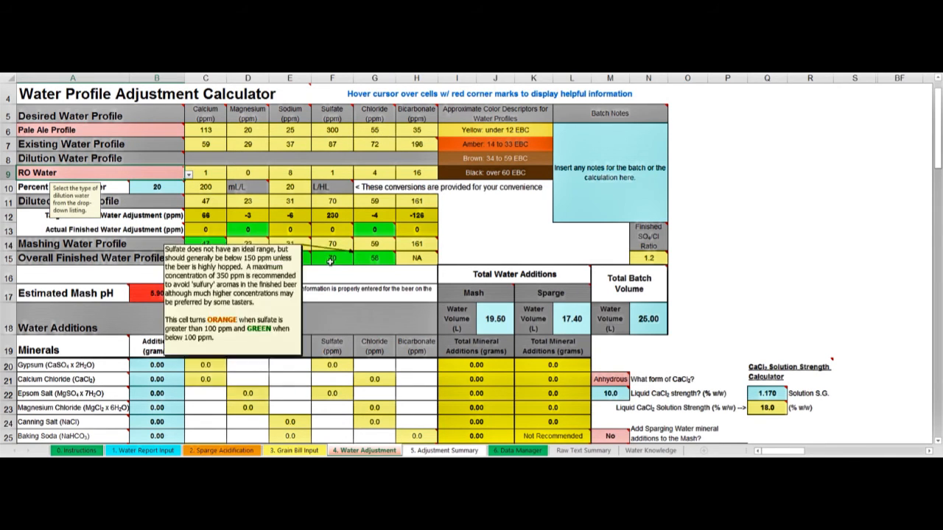
mouse_move(333, 145)
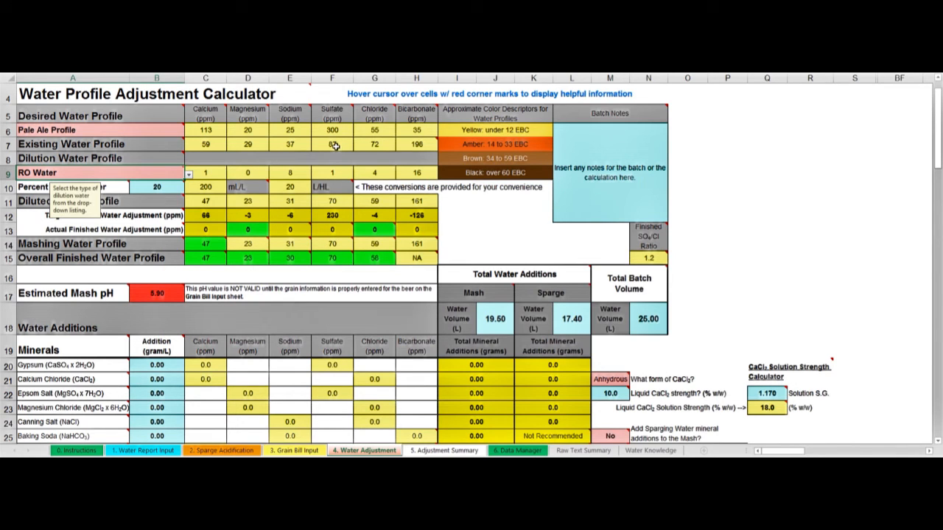
mouse_move(333, 144)
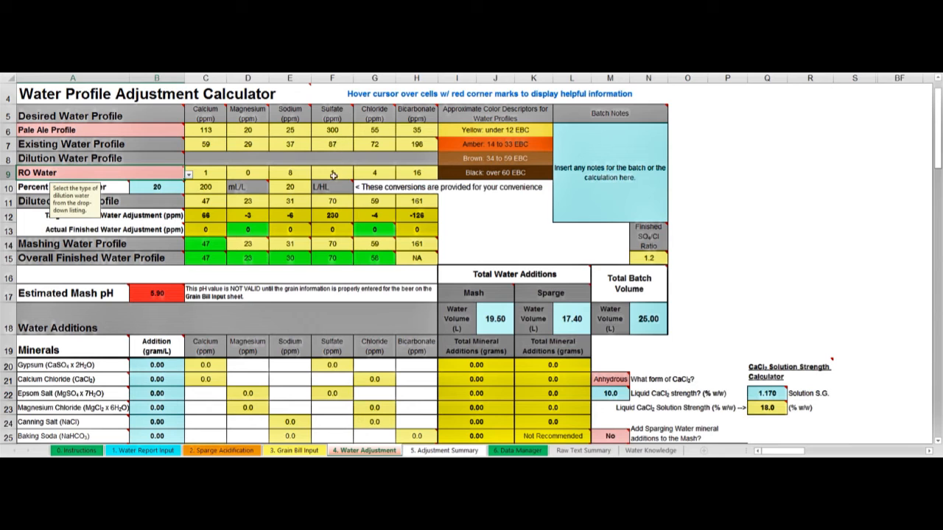
mouse_move(330, 259)
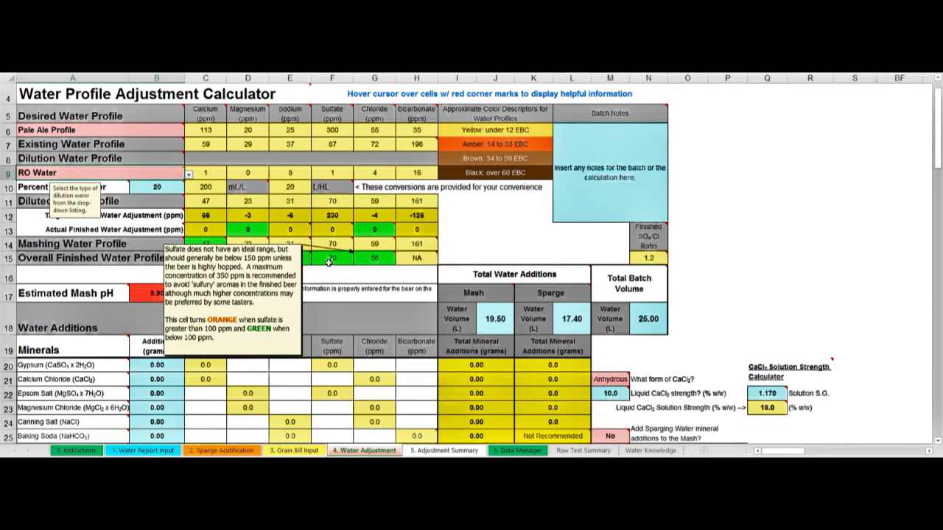
mouse_move(353, 258)
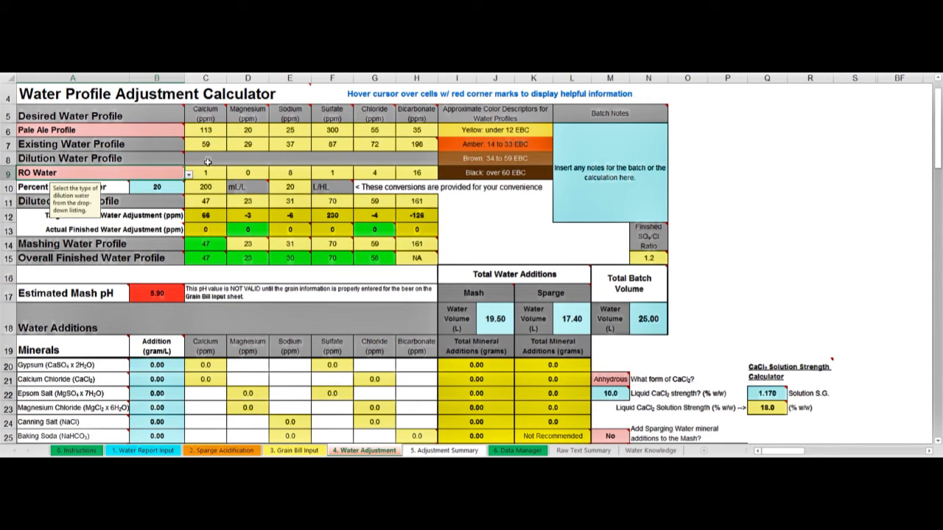
mouse_move(339, 269)
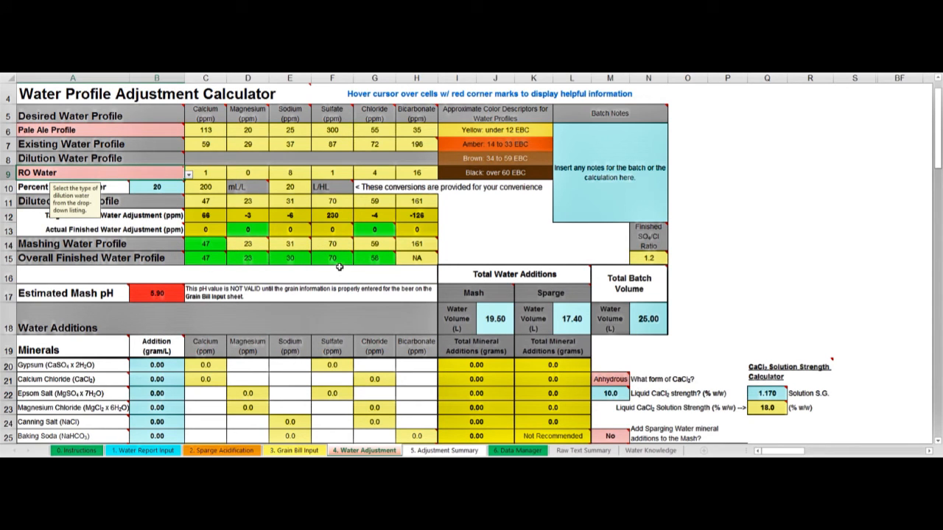
mouse_move(58, 362)
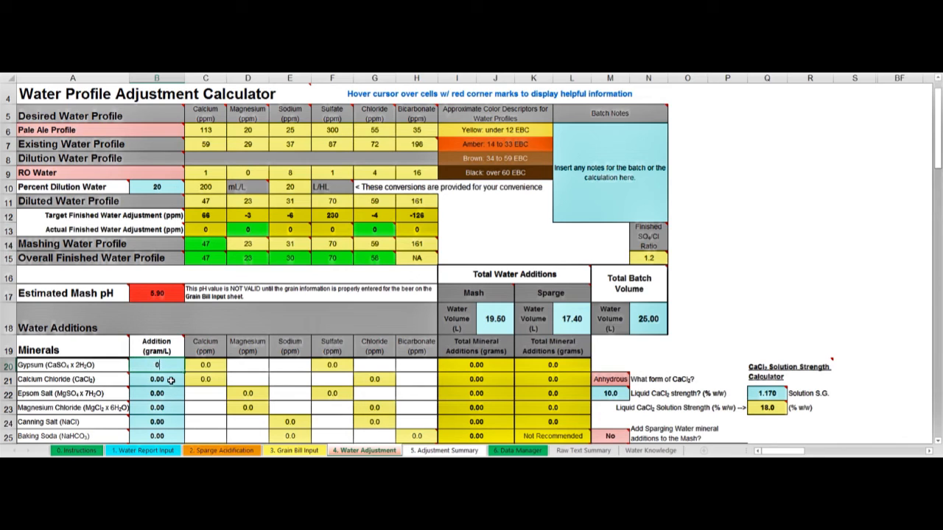
Step: Enter a gypsum addition of 0.2 g/L, then revise it to 0.4 g/L
text(0.20)
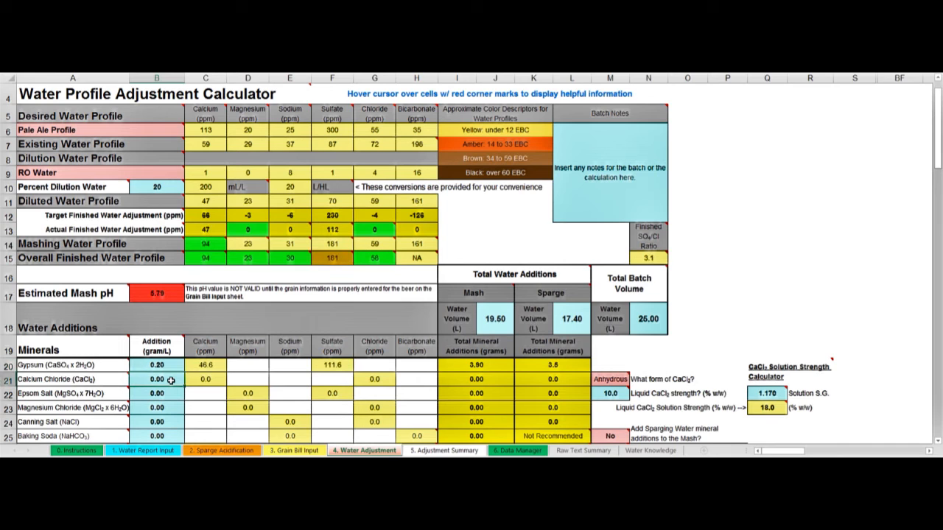
click(156, 365)
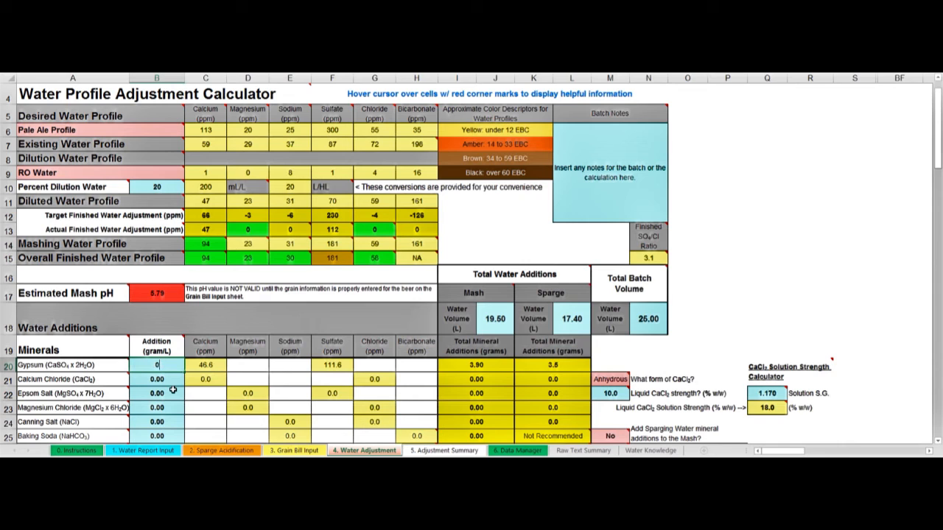
text(0.40)
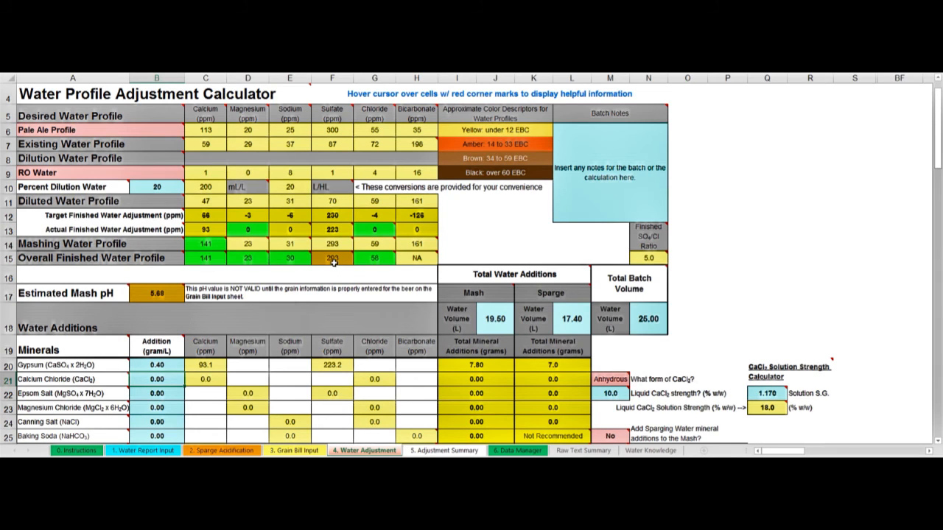
mouse_move(336, 244)
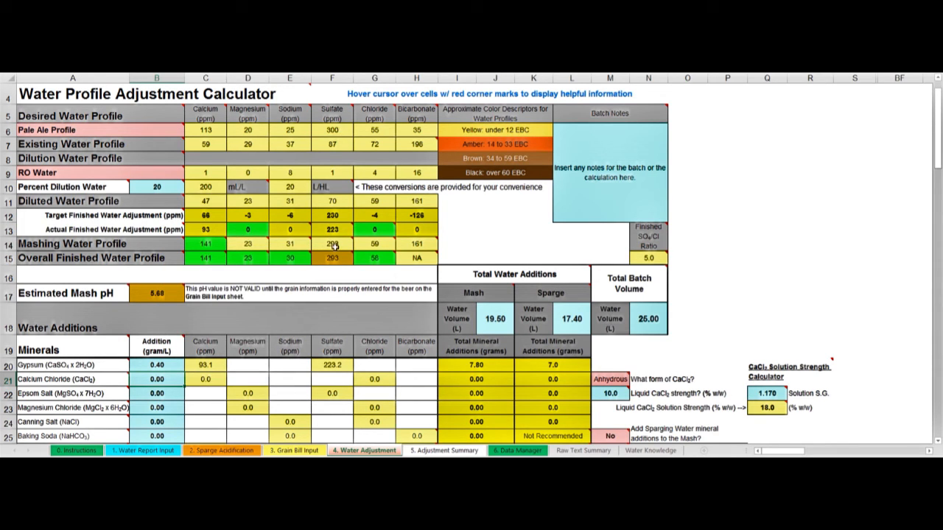
mouse_move(215, 258)
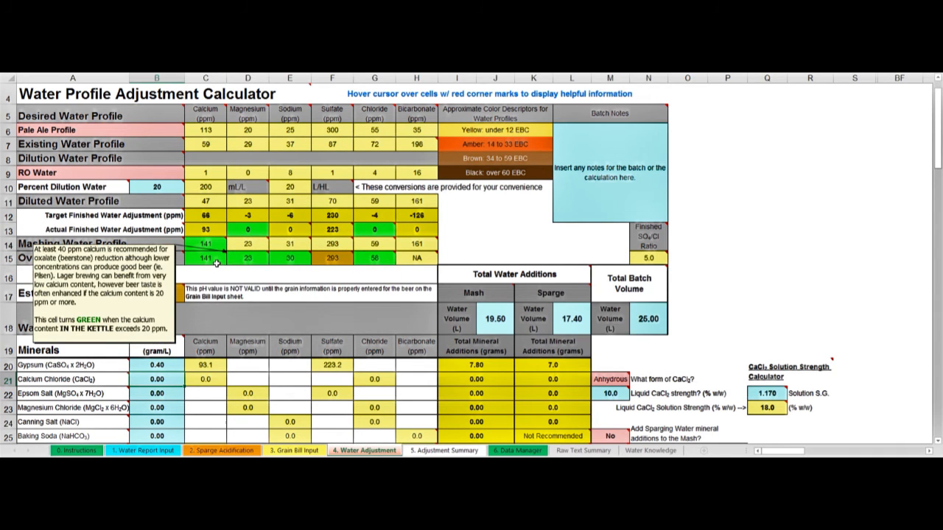
mouse_move(227, 162)
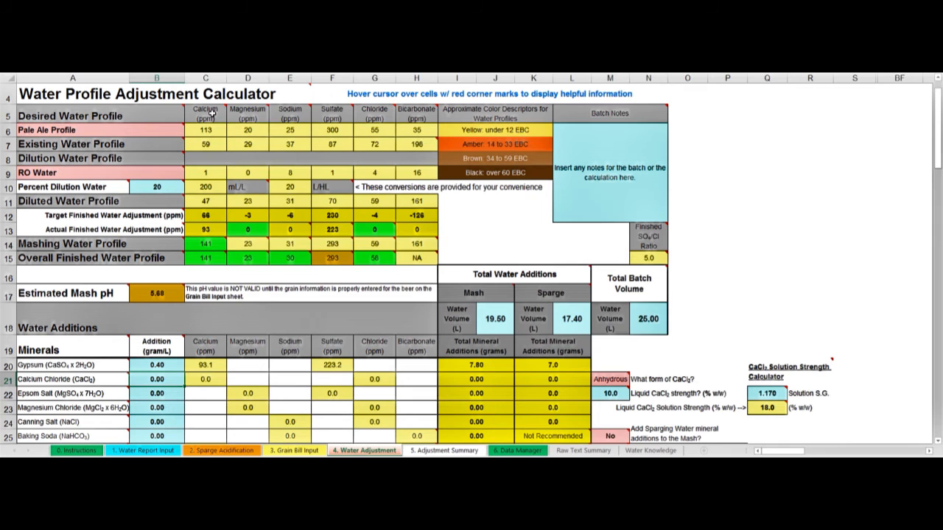
mouse_move(207, 115)
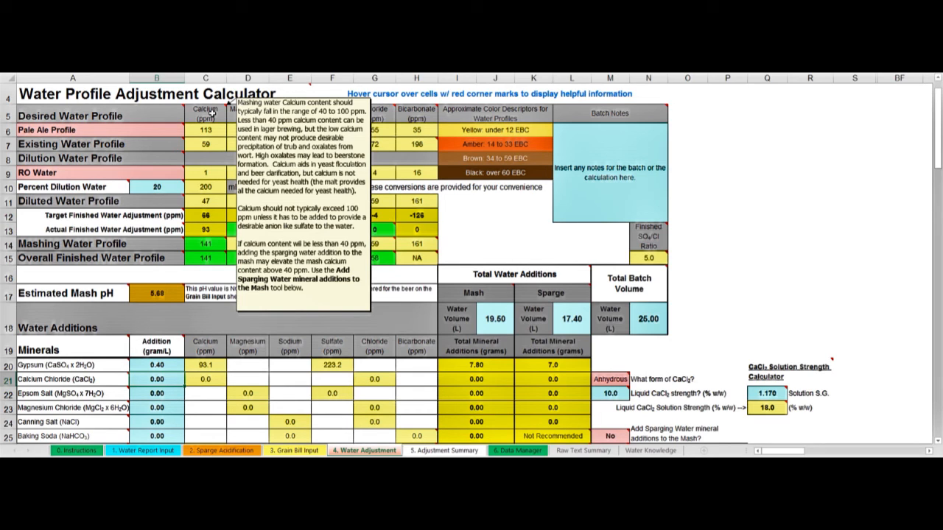
mouse_move(342, 264)
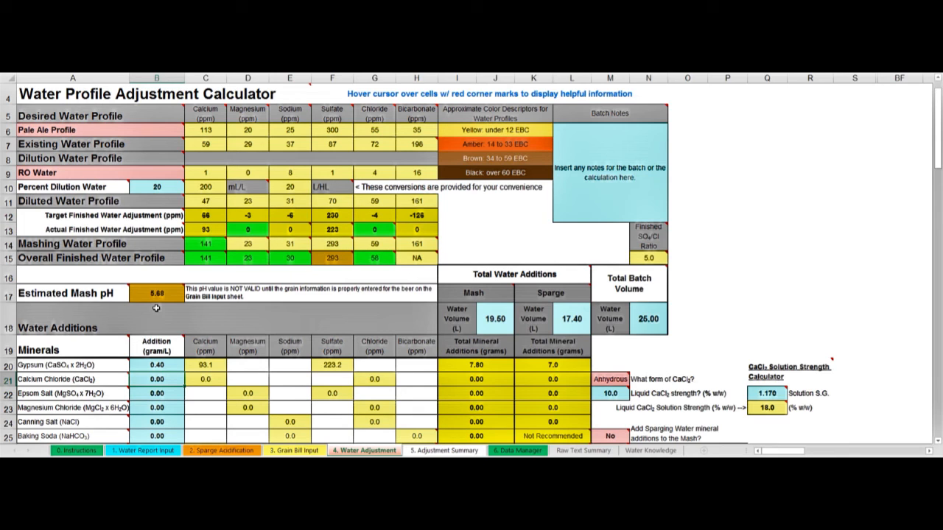
mouse_move(221, 192)
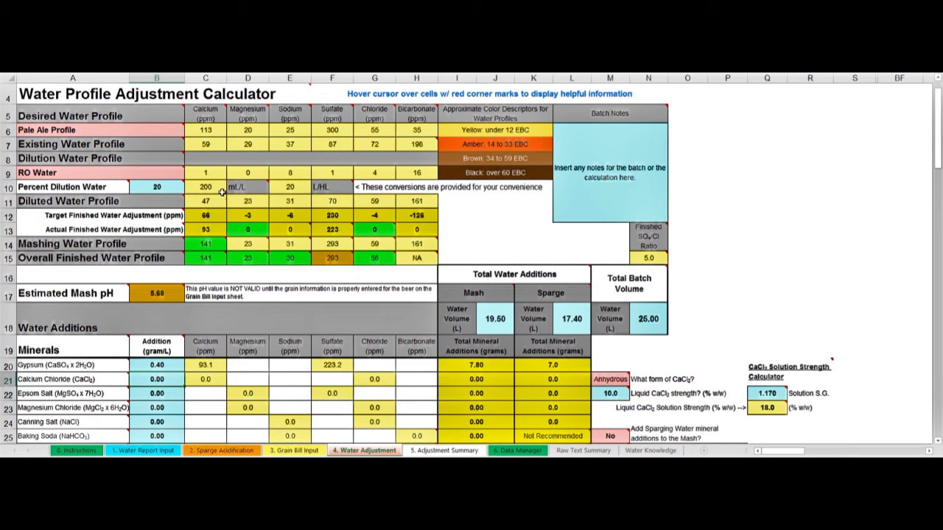
mouse_move(156, 295)
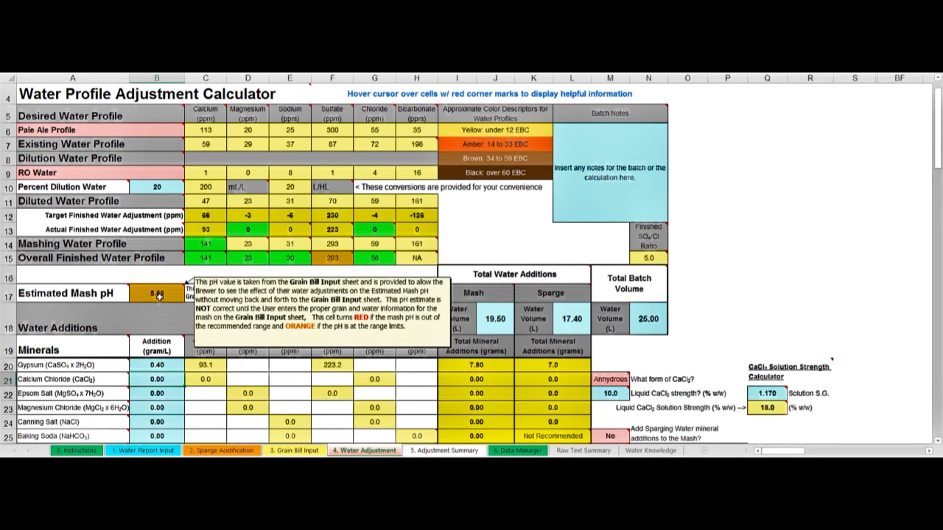
mouse_move(156, 307)
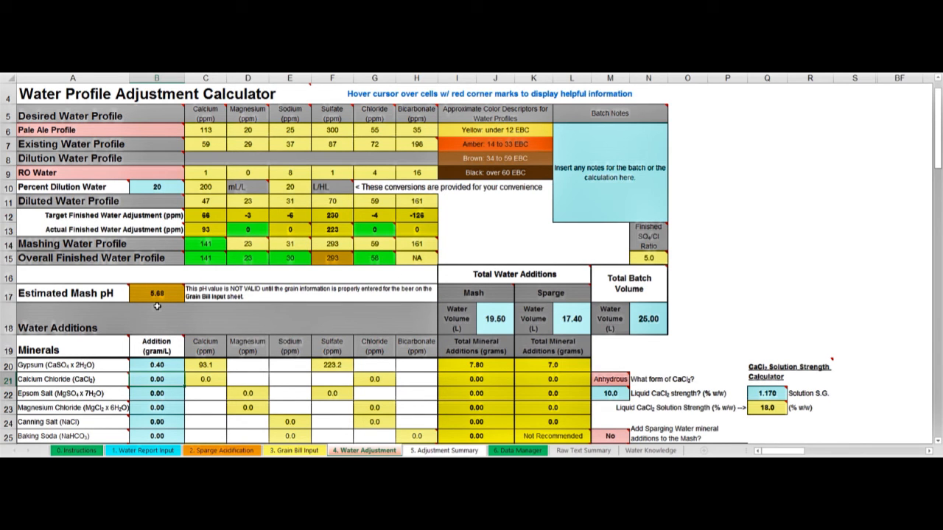
Step: Scroll to the Acids section and keep Phosphoric as the mash acid type
scroll(down, 3)
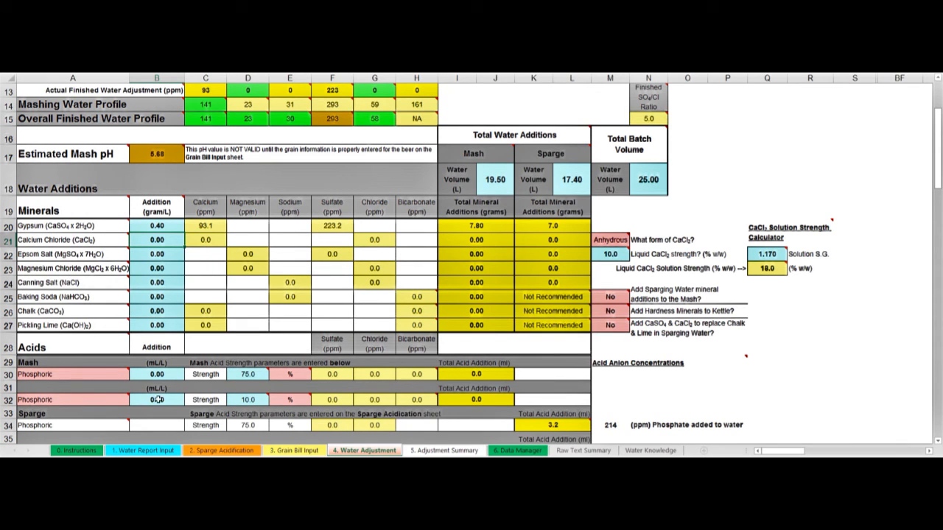
mouse_move(155, 389)
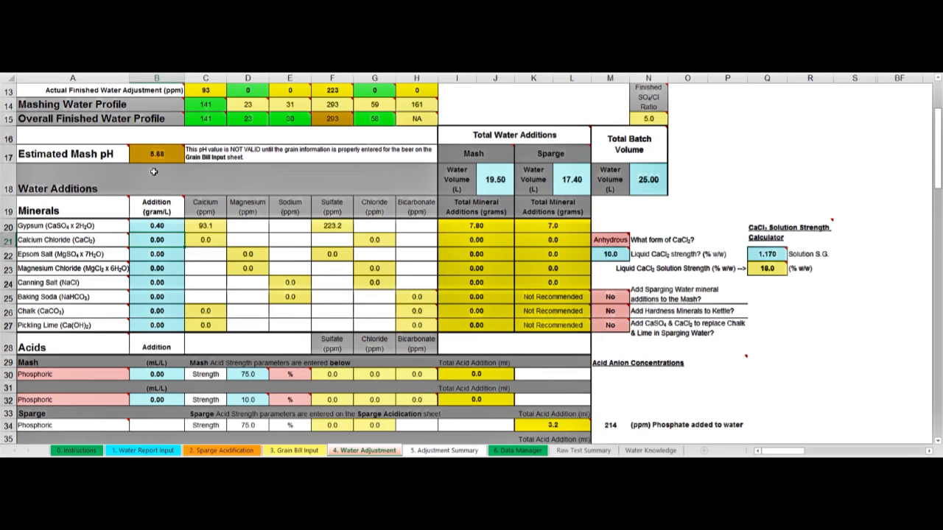
mouse_move(121, 392)
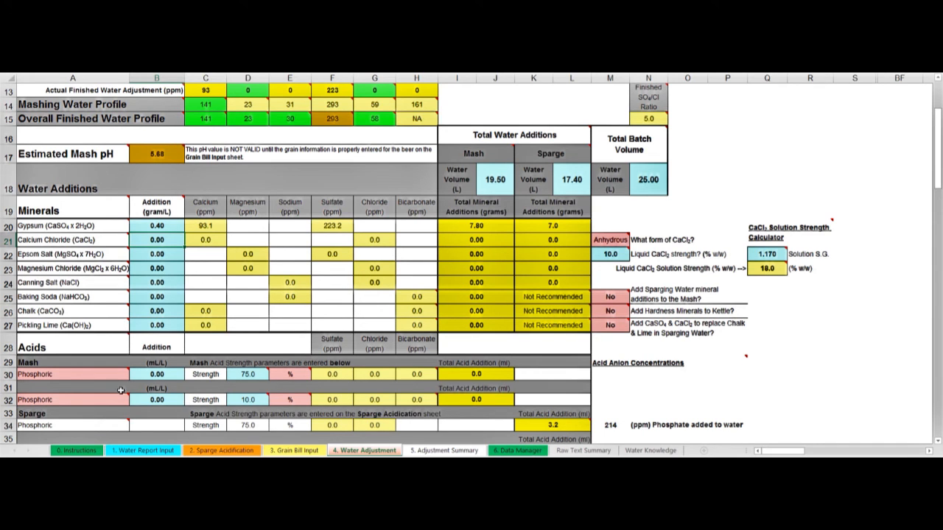
click(70, 374)
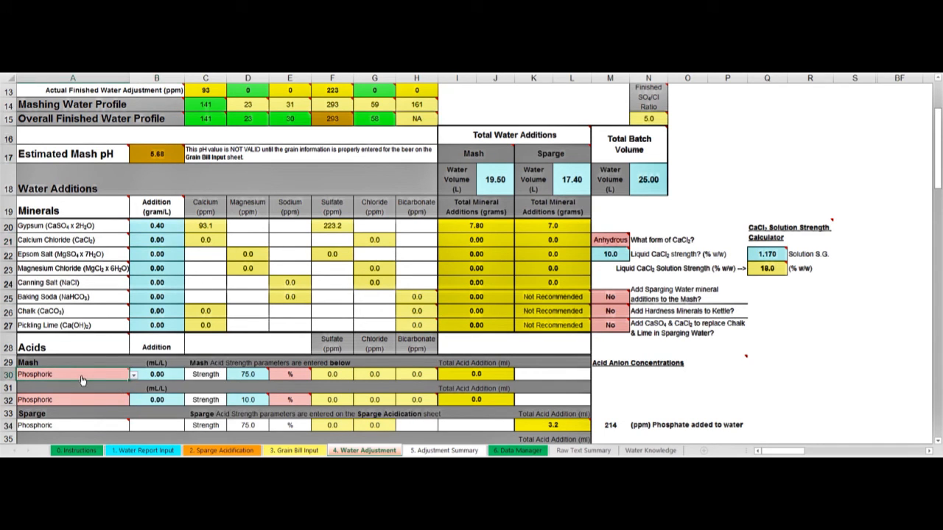
click(136, 374)
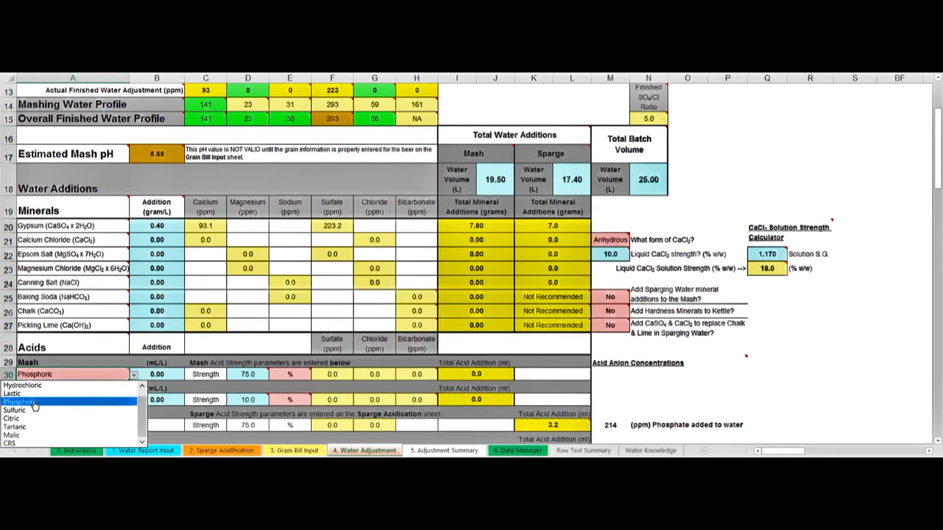
mouse_move(22, 403)
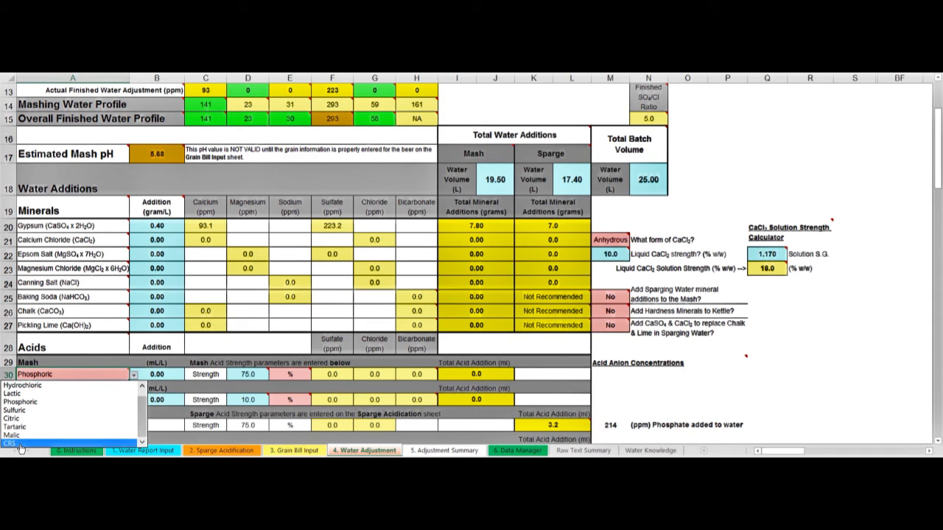
click(34, 401)
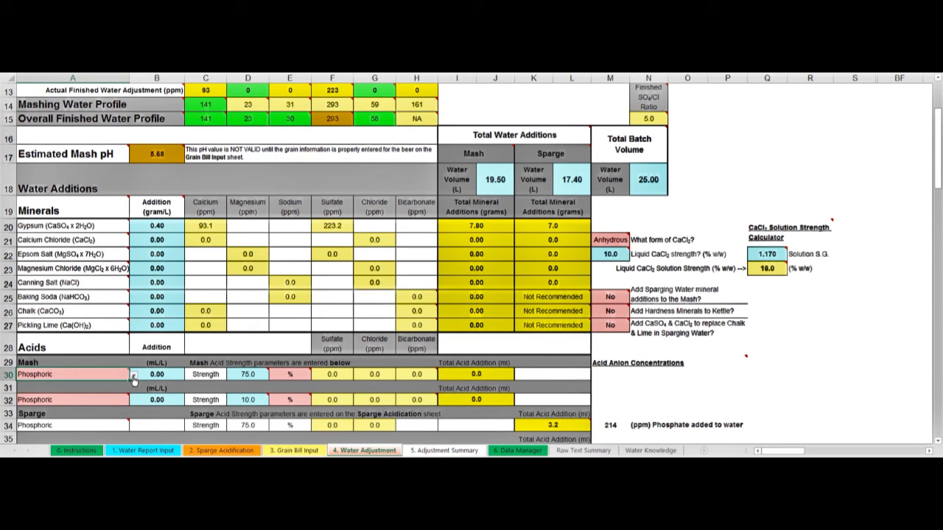
Step: Keep Phosphoric as the acid and add 0.1 mL/L phosphoric acid to the mash
click(247, 375)
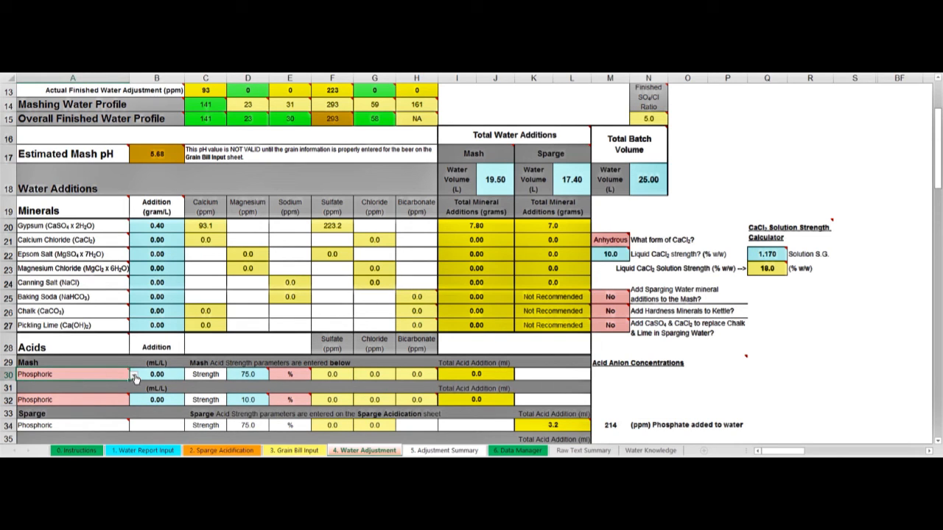
click(135, 374)
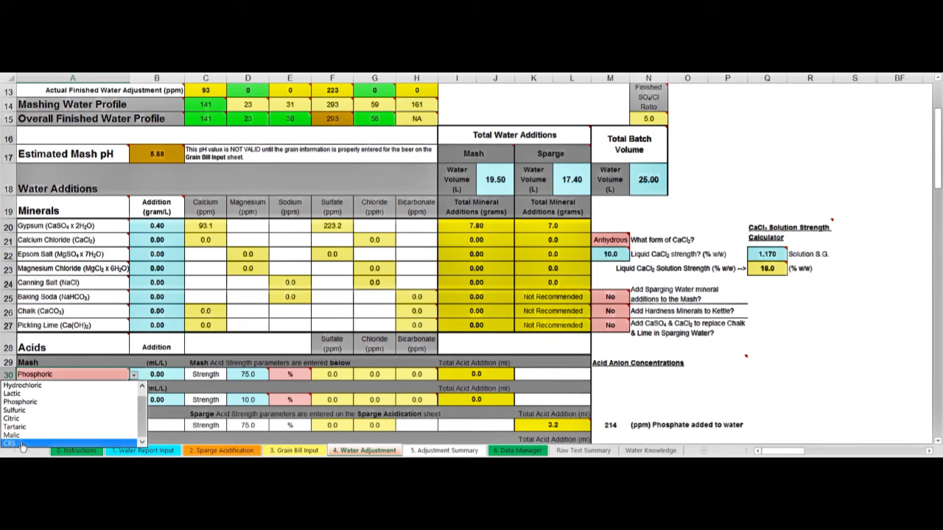
mouse_move(50, 381)
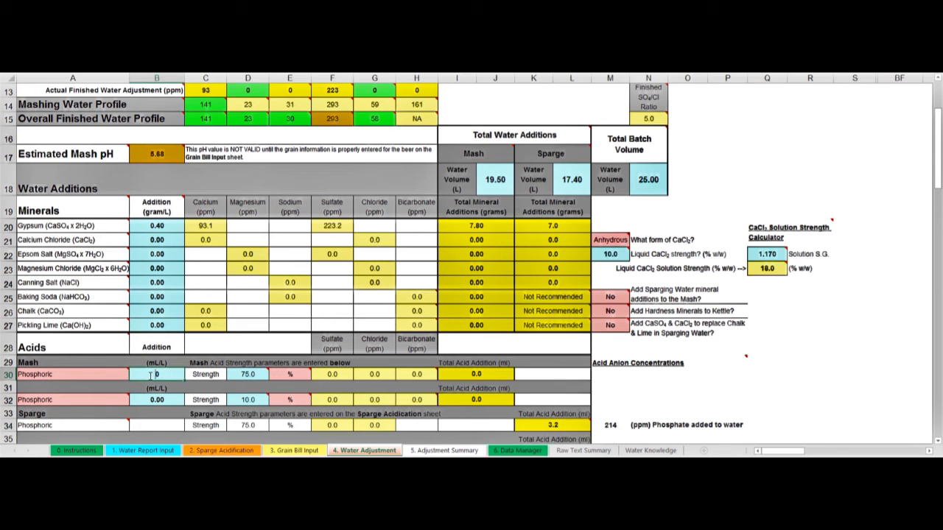
text(0.10)
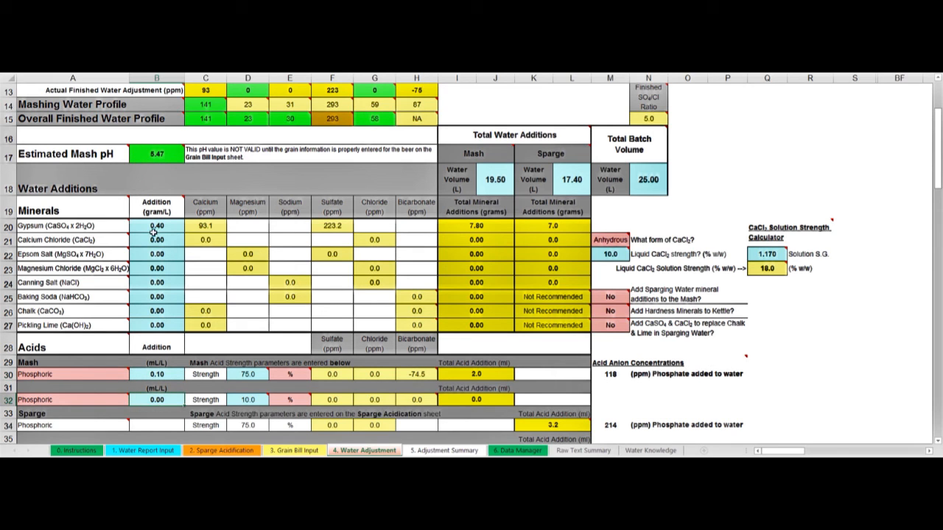
mouse_move(163, 158)
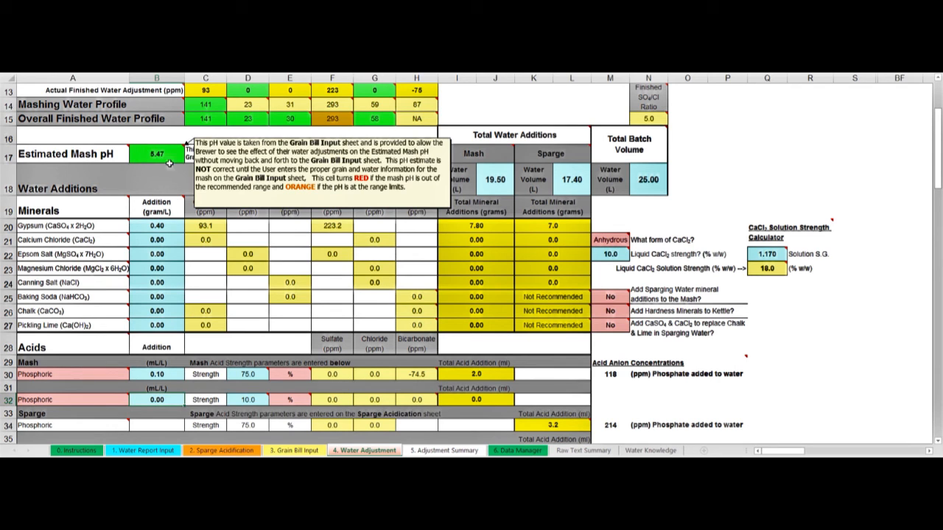
mouse_move(168, 162)
text(0.2)
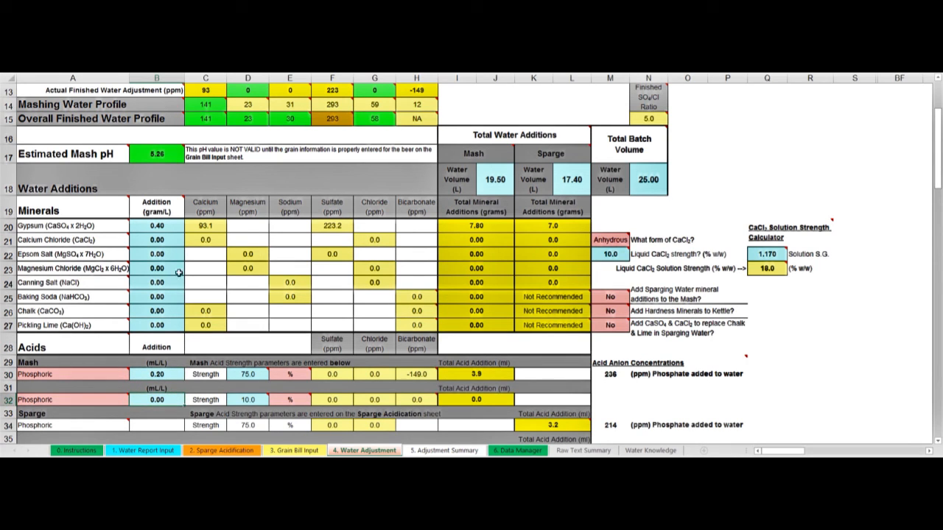
mouse_move(156, 153)
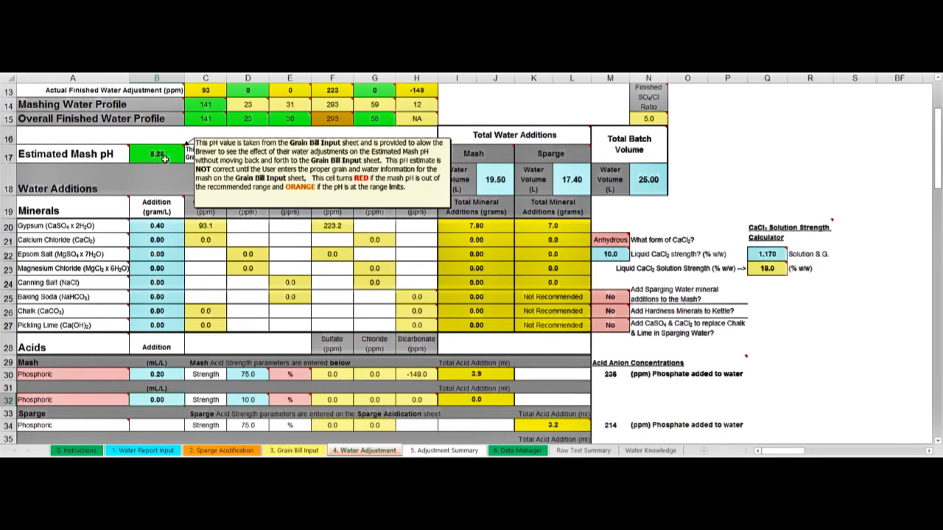
mouse_move(518, 174)
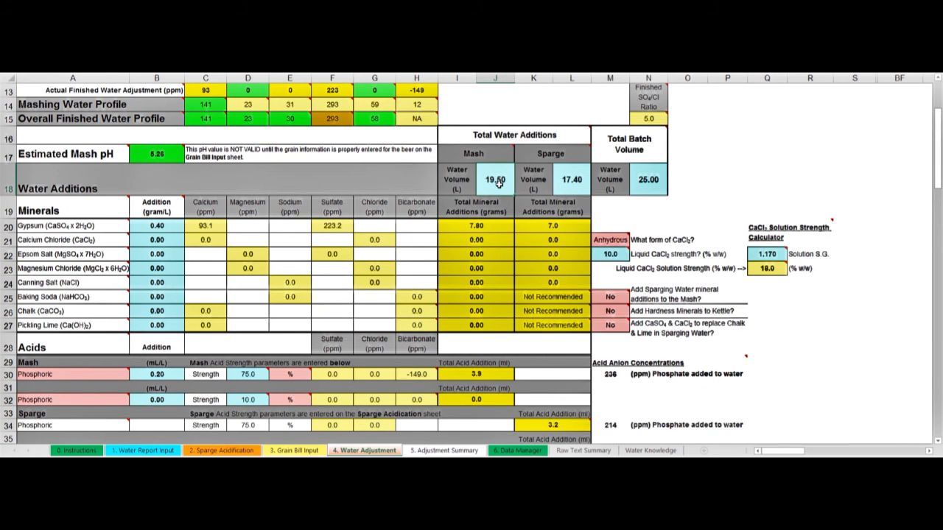
mouse_move(508, 185)
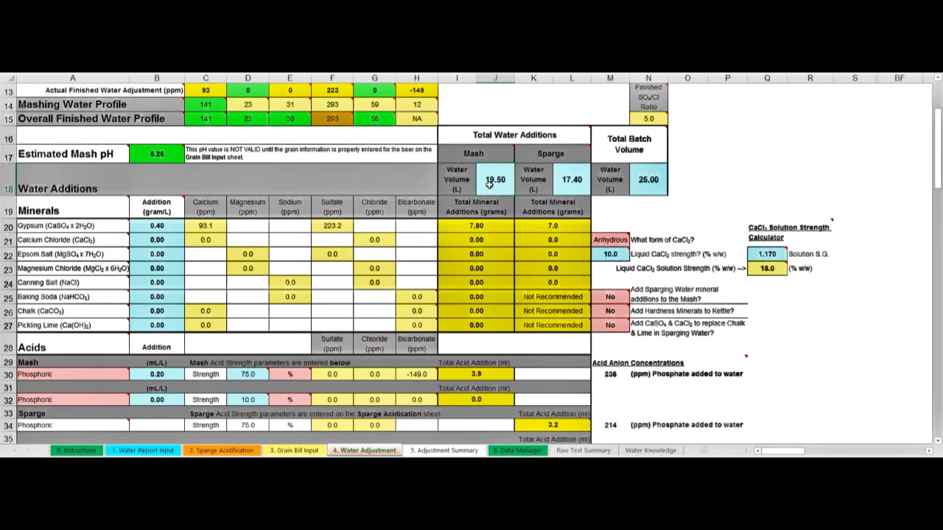
click(570, 180)
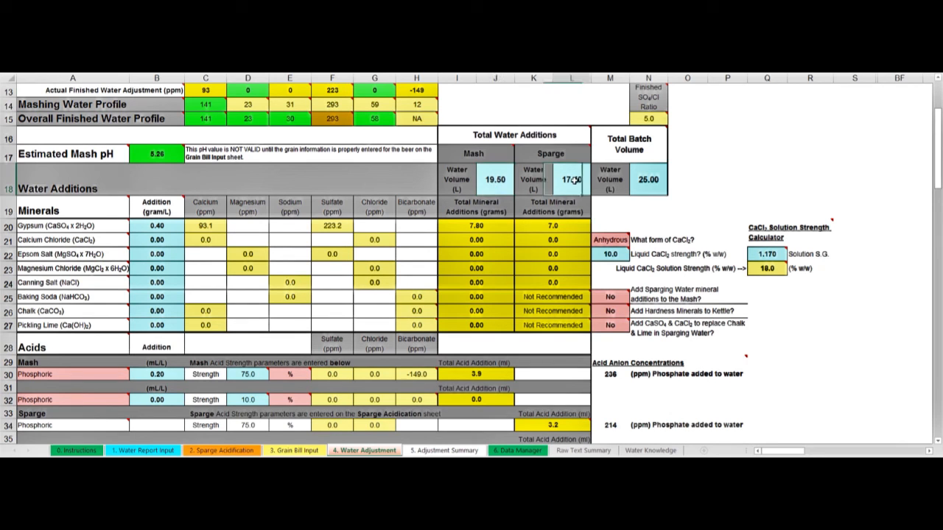
click(495, 180)
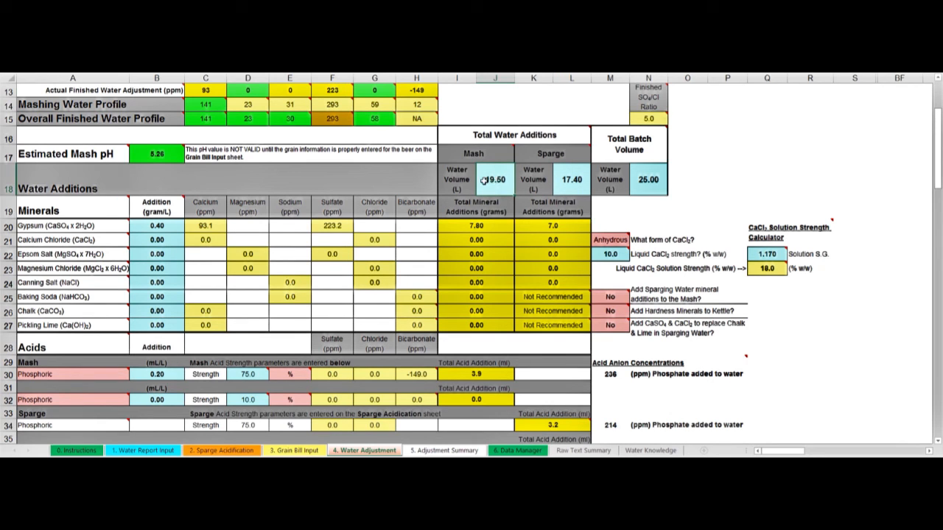
mouse_move(157, 226)
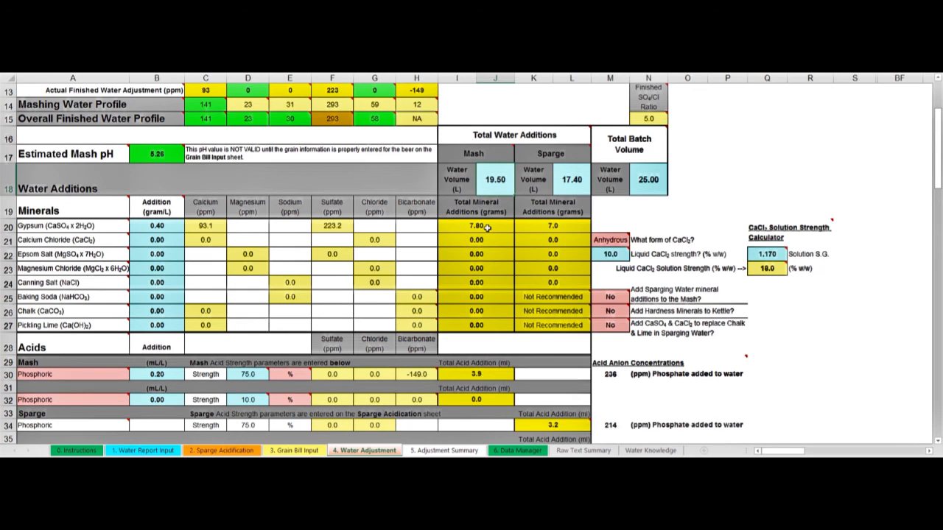
mouse_move(515, 225)
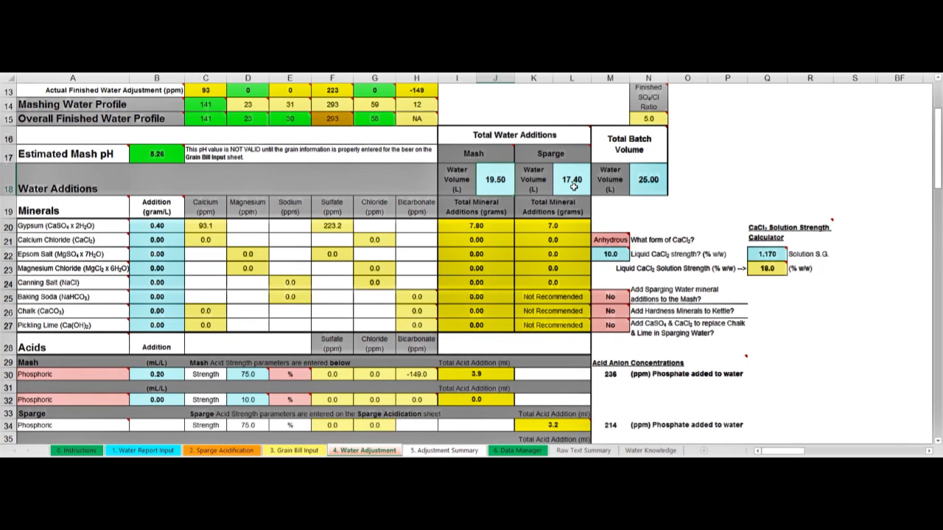
mouse_move(554, 173)
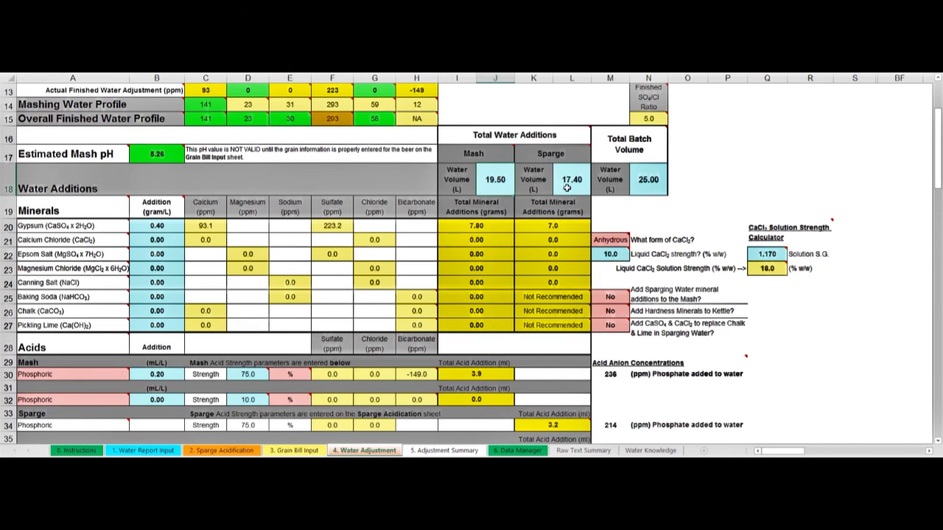
mouse_move(581, 178)
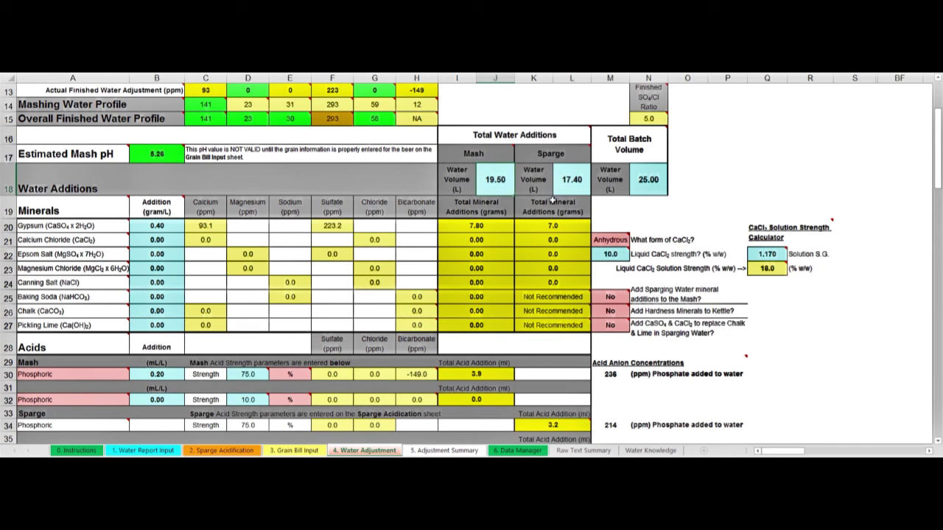
mouse_move(552, 187)
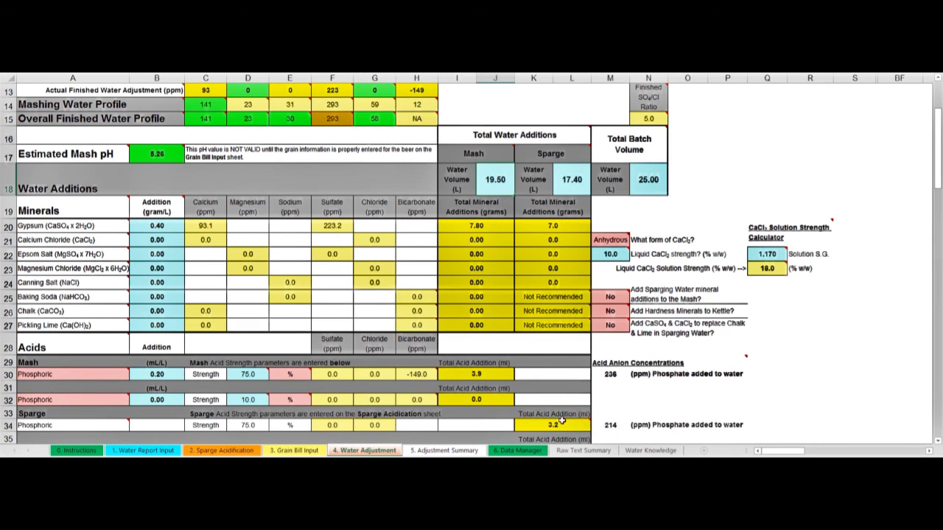
mouse_move(567, 420)
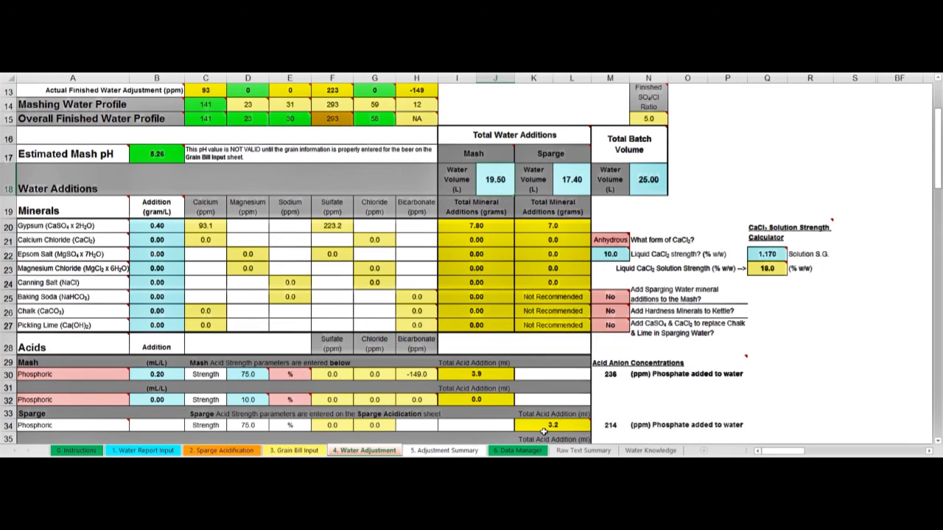
mouse_move(398, 171)
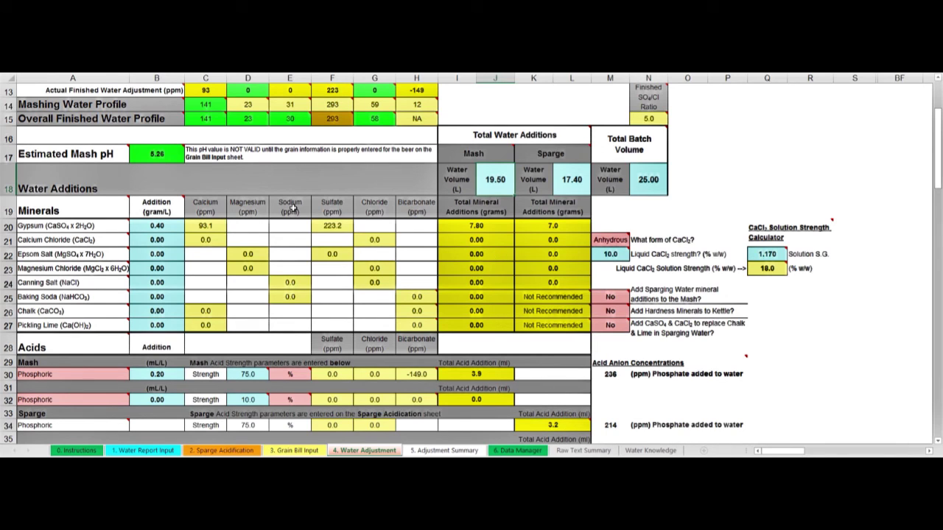
mouse_move(156, 321)
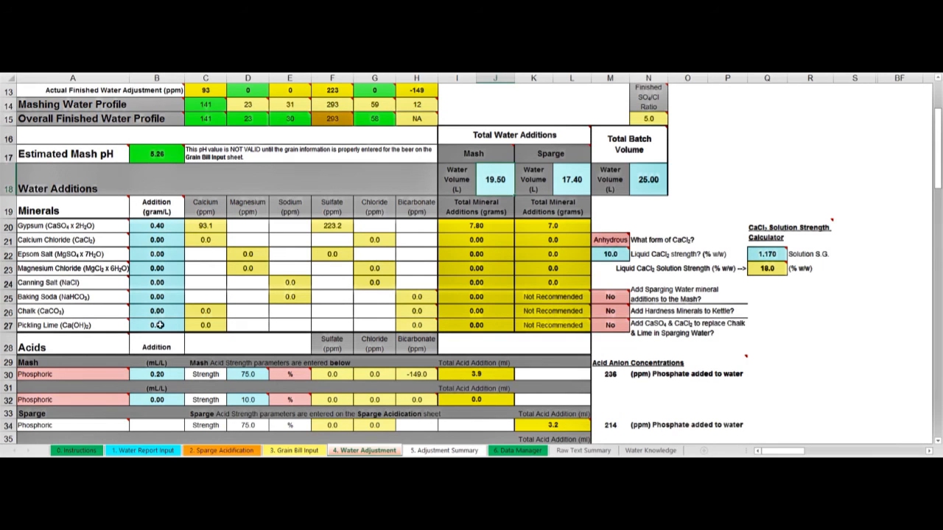
mouse_move(267, 129)
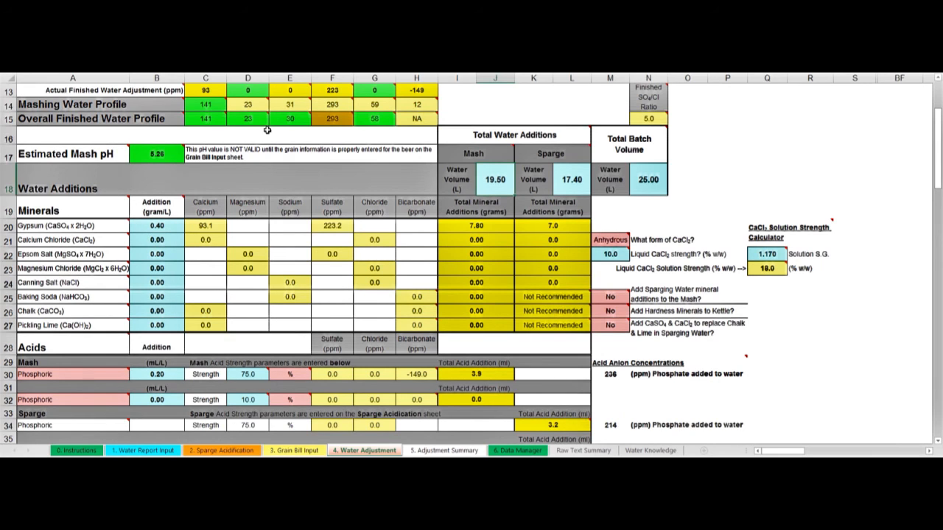
mouse_move(400, 120)
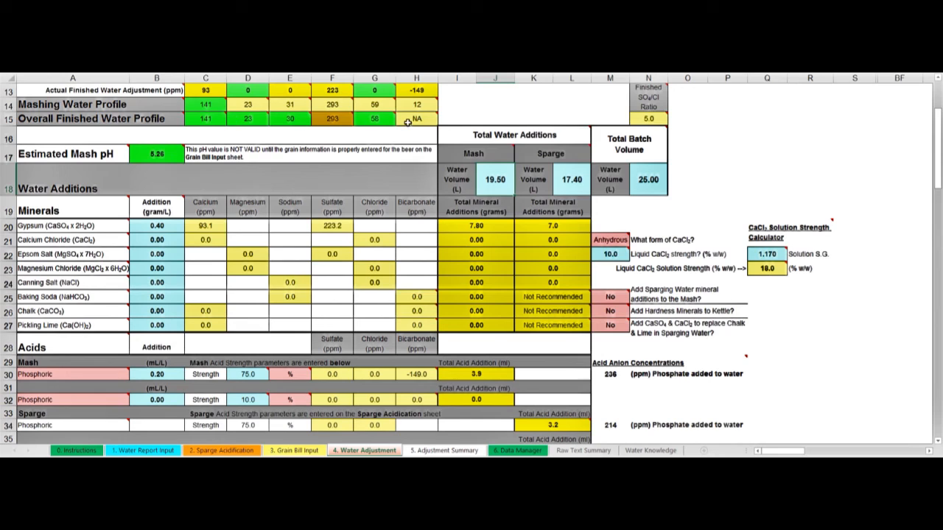
mouse_move(395, 139)
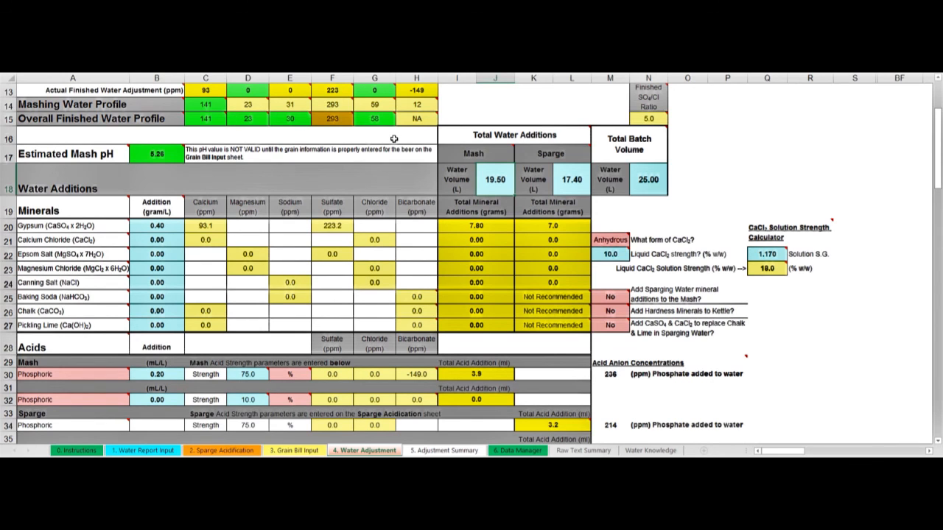
mouse_move(407, 248)
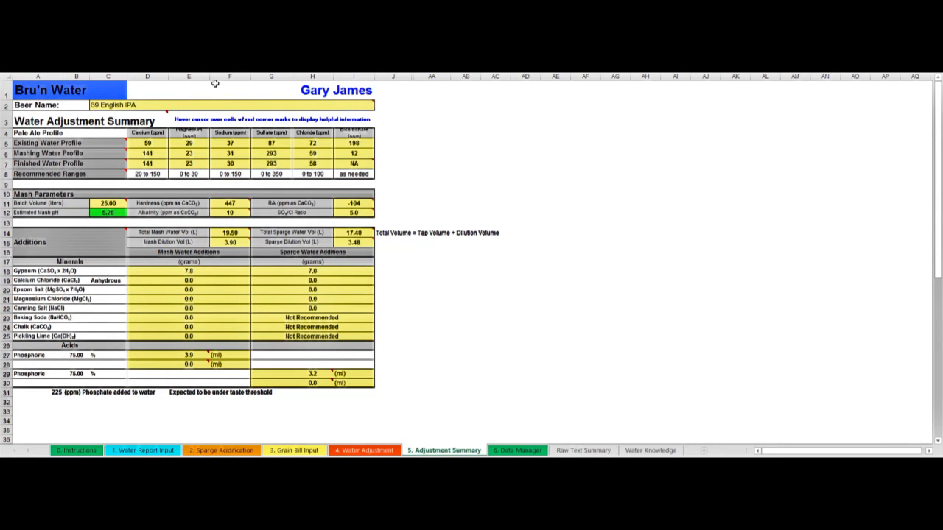
mouse_move(362, 286)
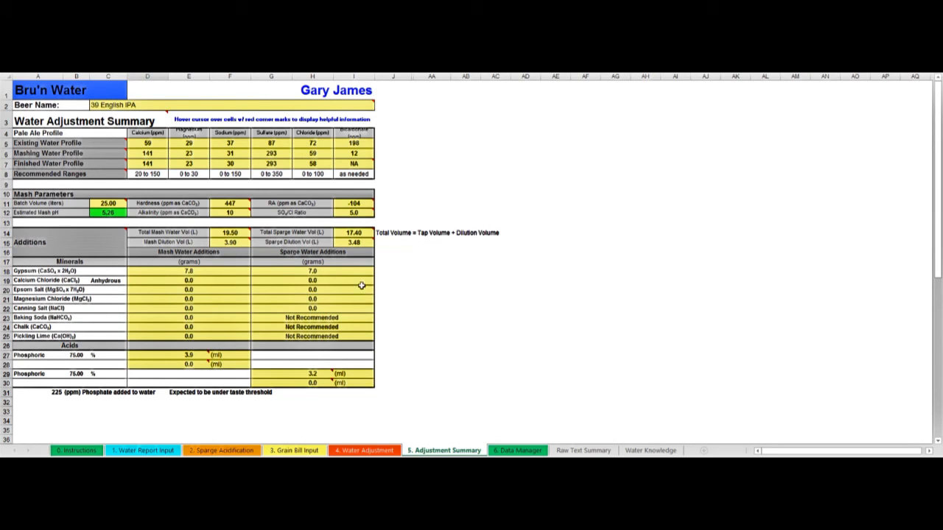
mouse_move(151, 89)
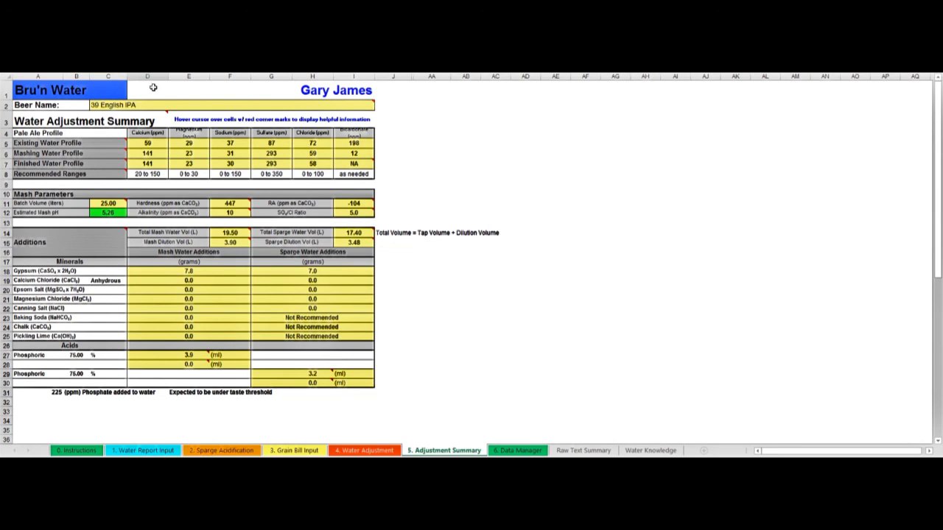
mouse_move(407, 310)
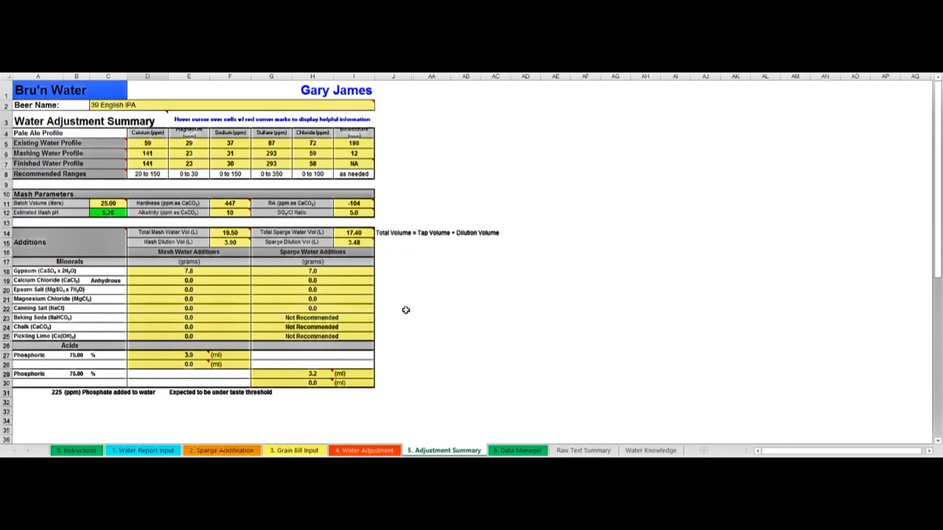
mouse_move(220, 270)
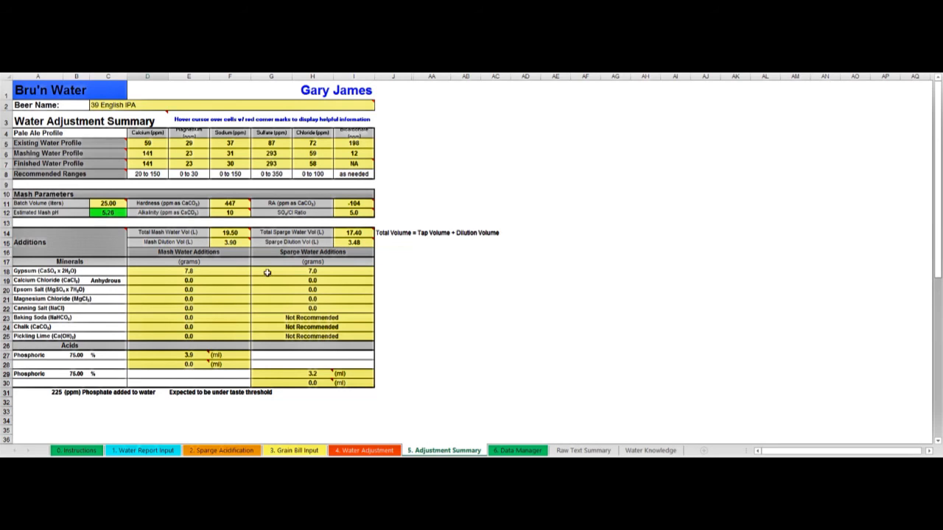
mouse_move(294, 276)
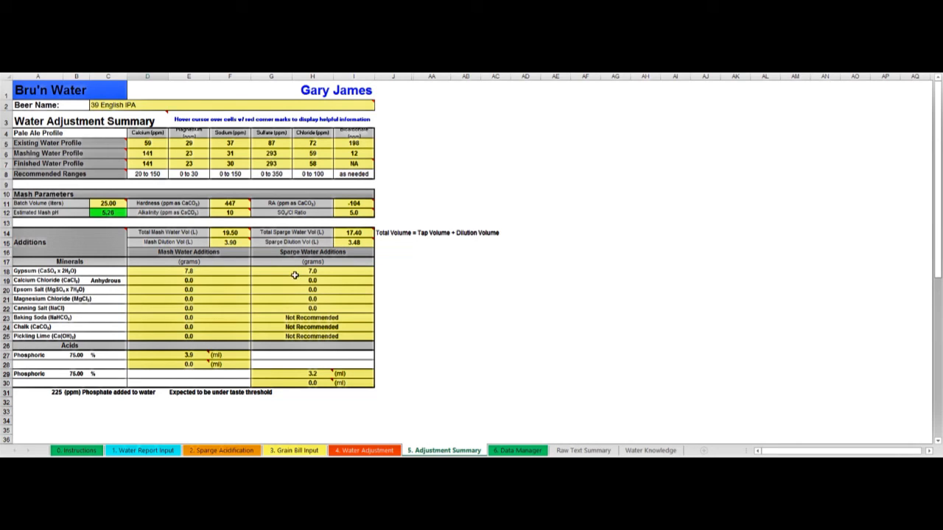
mouse_move(171, 356)
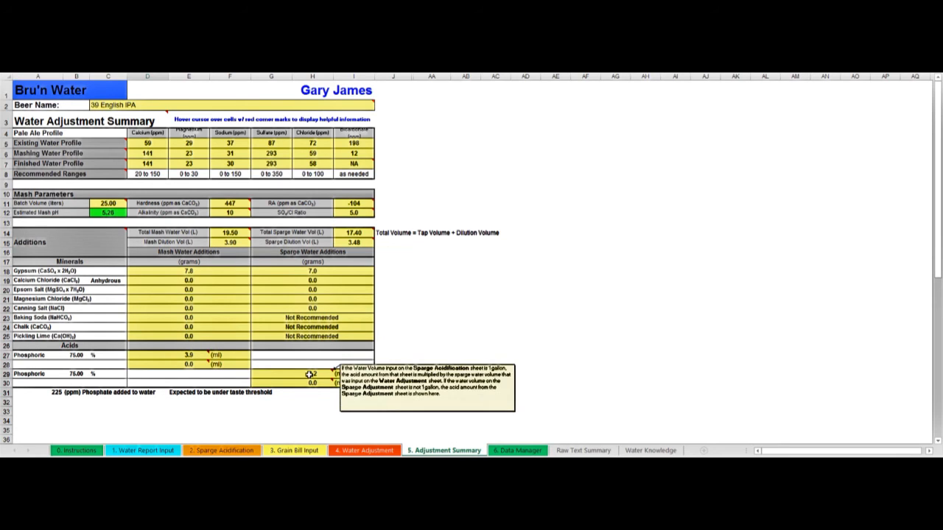
mouse_move(197, 177)
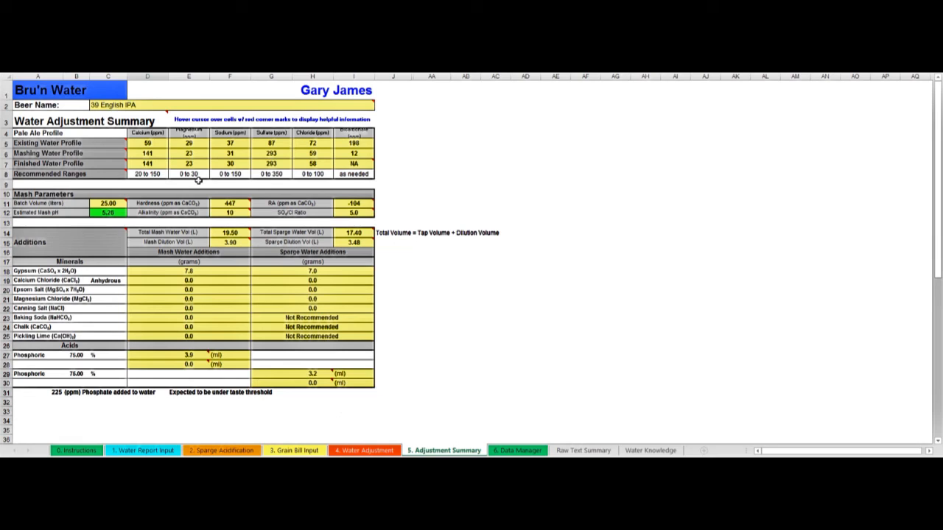
mouse_move(229, 189)
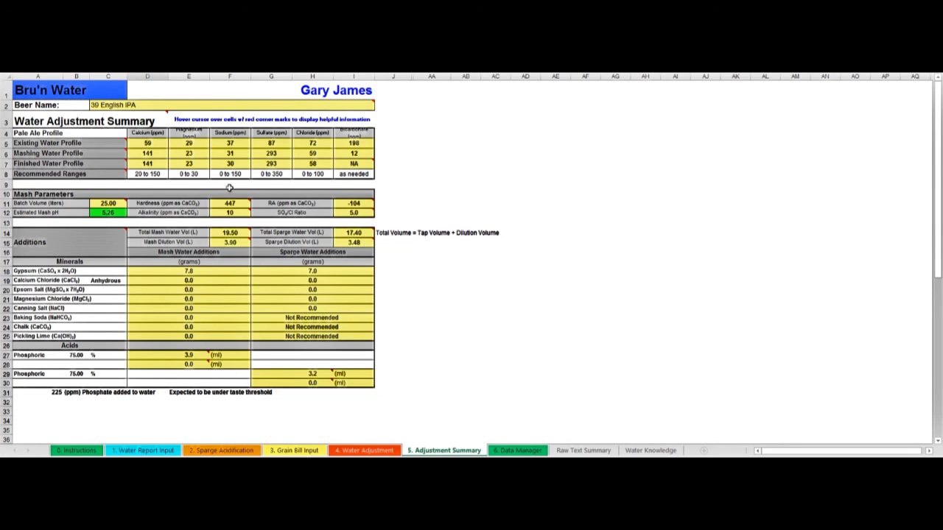
mouse_move(227, 174)
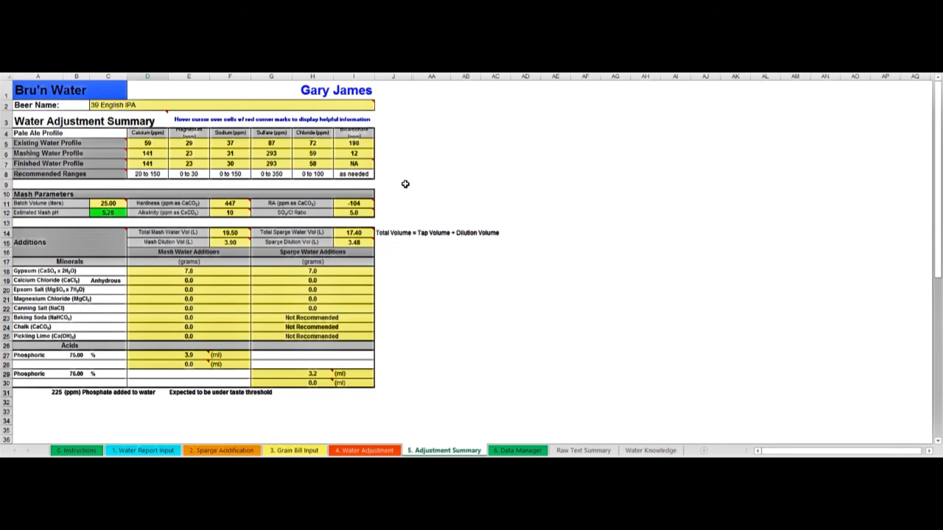
mouse_move(333, 273)
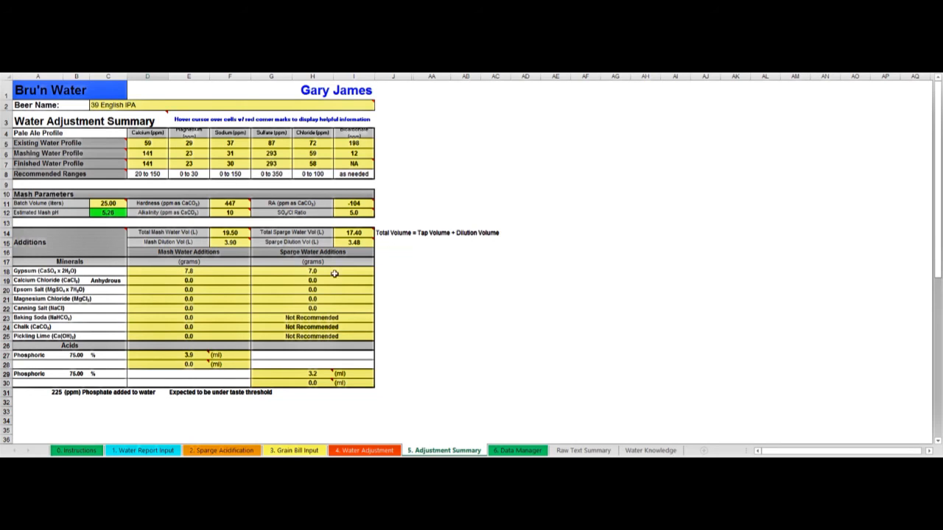
mouse_move(339, 288)
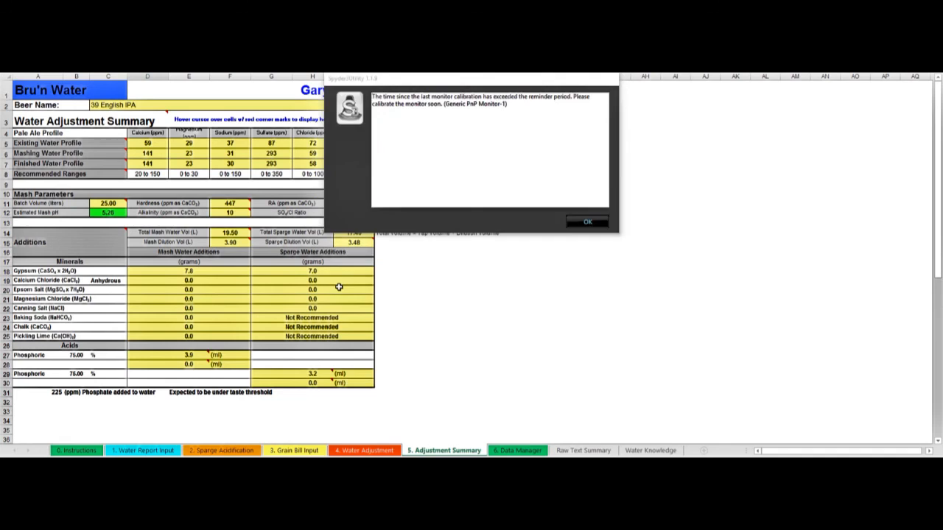
Step: Show the Adjustment Summary with 7.0 g gypsum for mash and sparge and 3.9/3.2 mL phosphoric acid
click(587, 221)
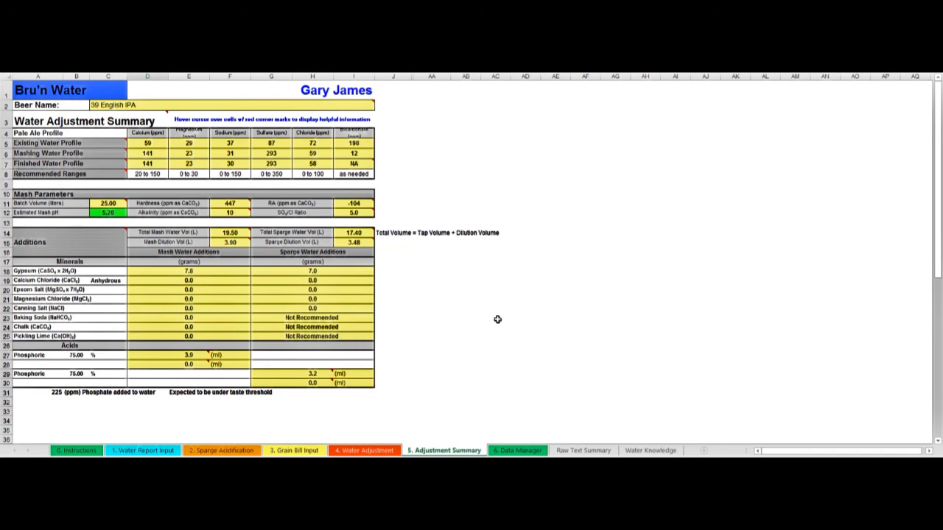